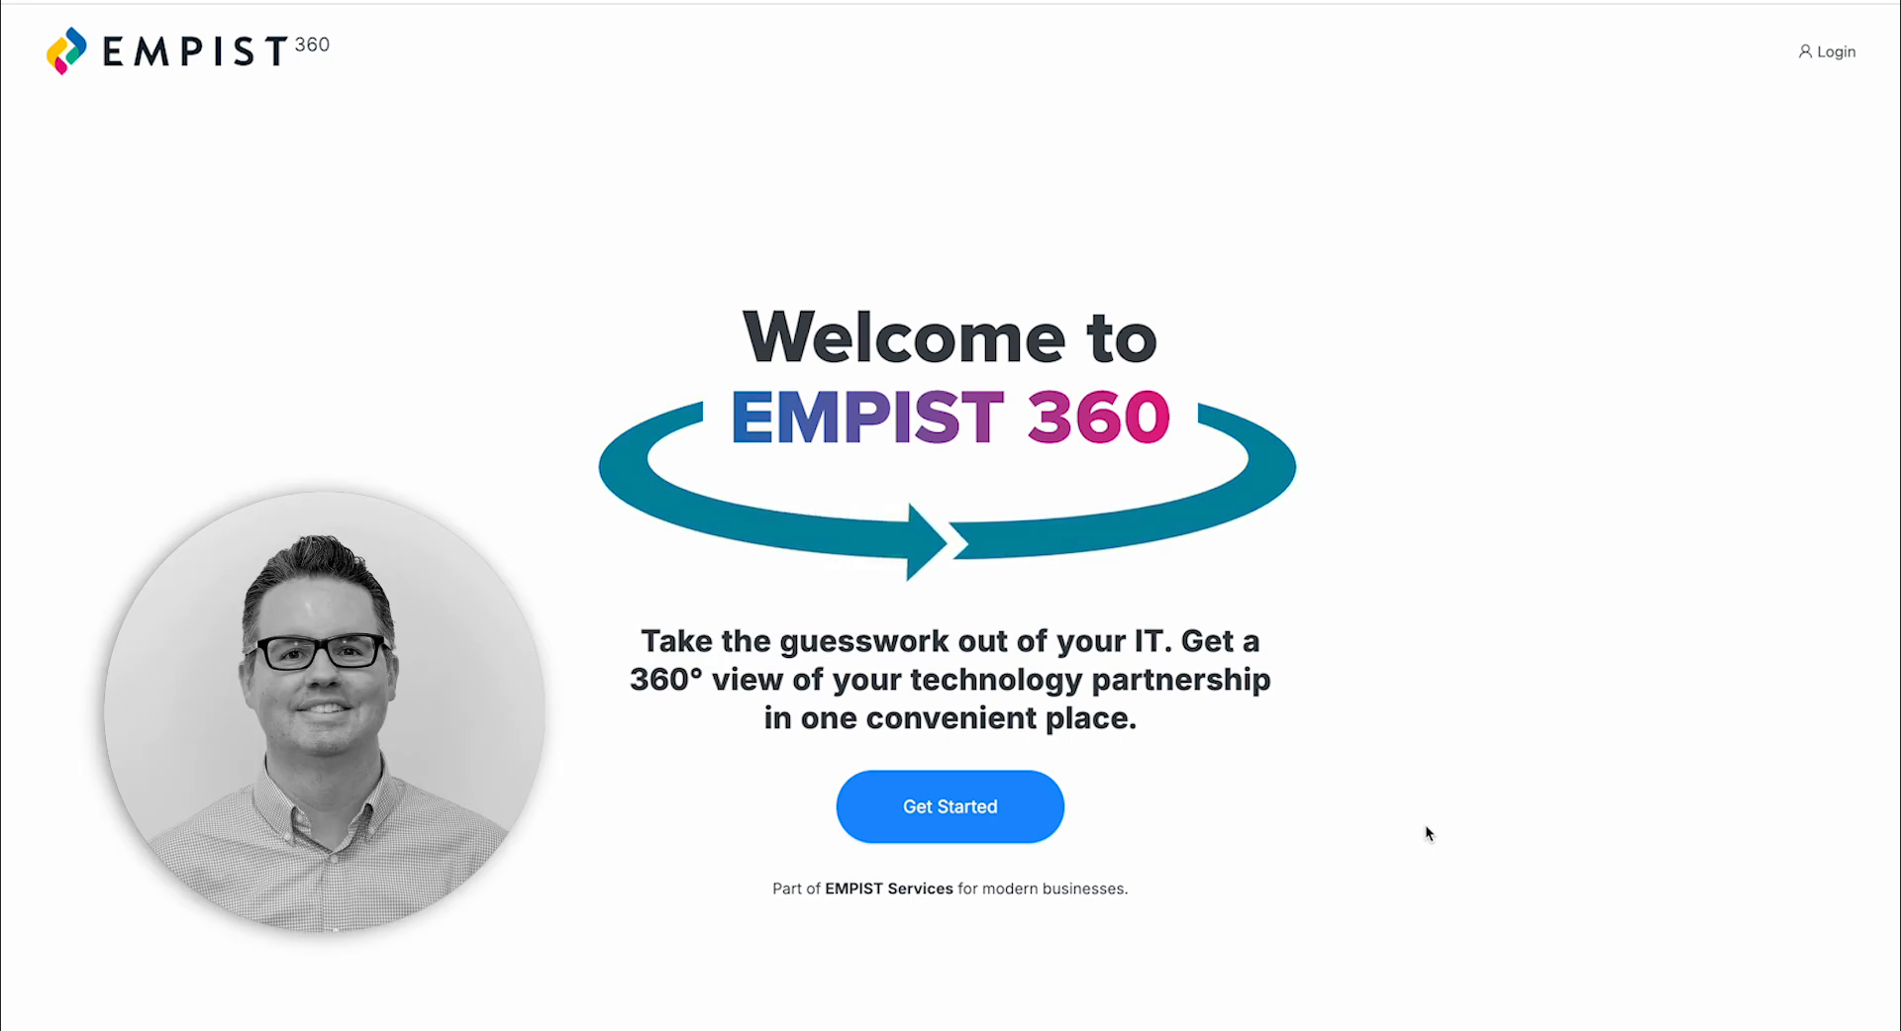
pyautogui.click(951, 806)
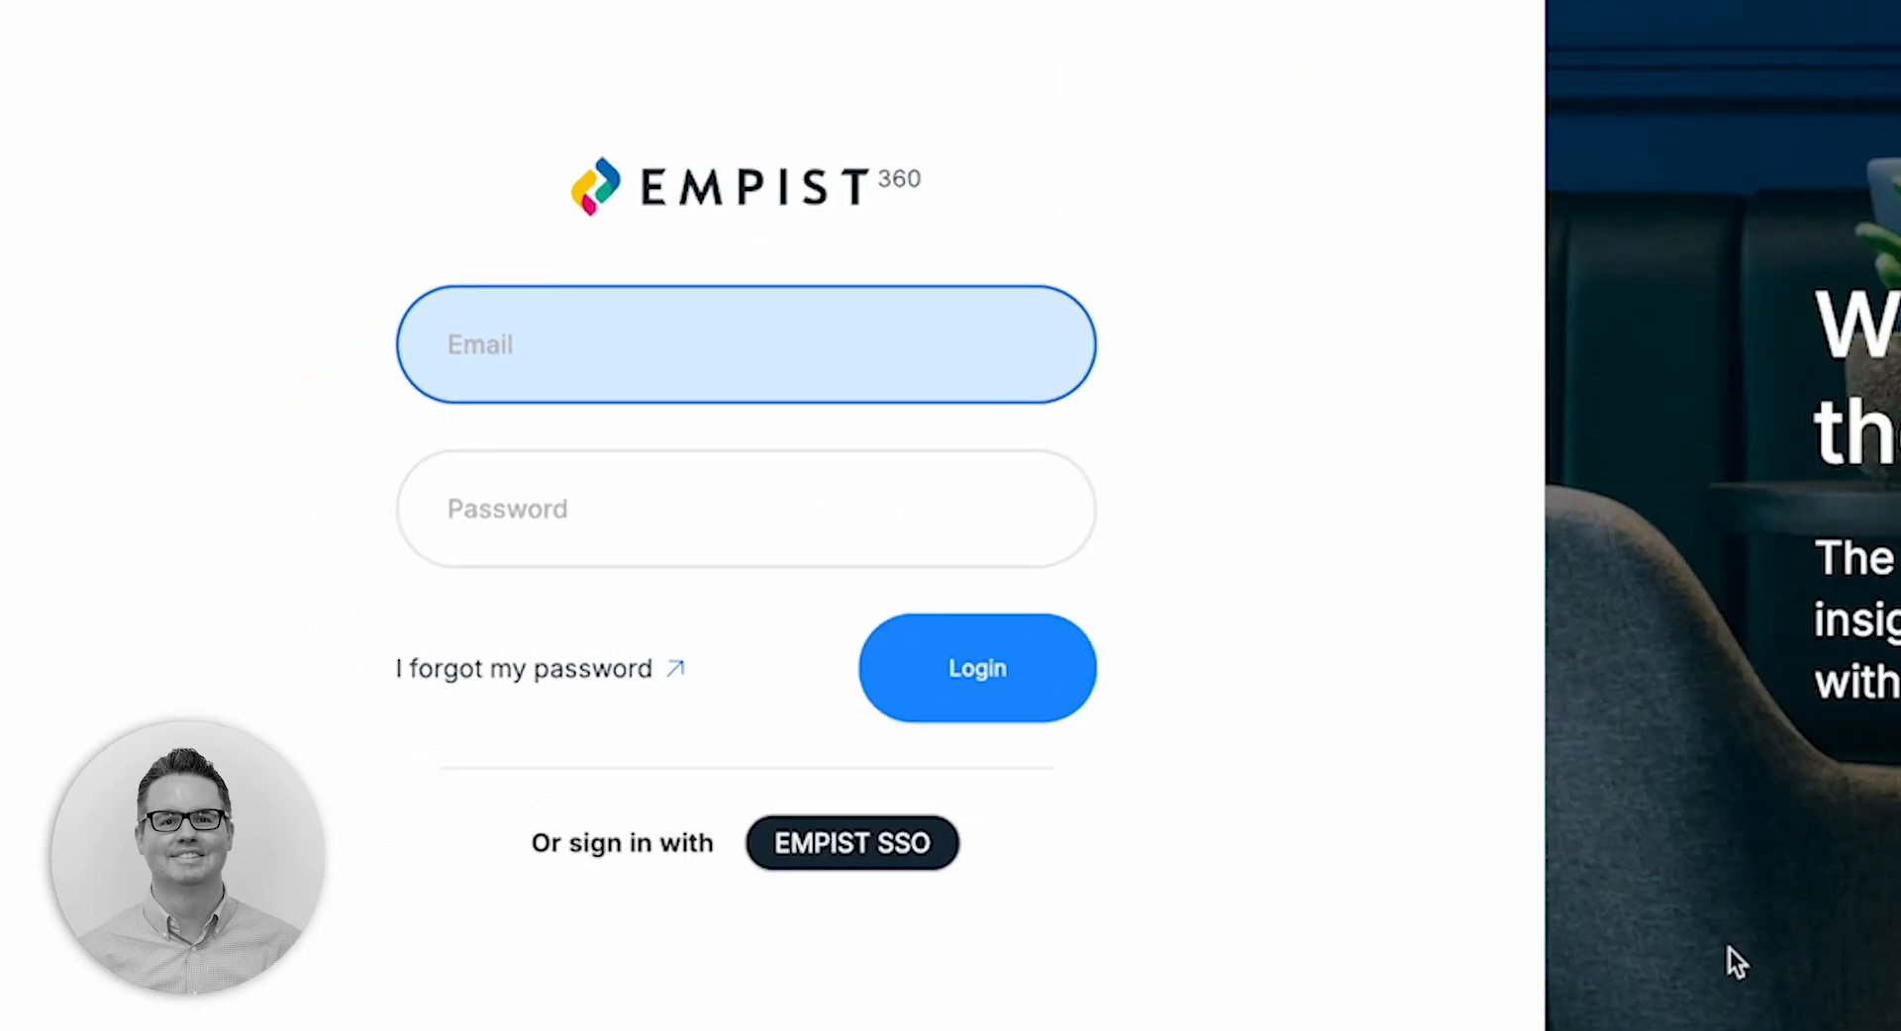
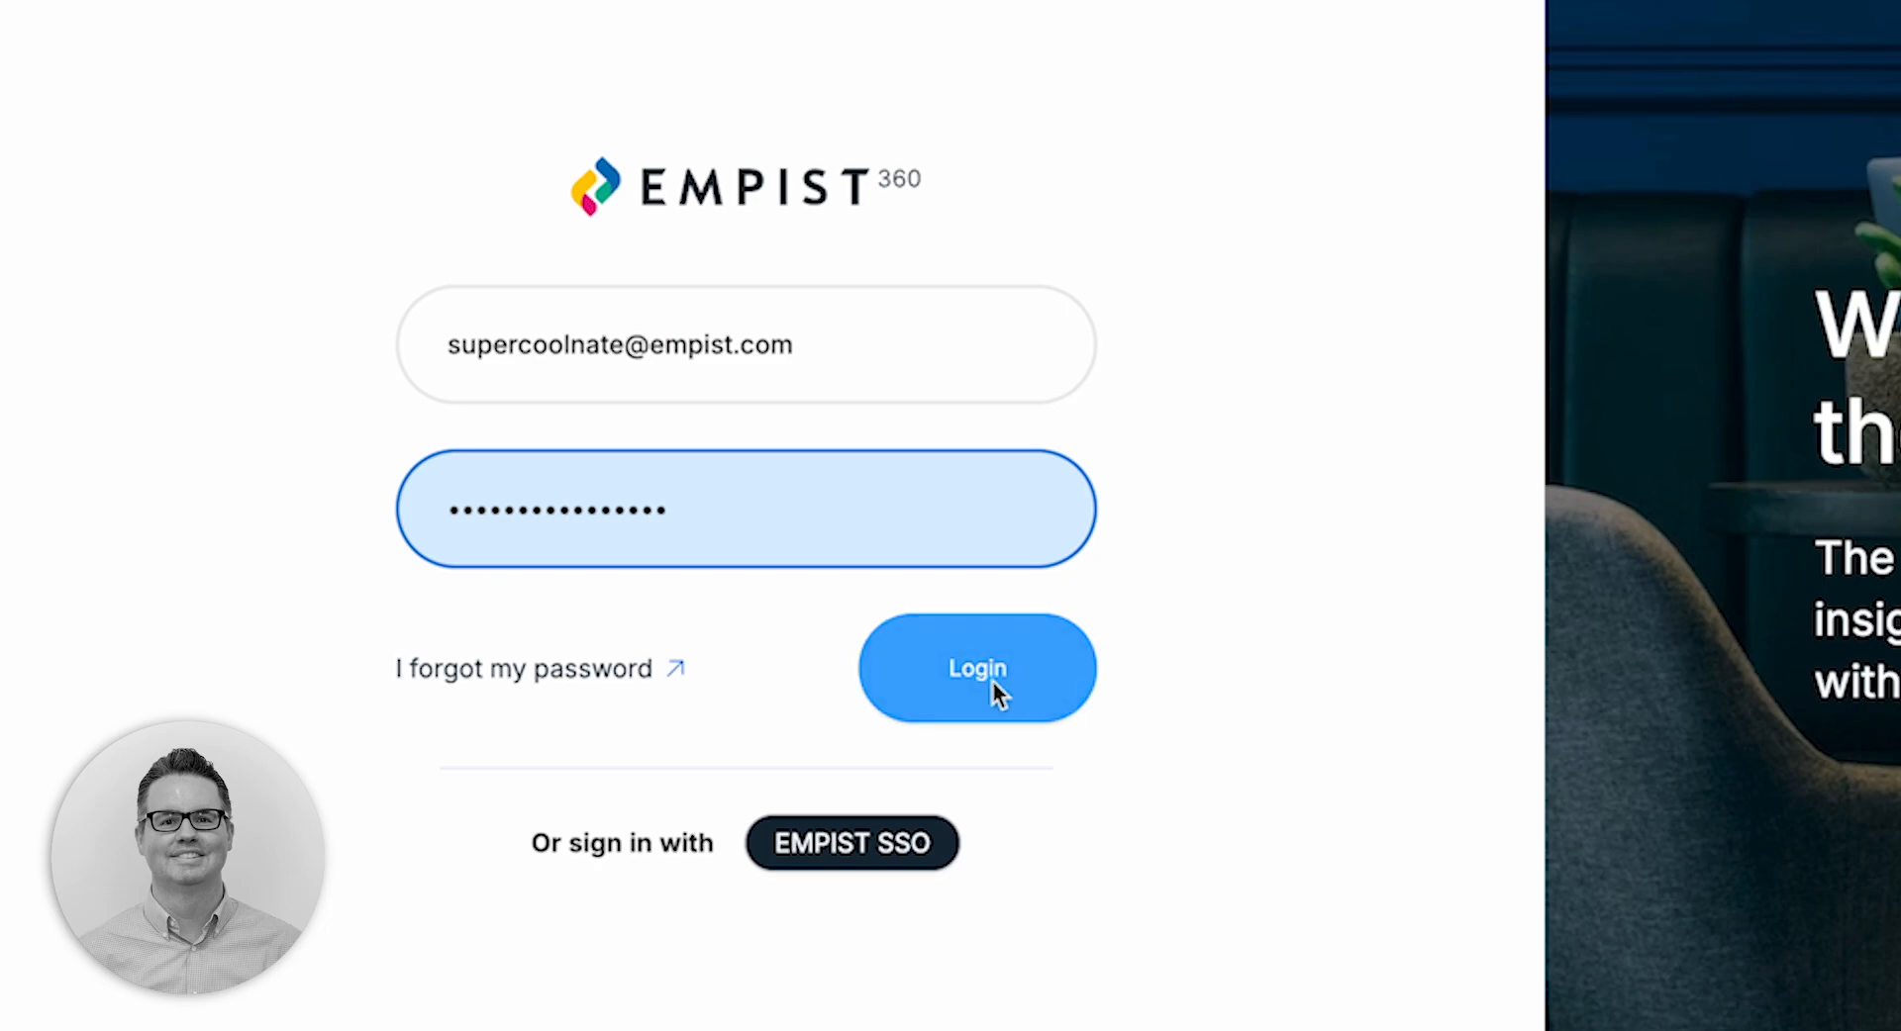
pyautogui.click(978, 668)
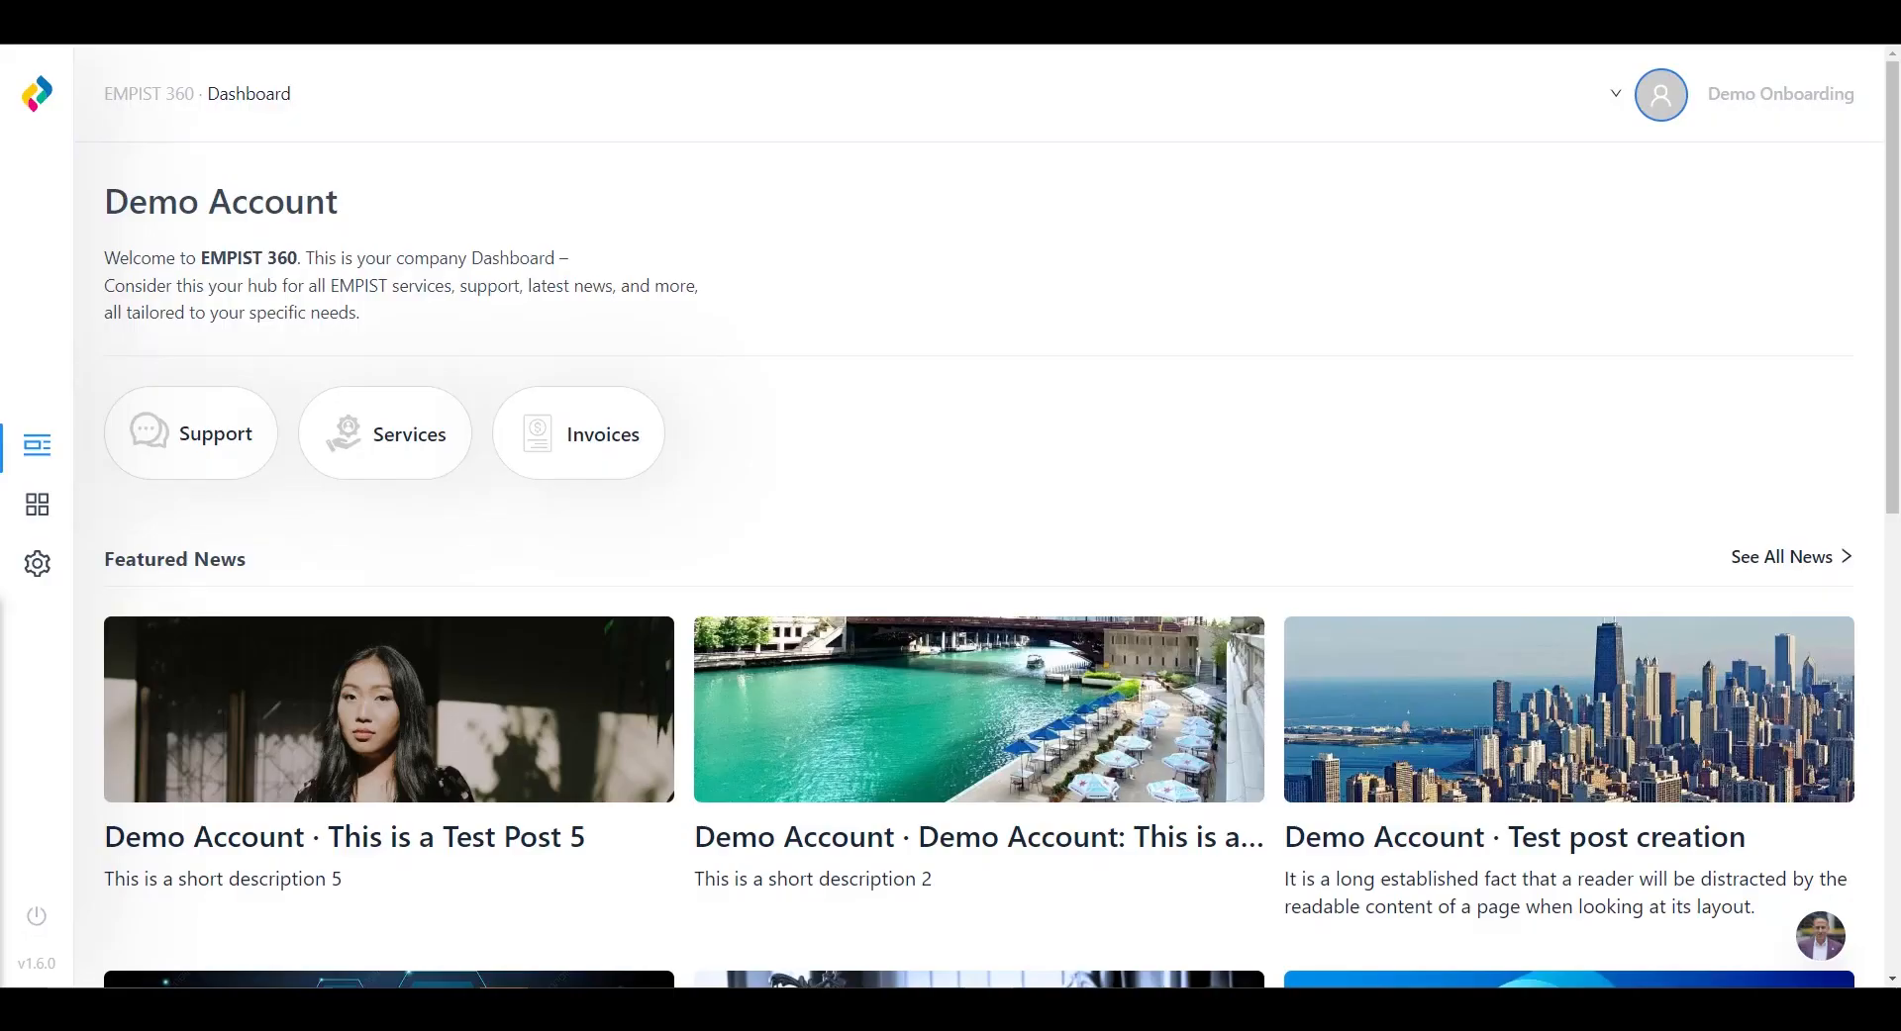
pyautogui.moveTo(923, 328)
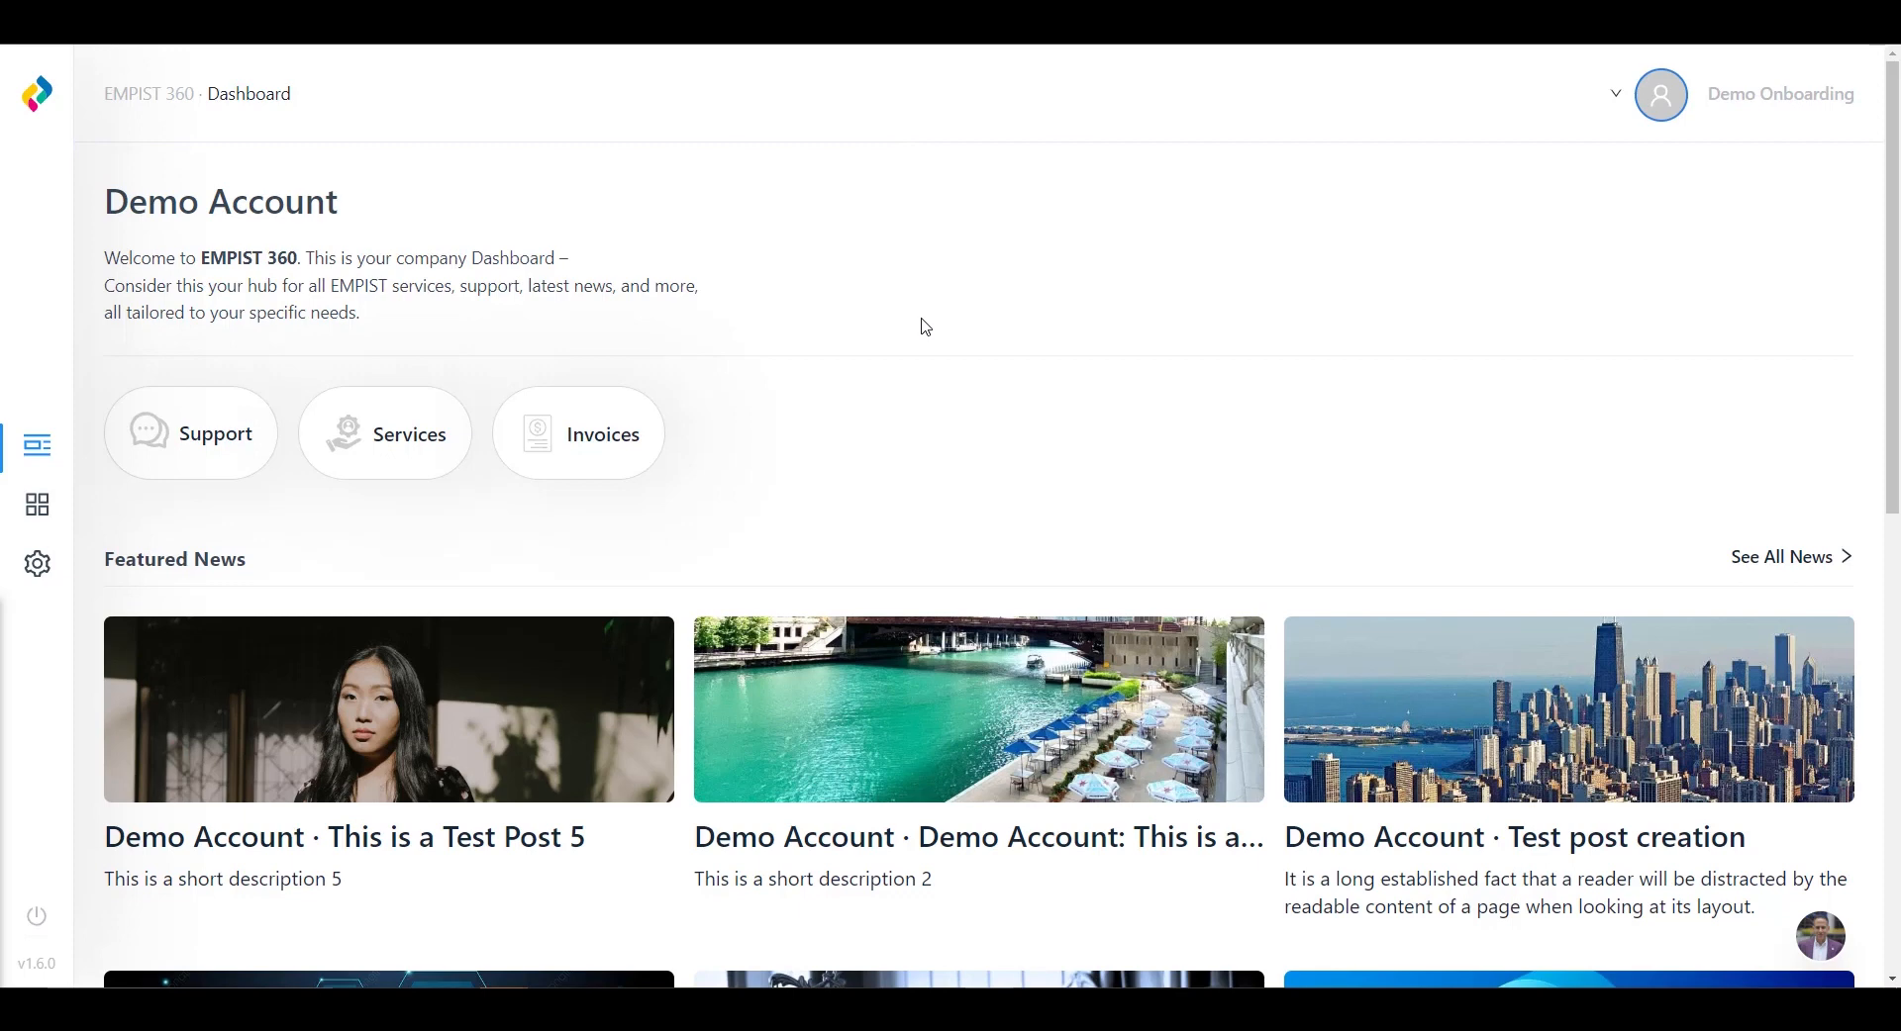
pyautogui.moveTo(828, 310)
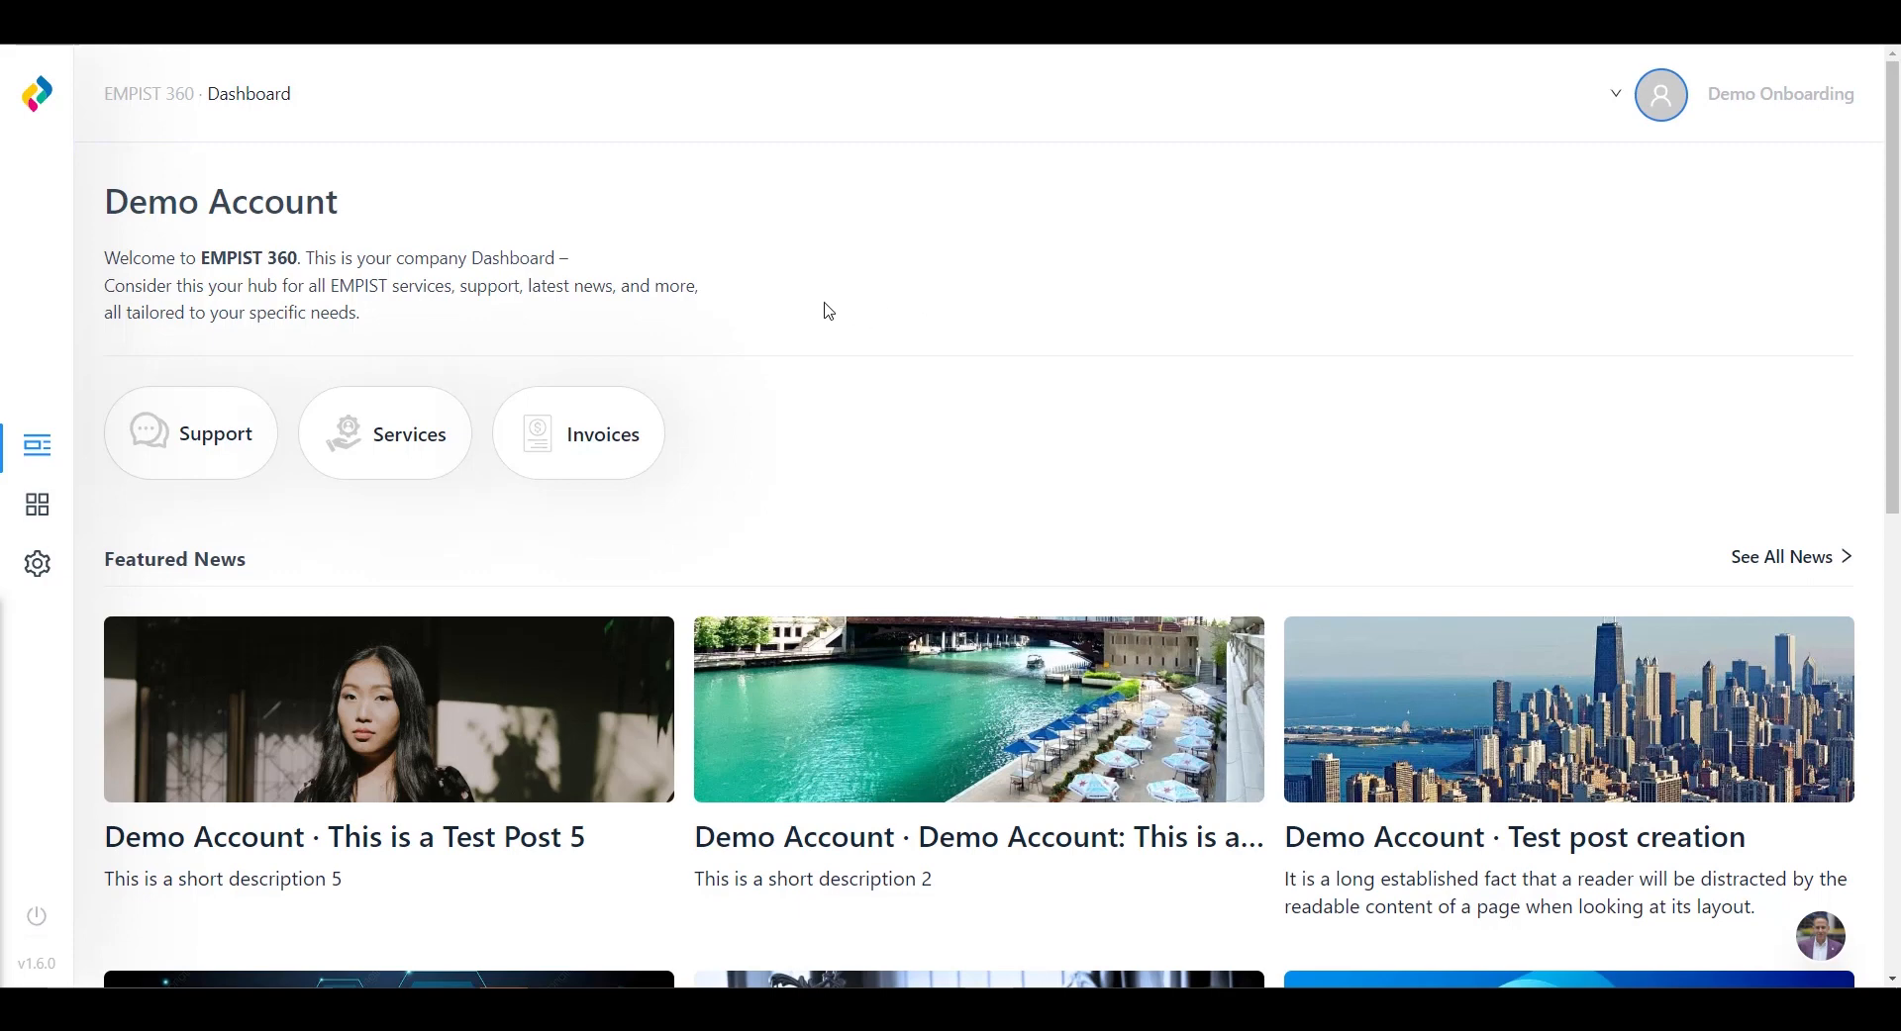
pyautogui.moveTo(826, 586)
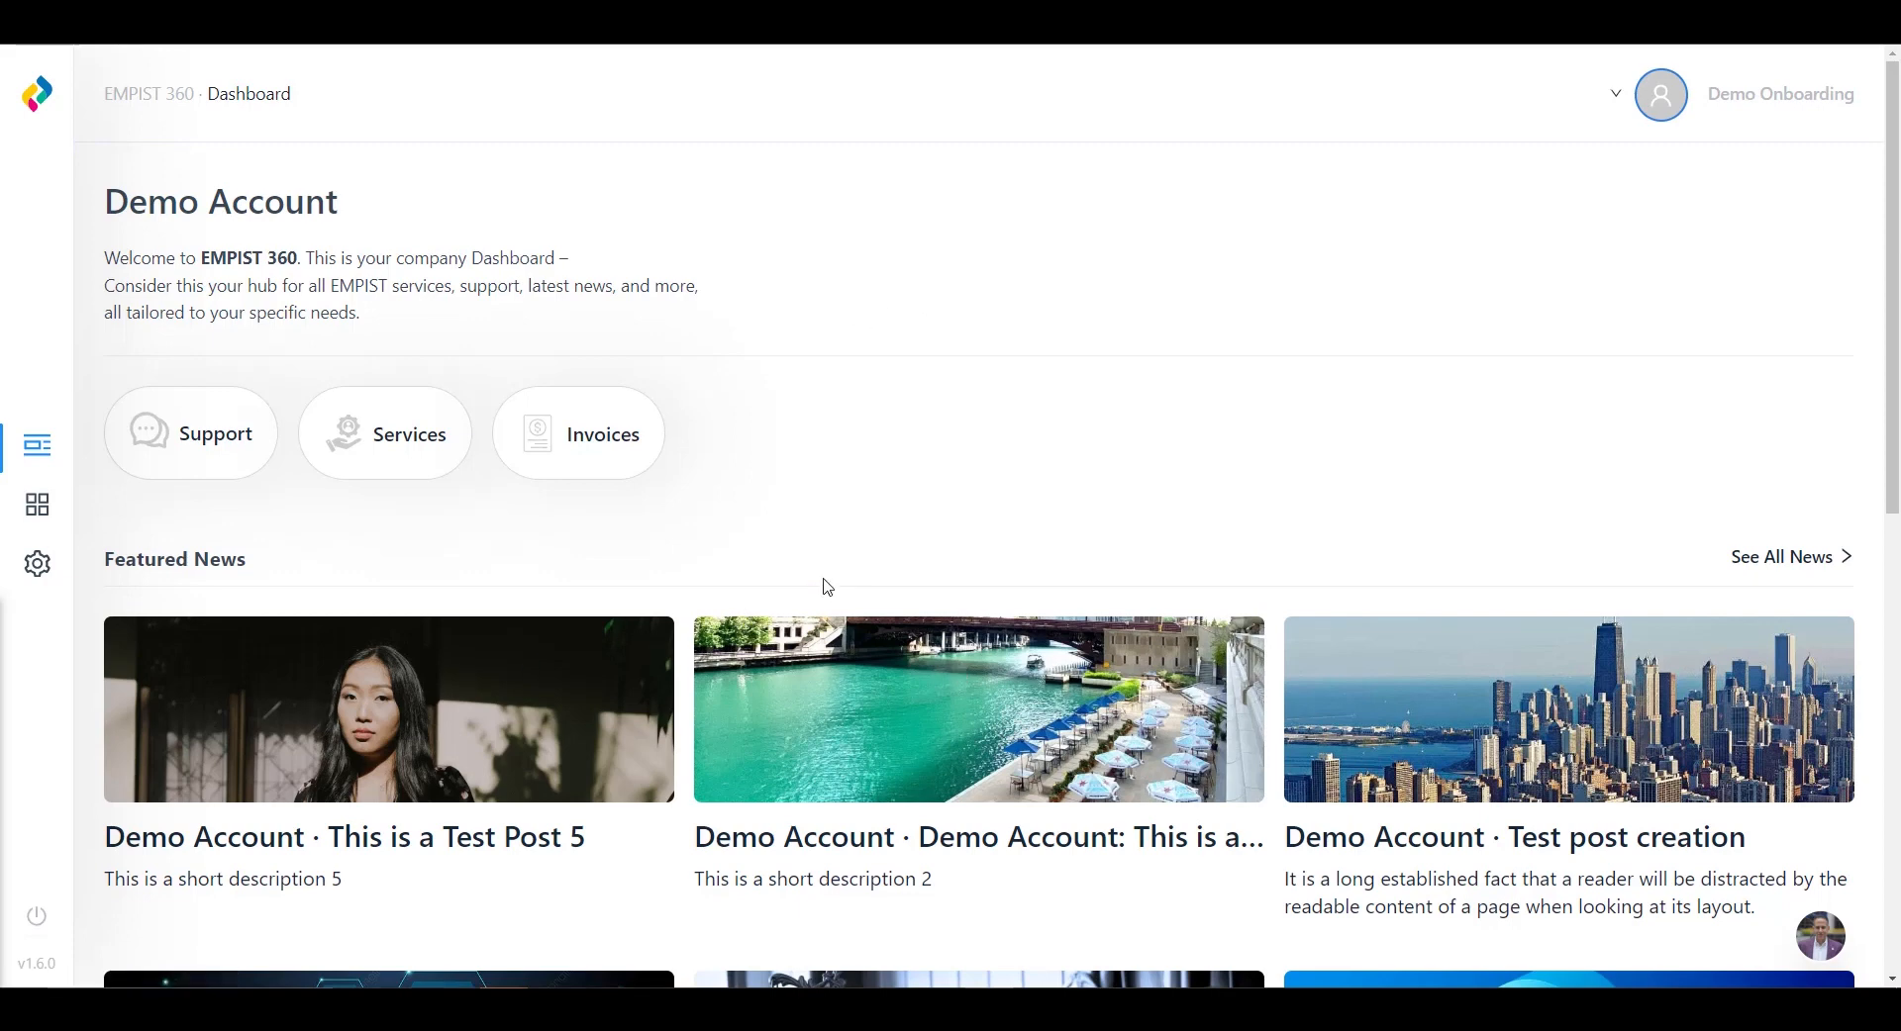
pyautogui.moveTo(840, 581)
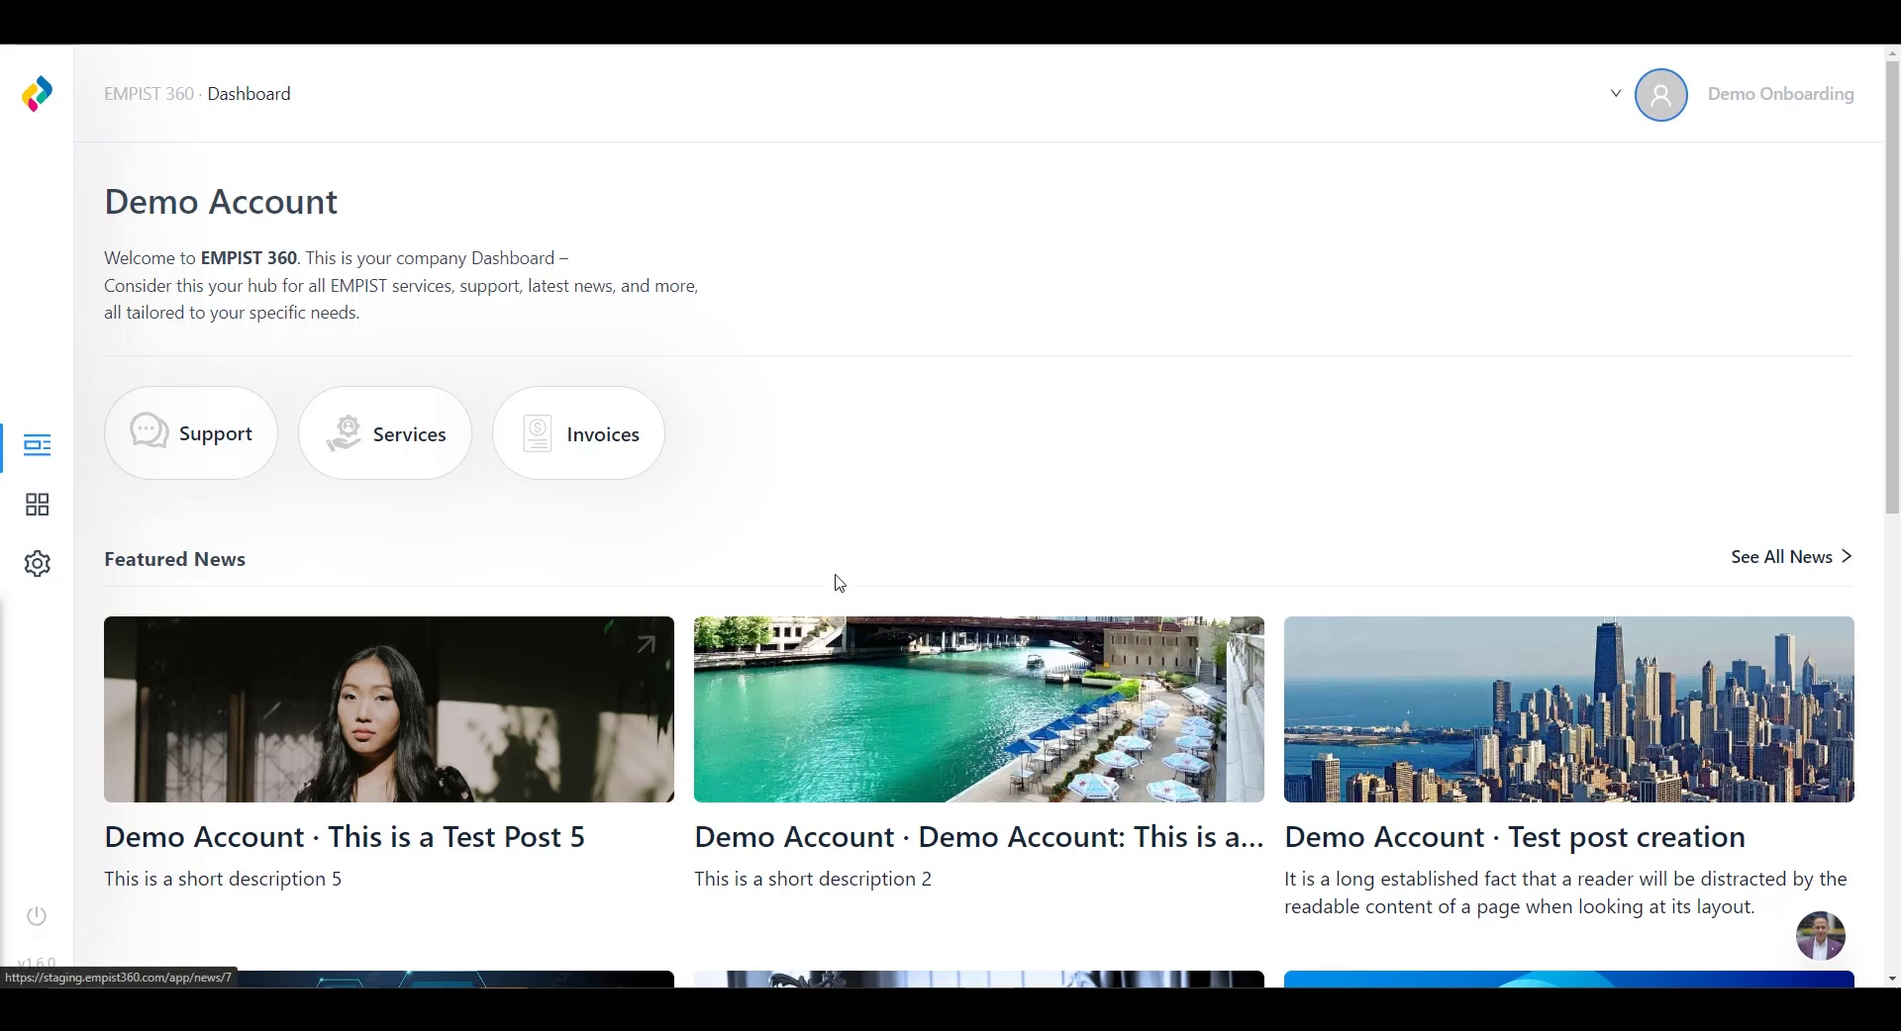
# Go to the News app from the Apps grid and start a new post
pyautogui.scroll(-3)
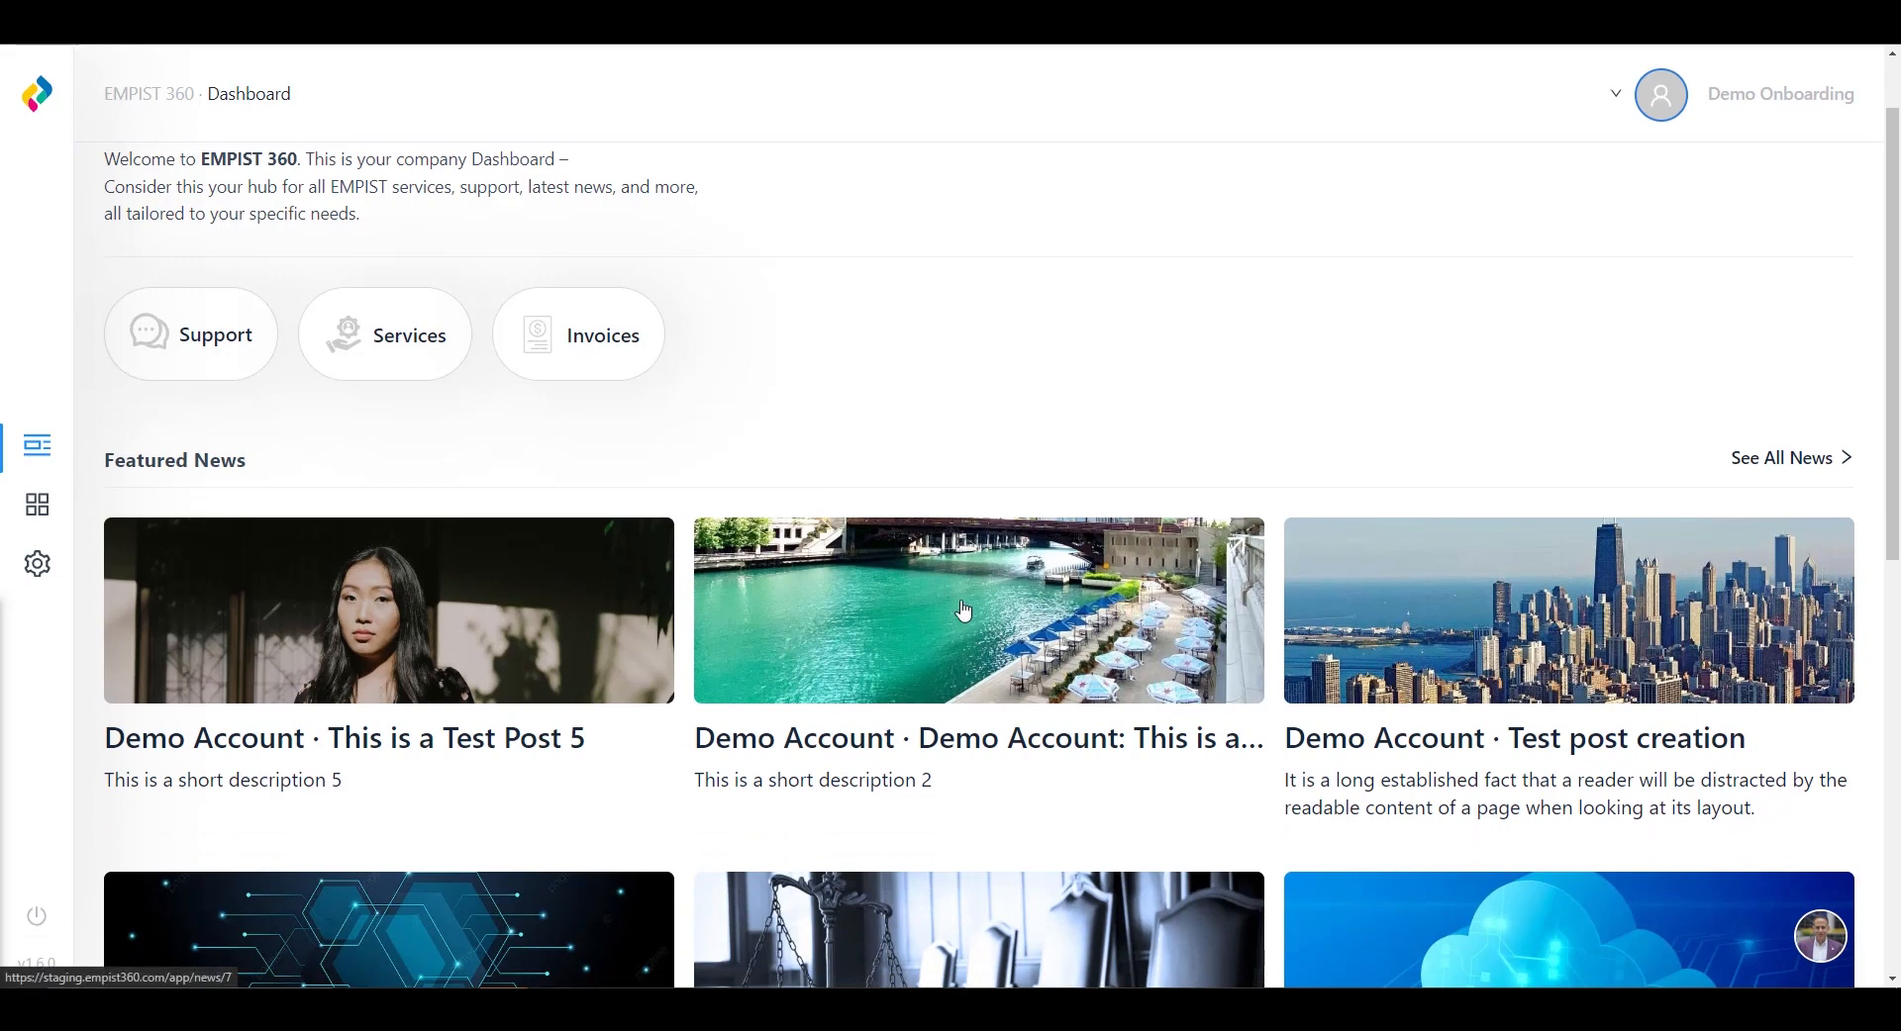
pyautogui.scroll(-3)
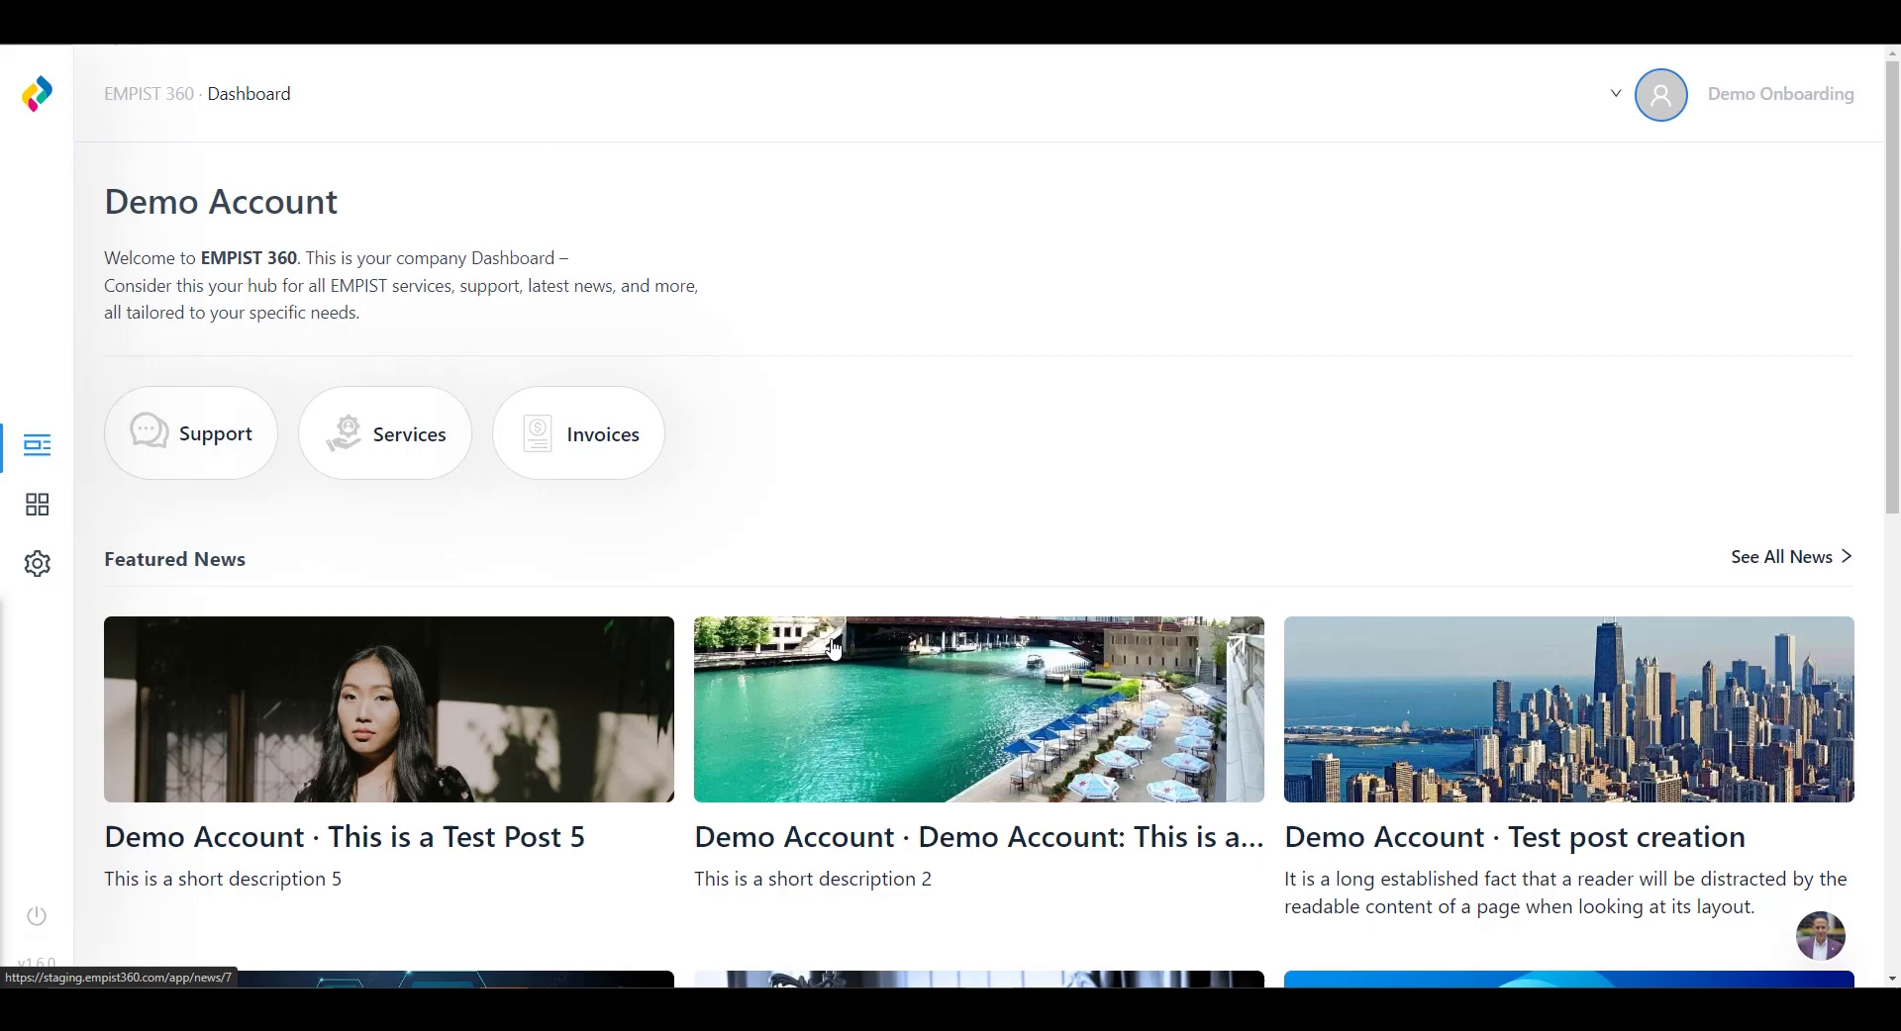
pyautogui.moveTo(73, 526)
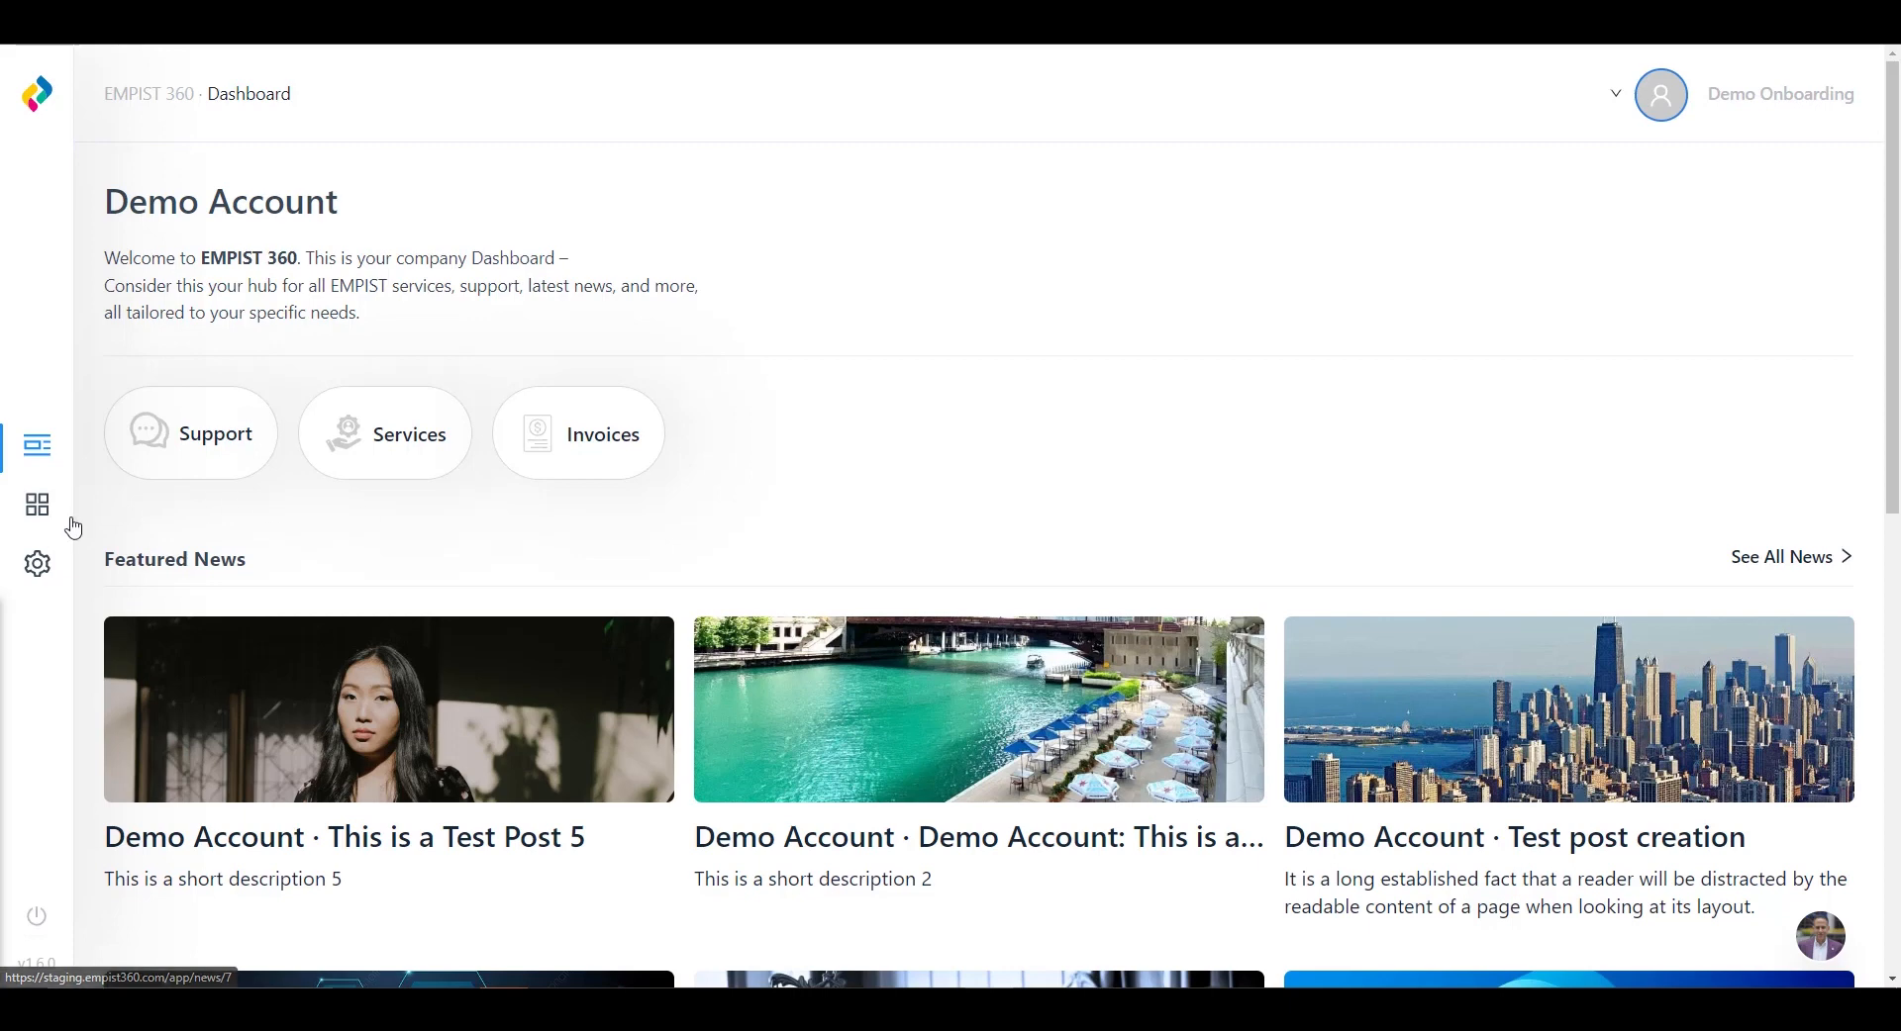
pyautogui.click(37, 504)
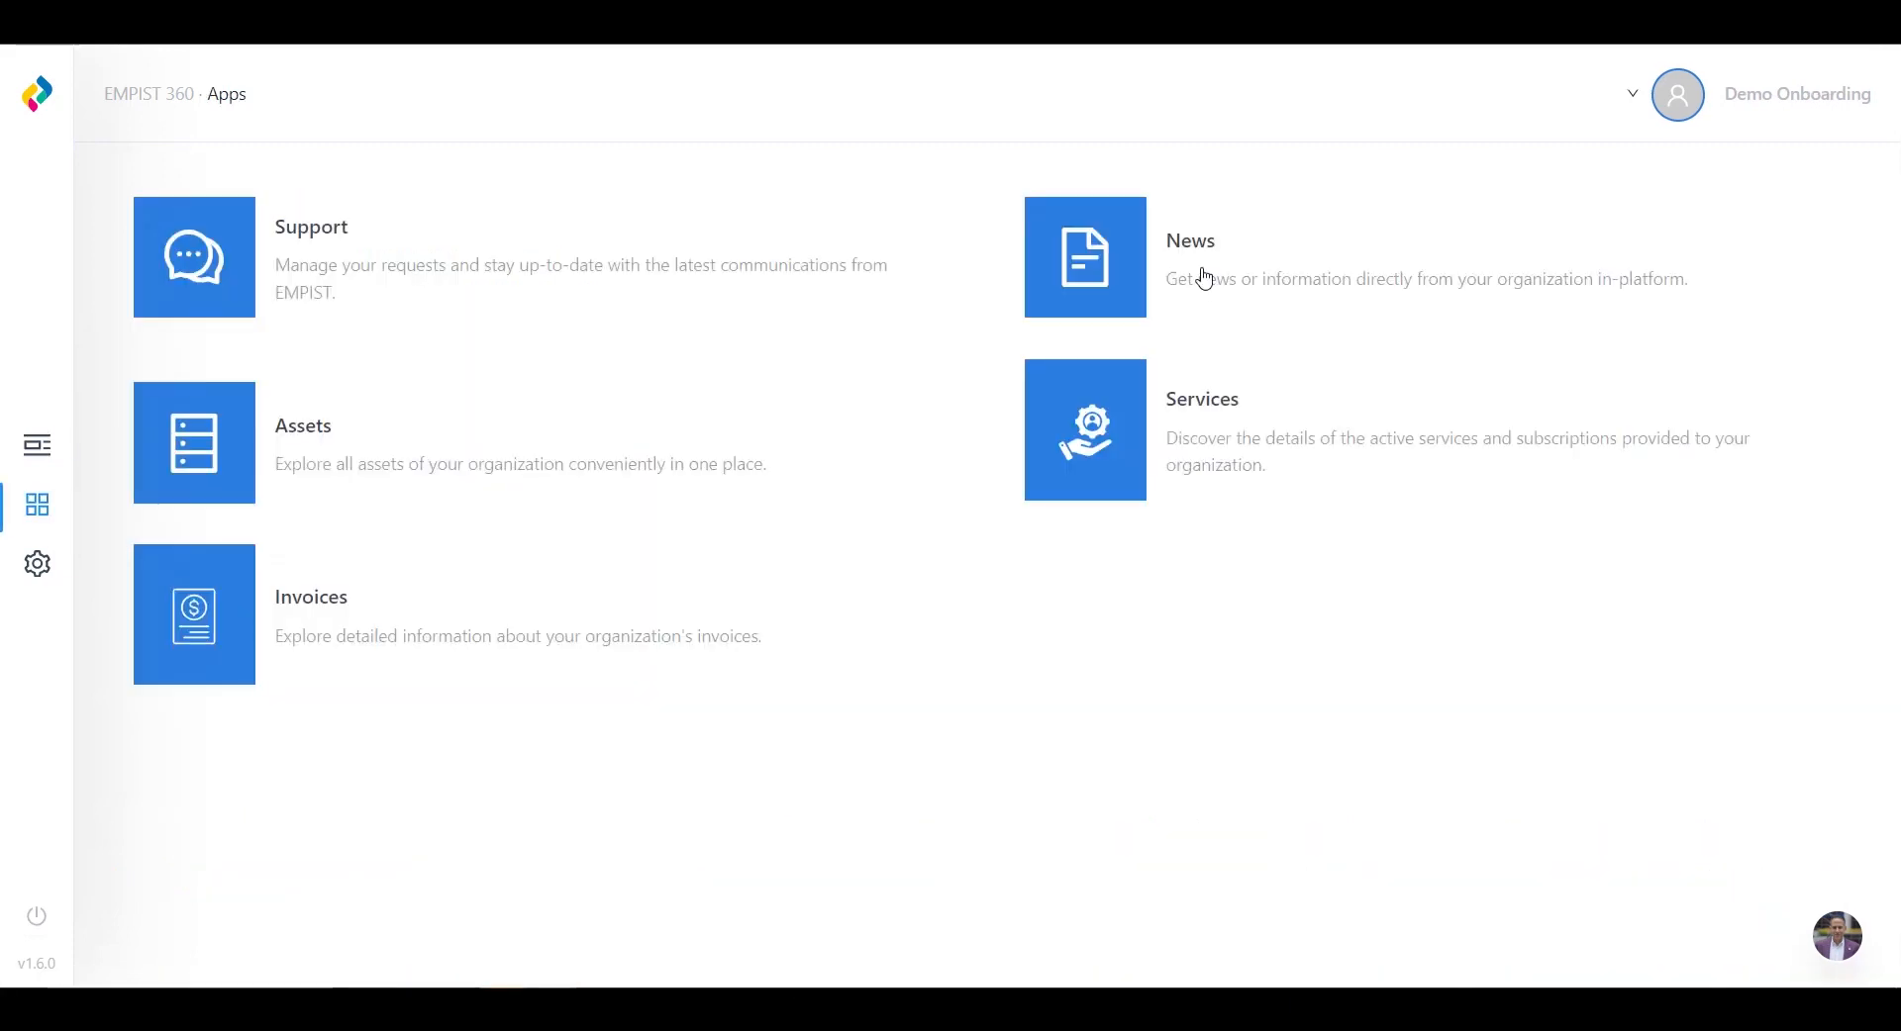
pyautogui.click(1085, 257)
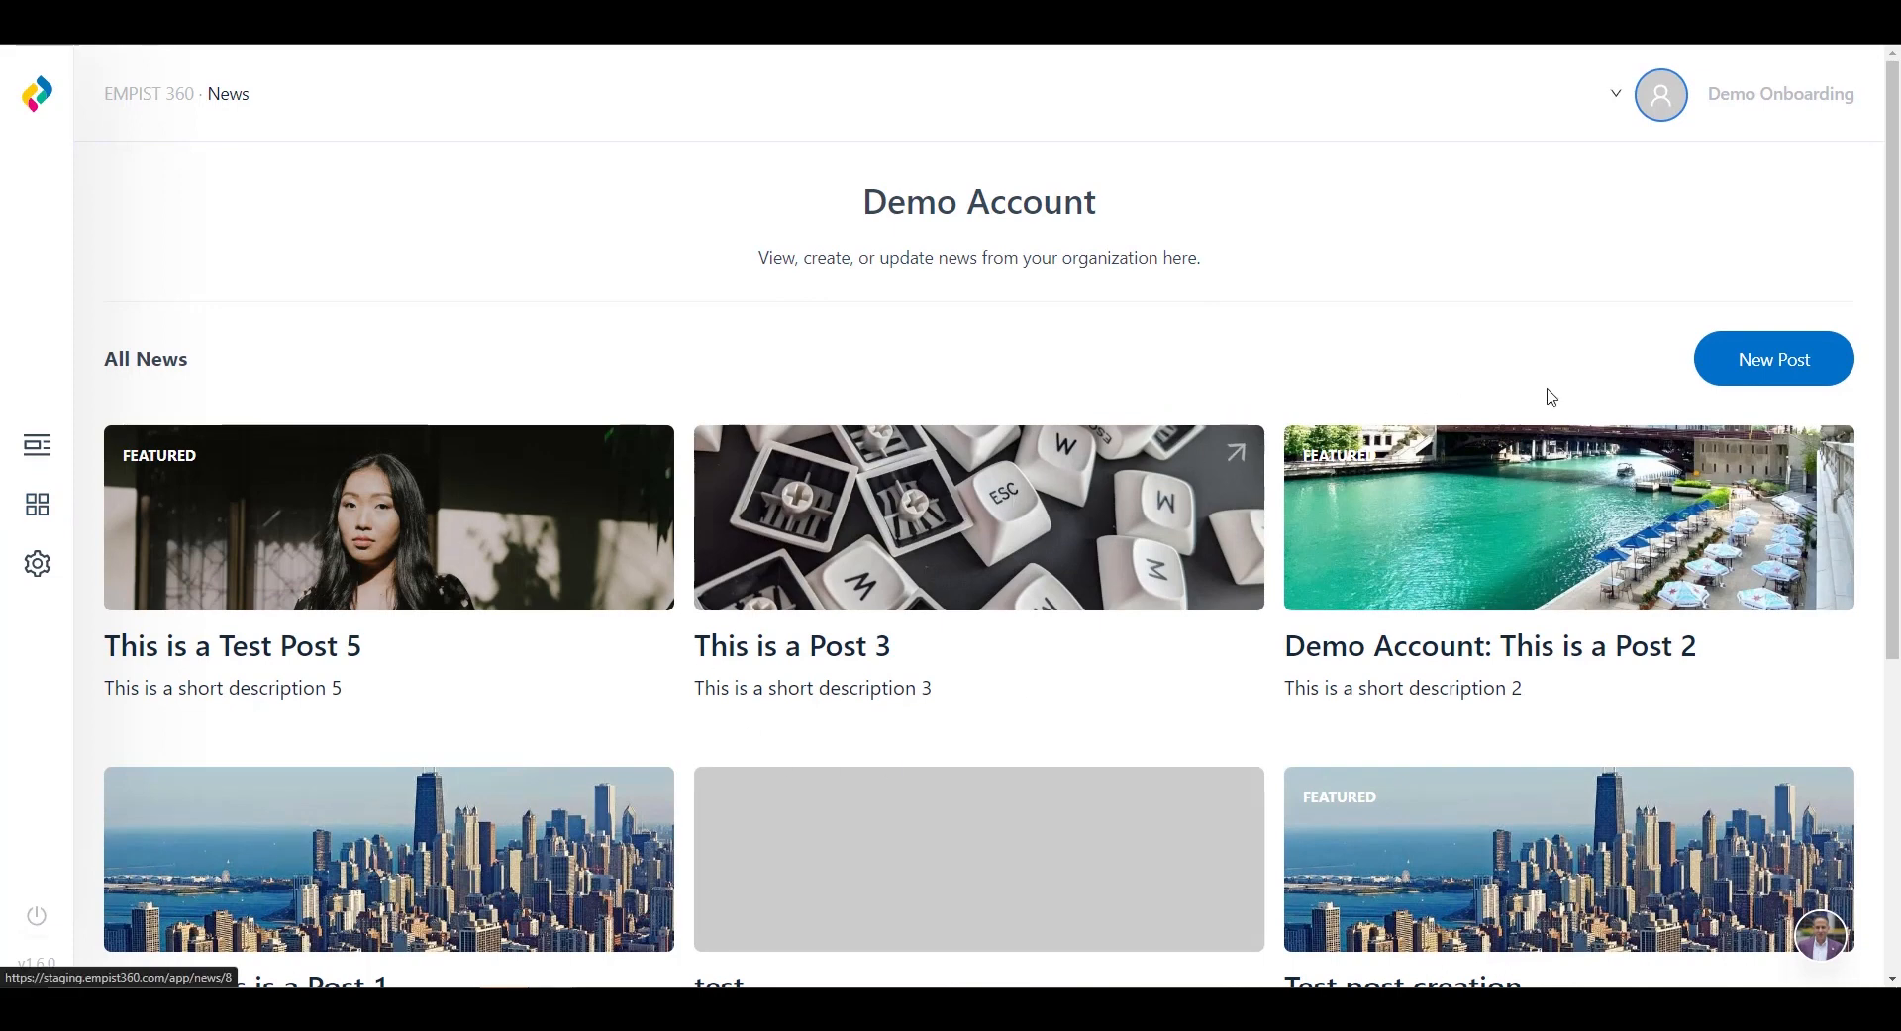
pyautogui.click(1772, 359)
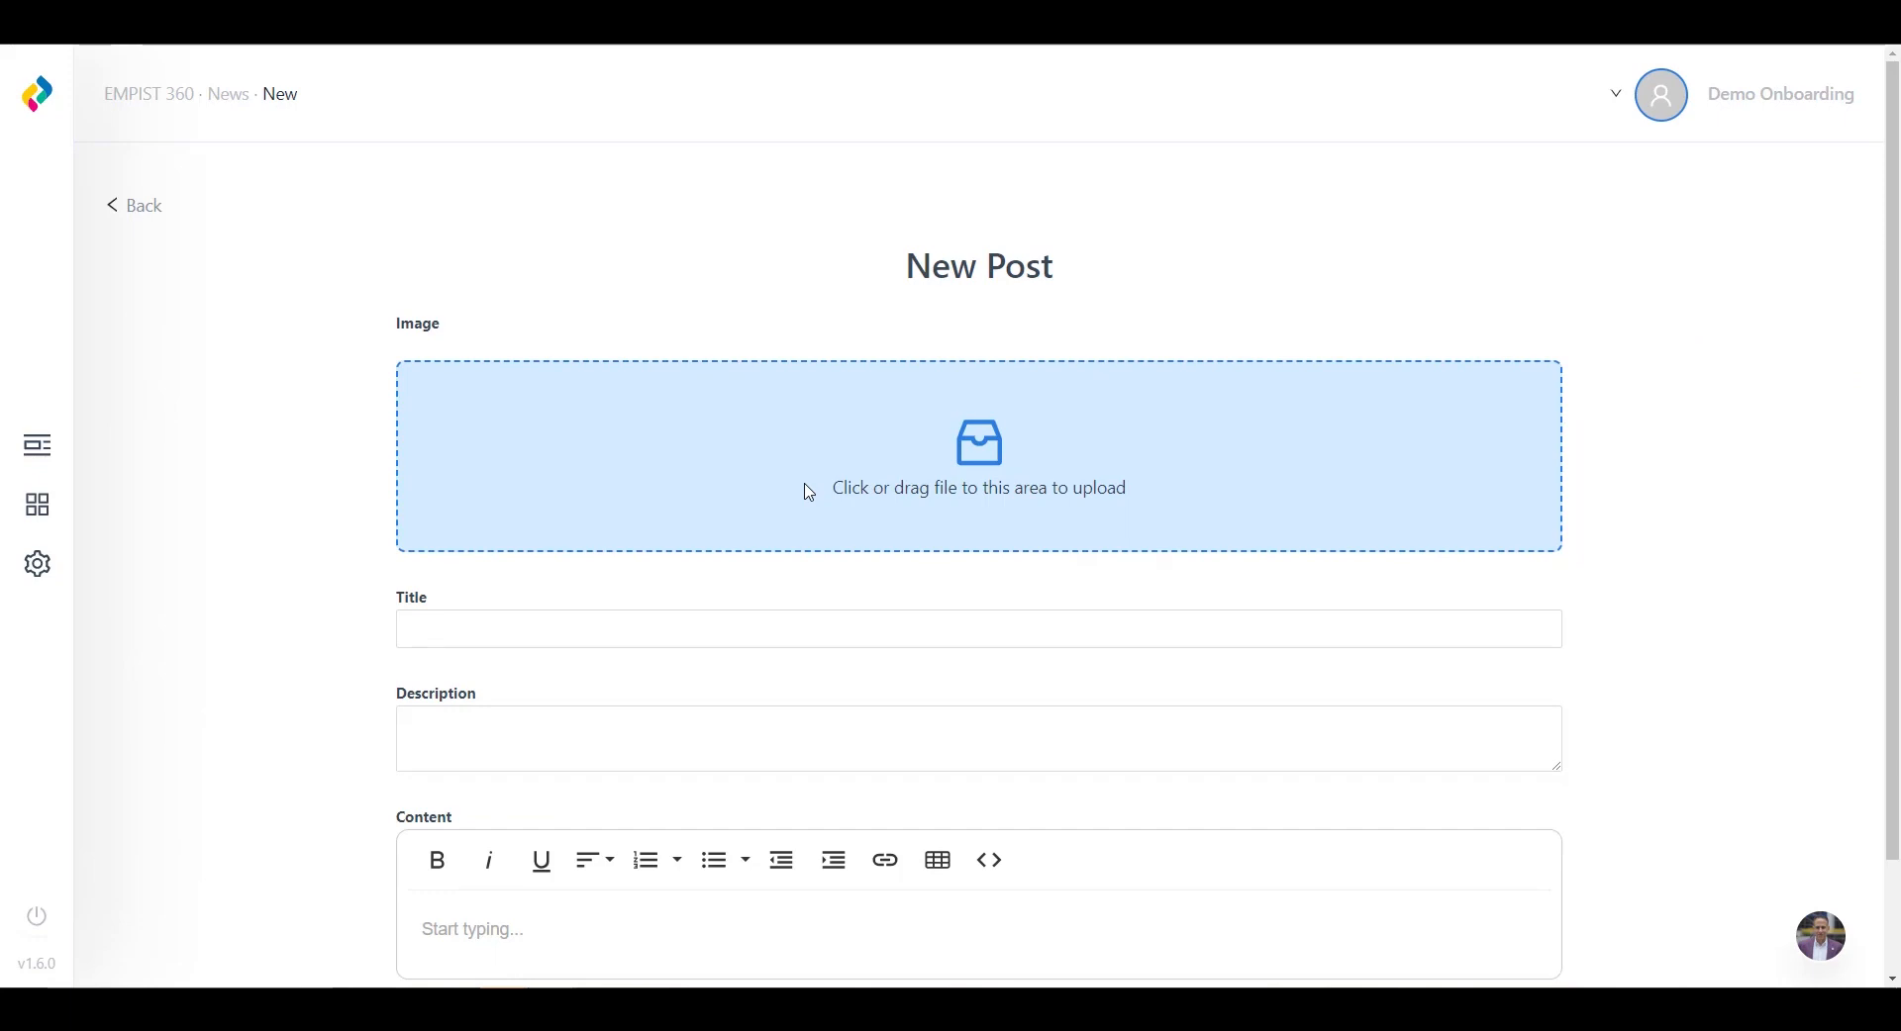
pyautogui.moveTo(864, 472)
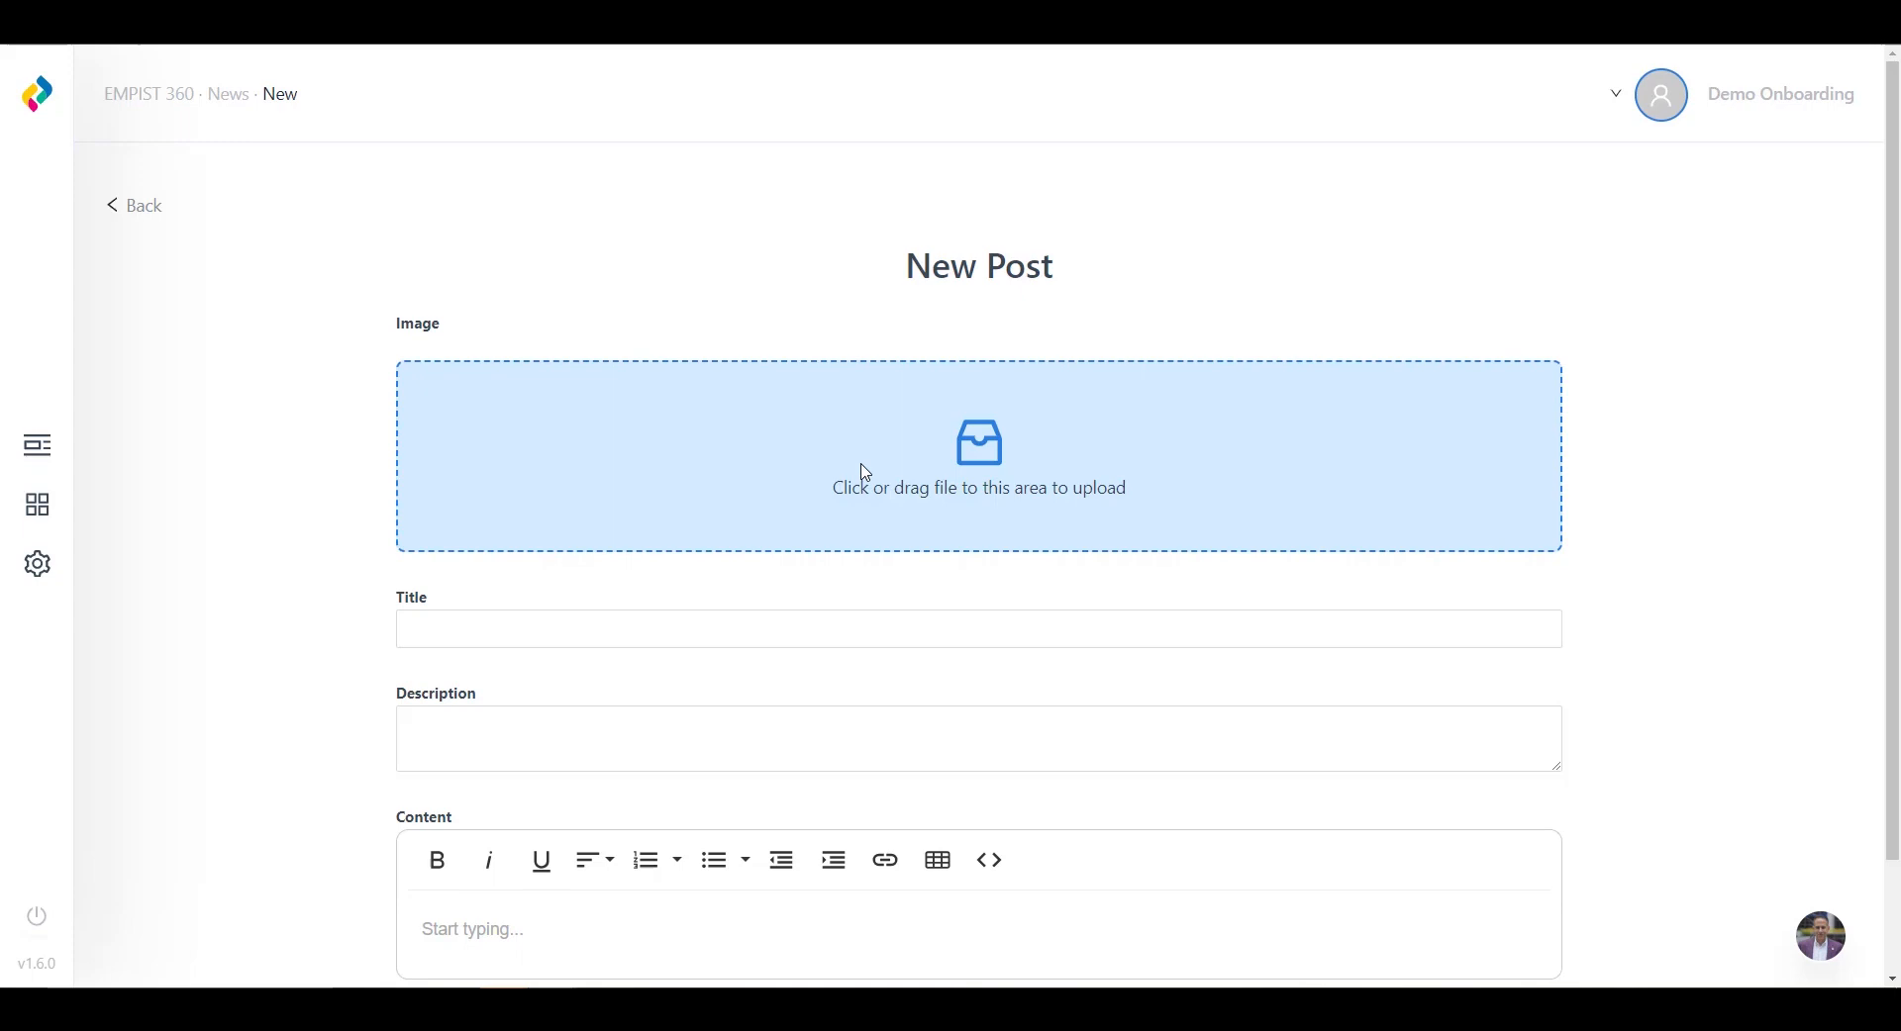
# Submit the post with the initiative announcement description and content 'This is just a test post'
pyautogui.click(779, 631)
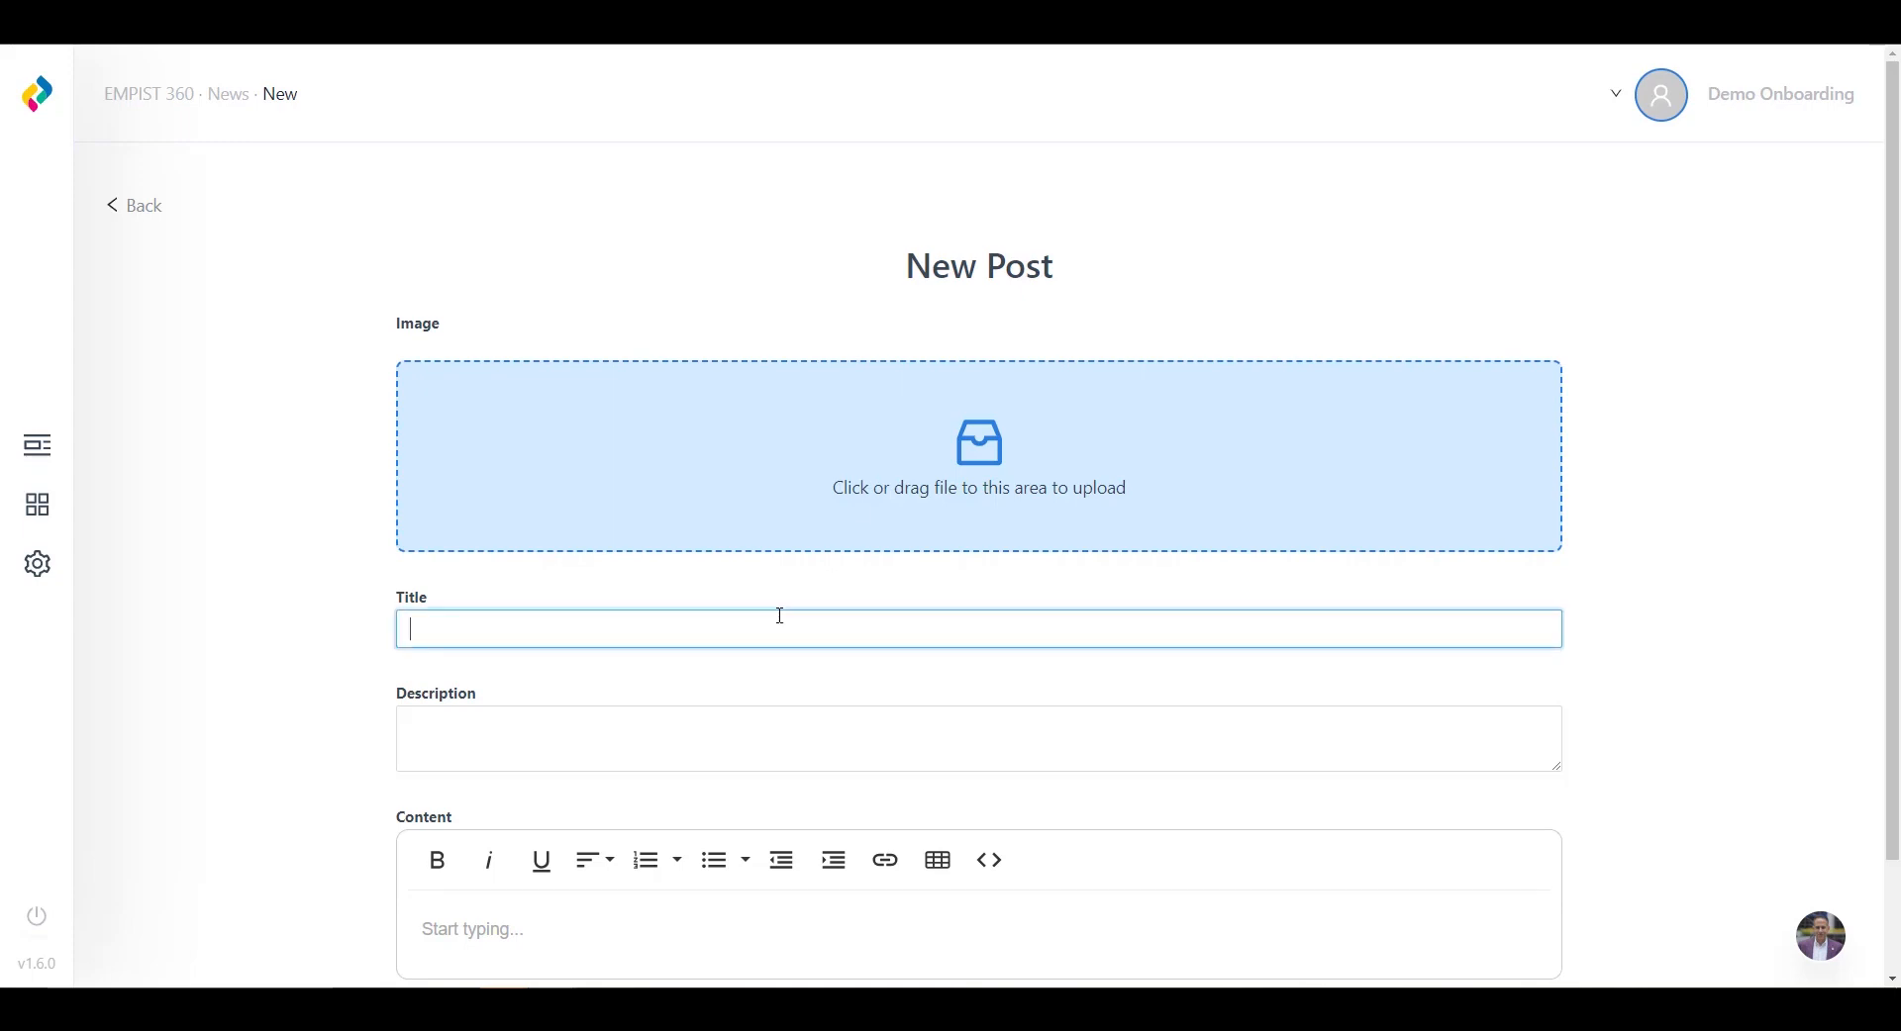
pyautogui.write('We have an ex')
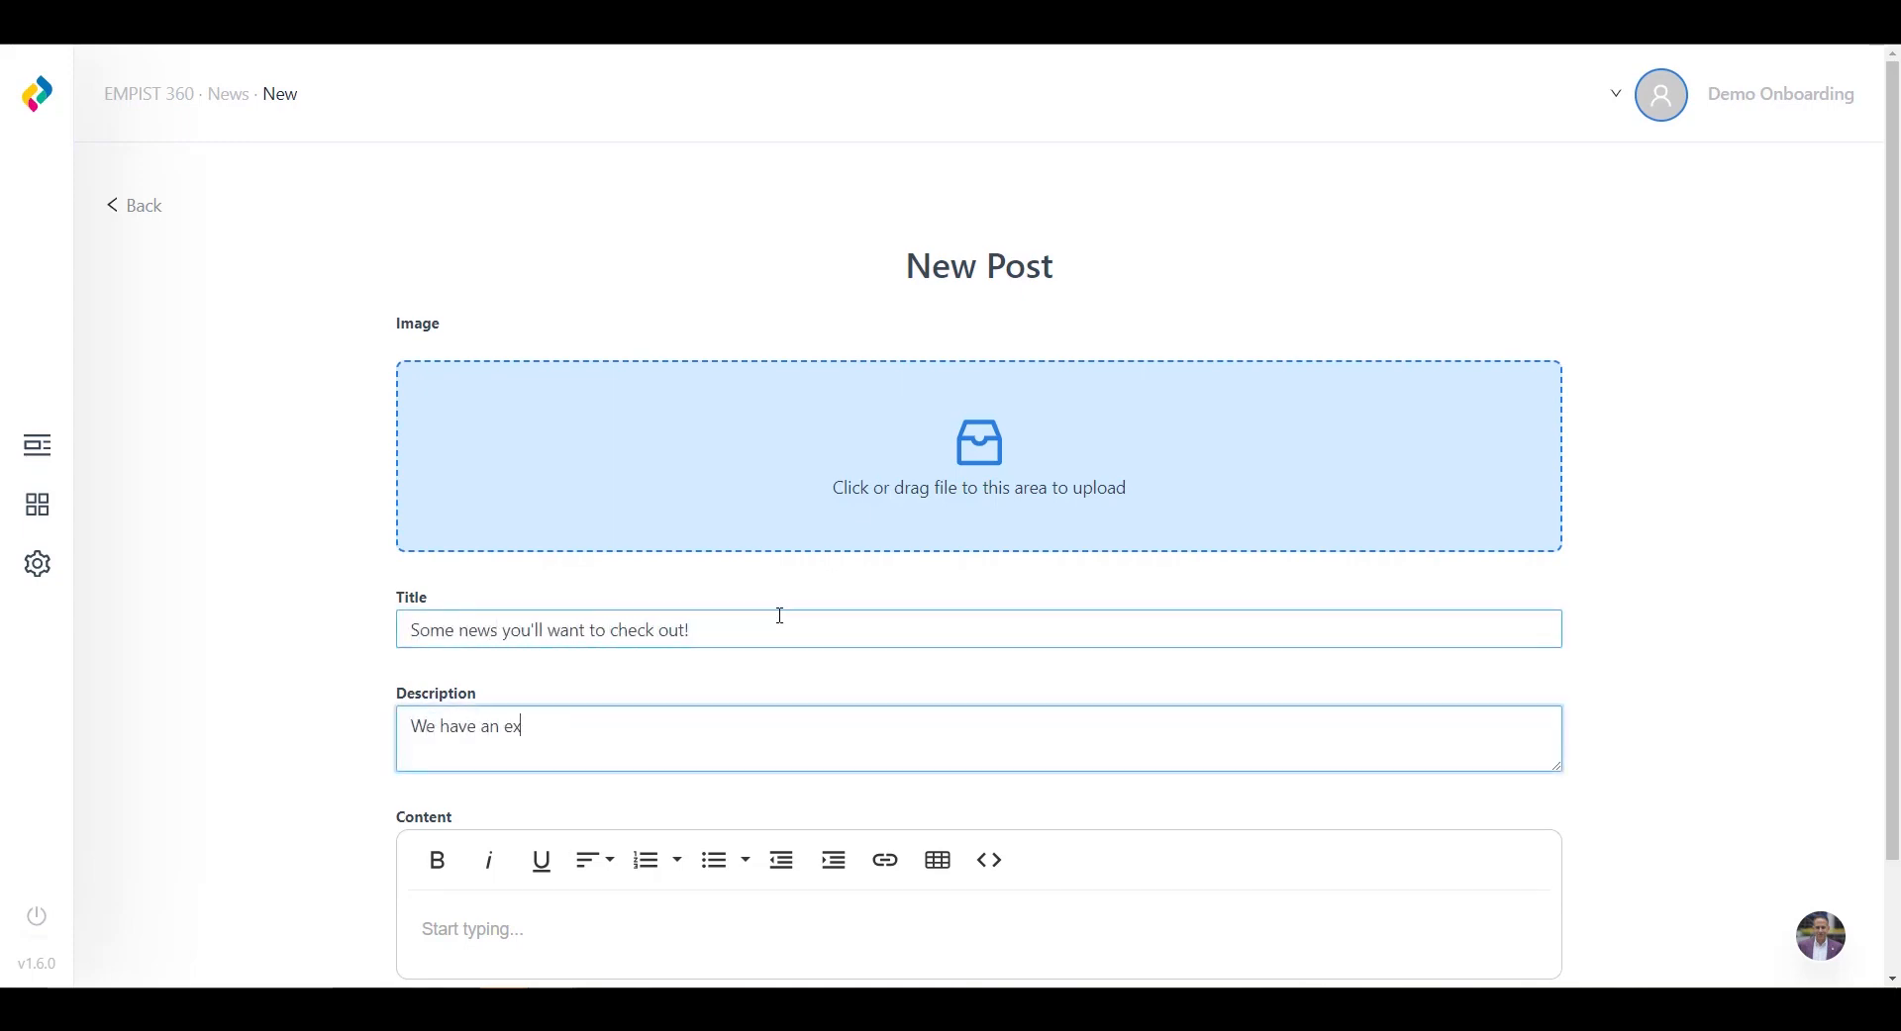
pyautogui.write('citing announcement about a new initiative.')
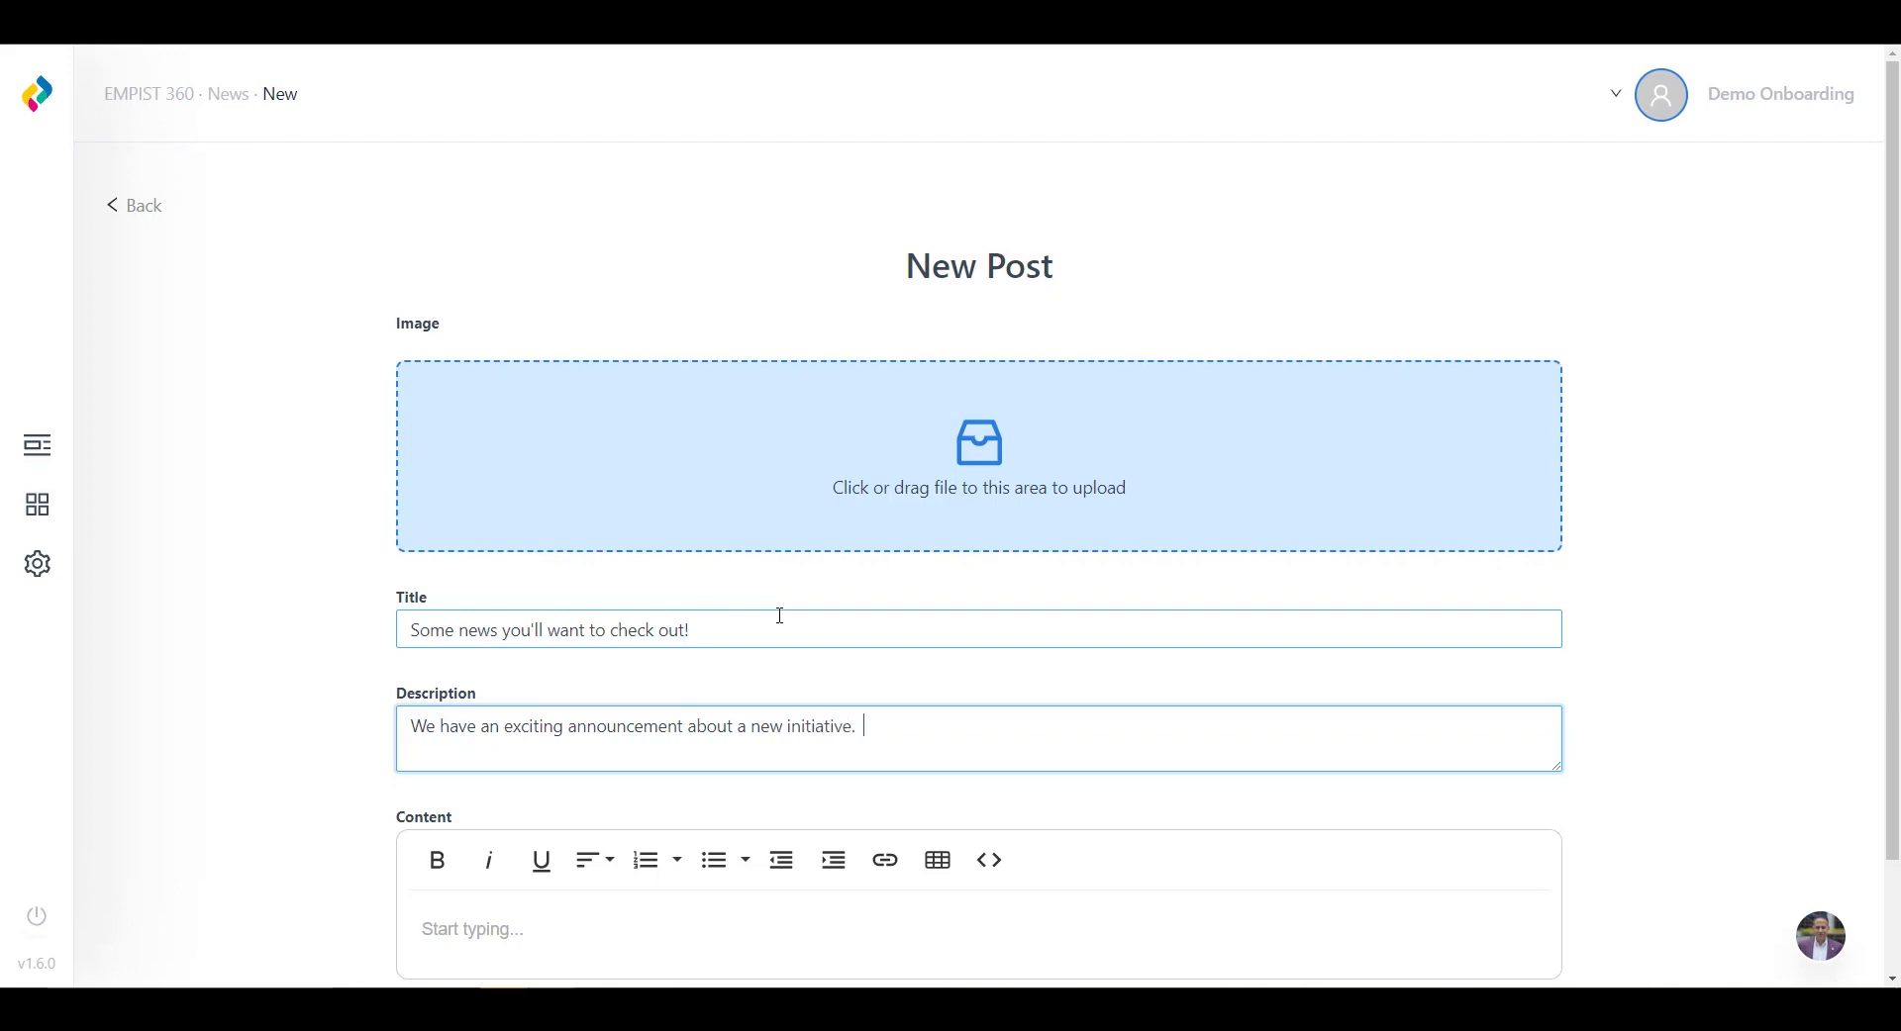
pyautogui.scroll(-3)
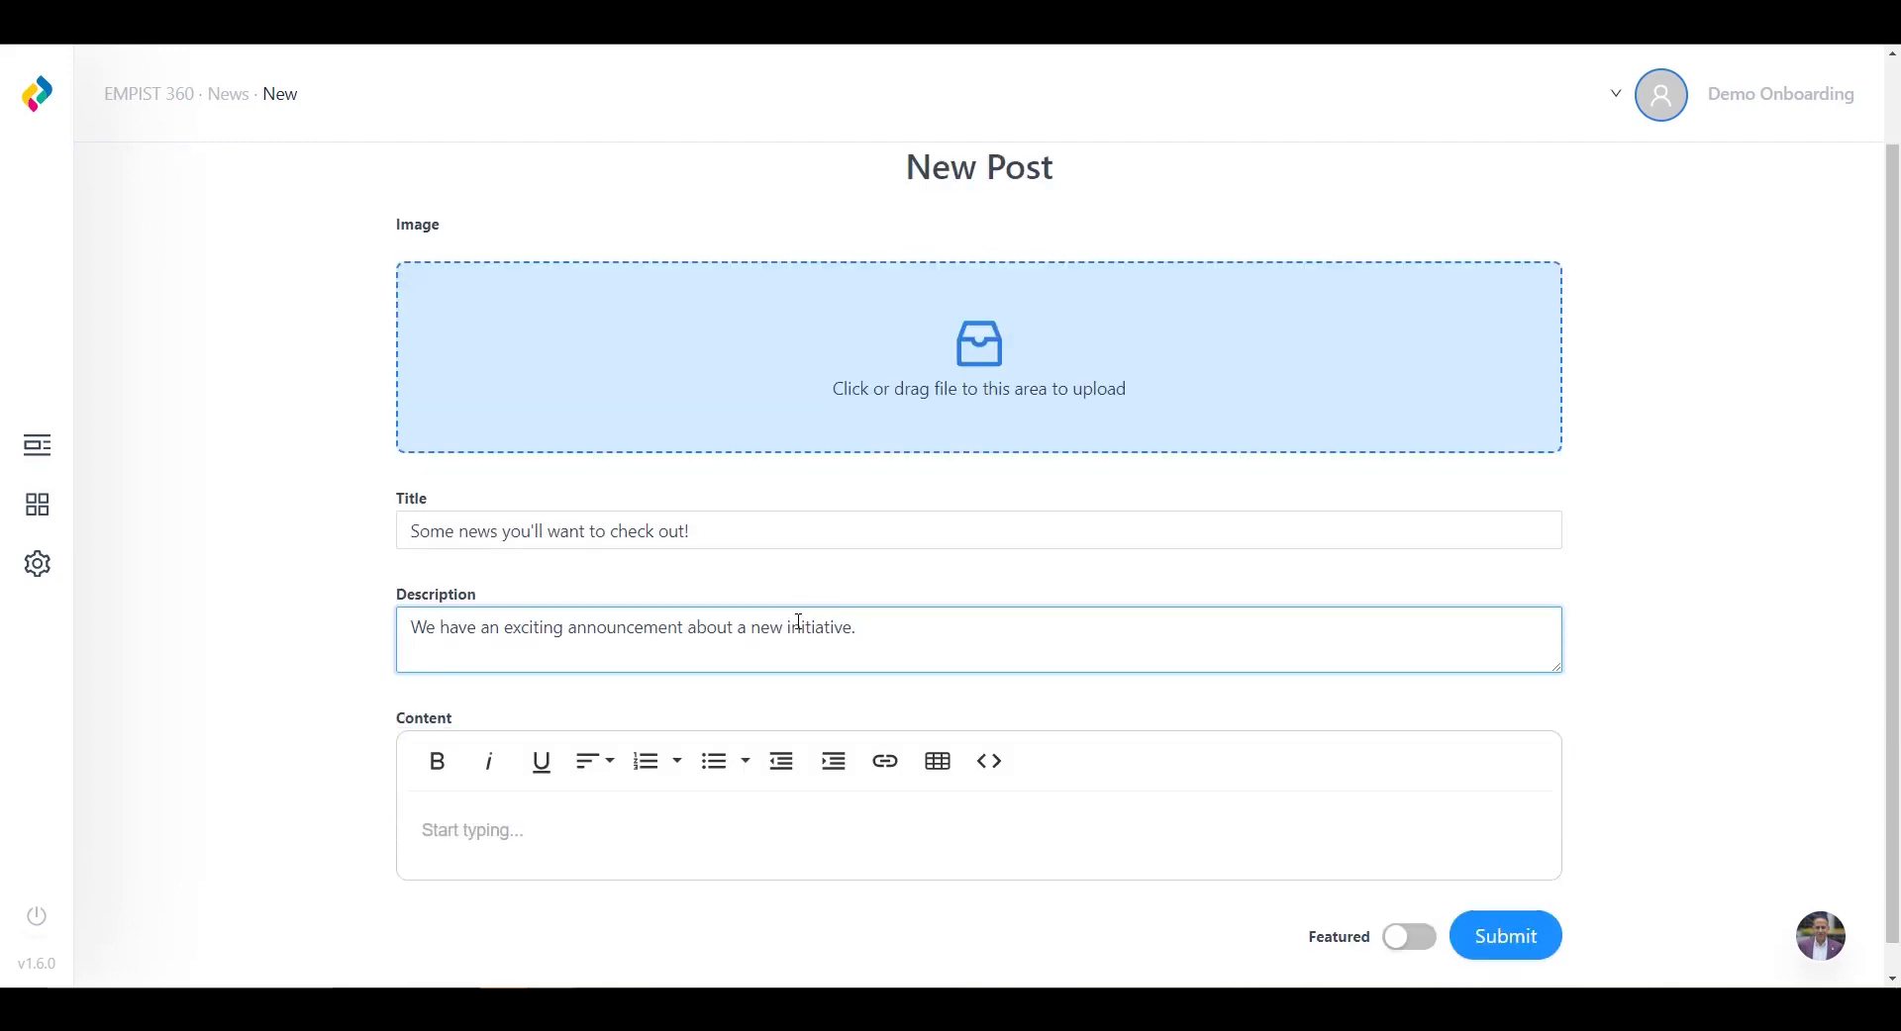
pyautogui.click(569, 830)
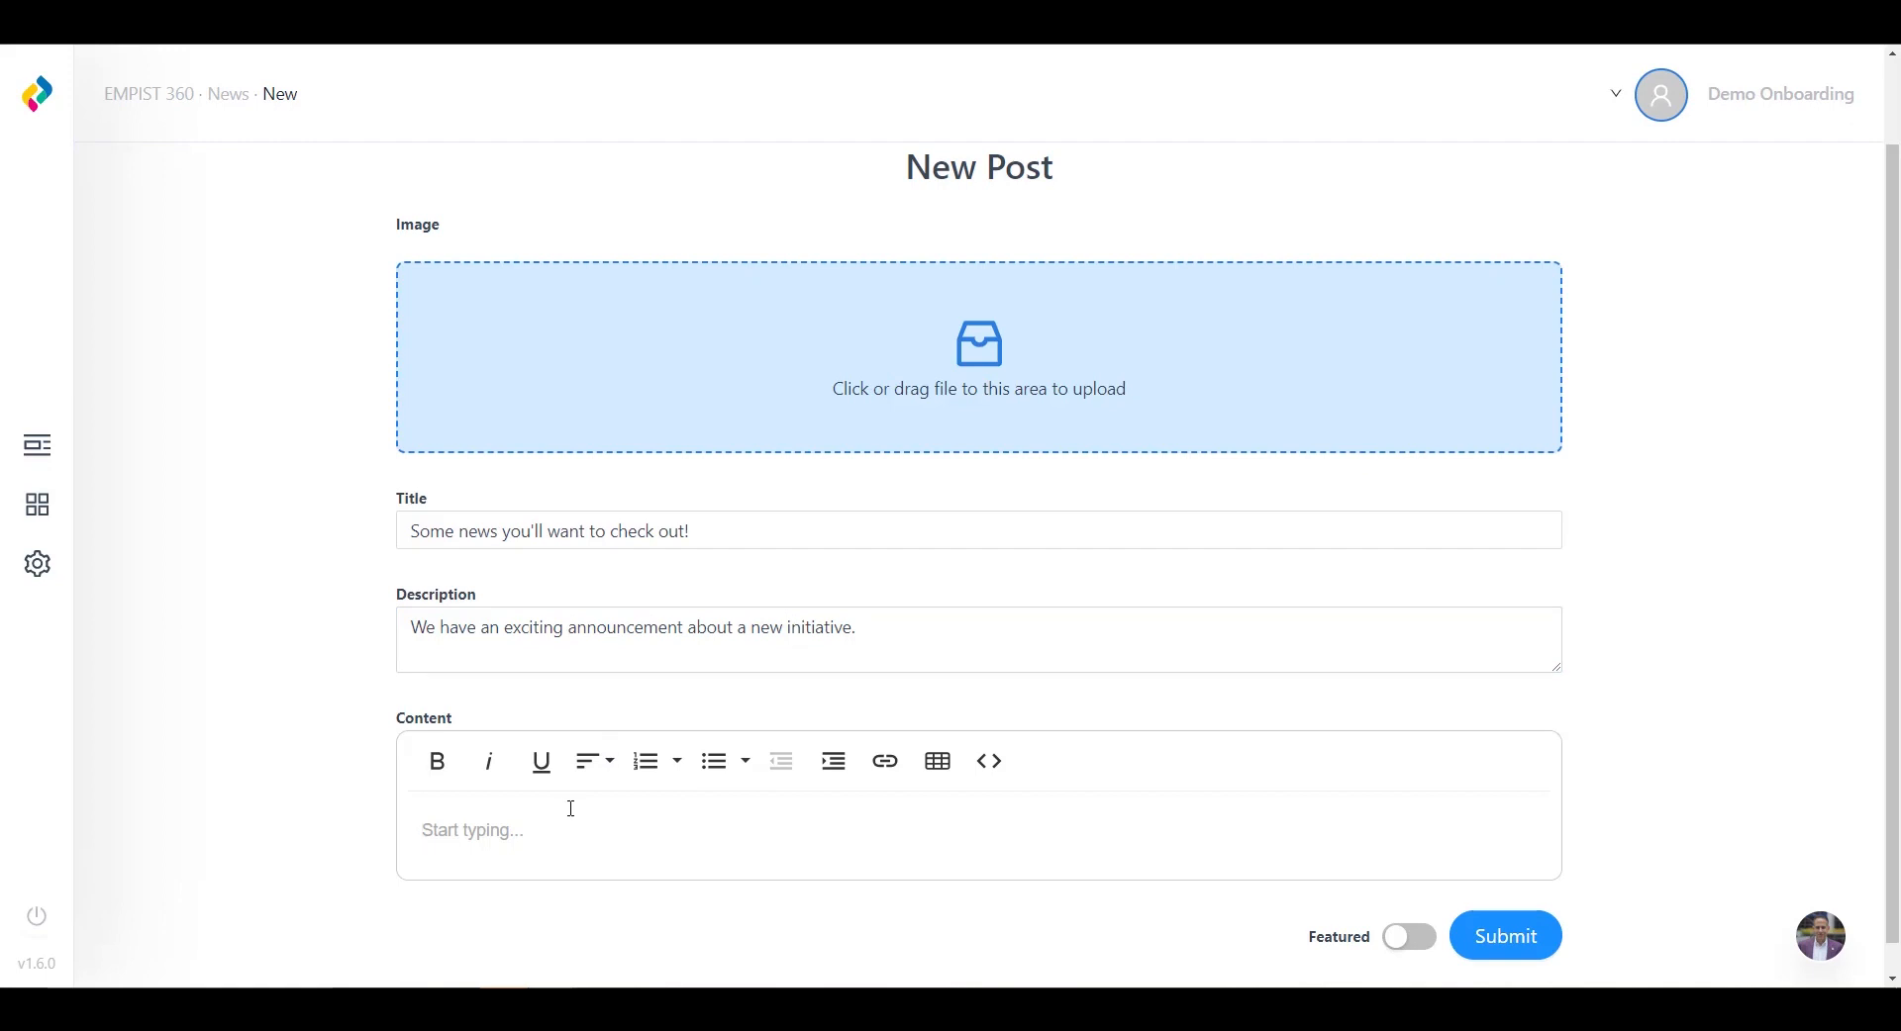
pyautogui.write('This is just a test post')
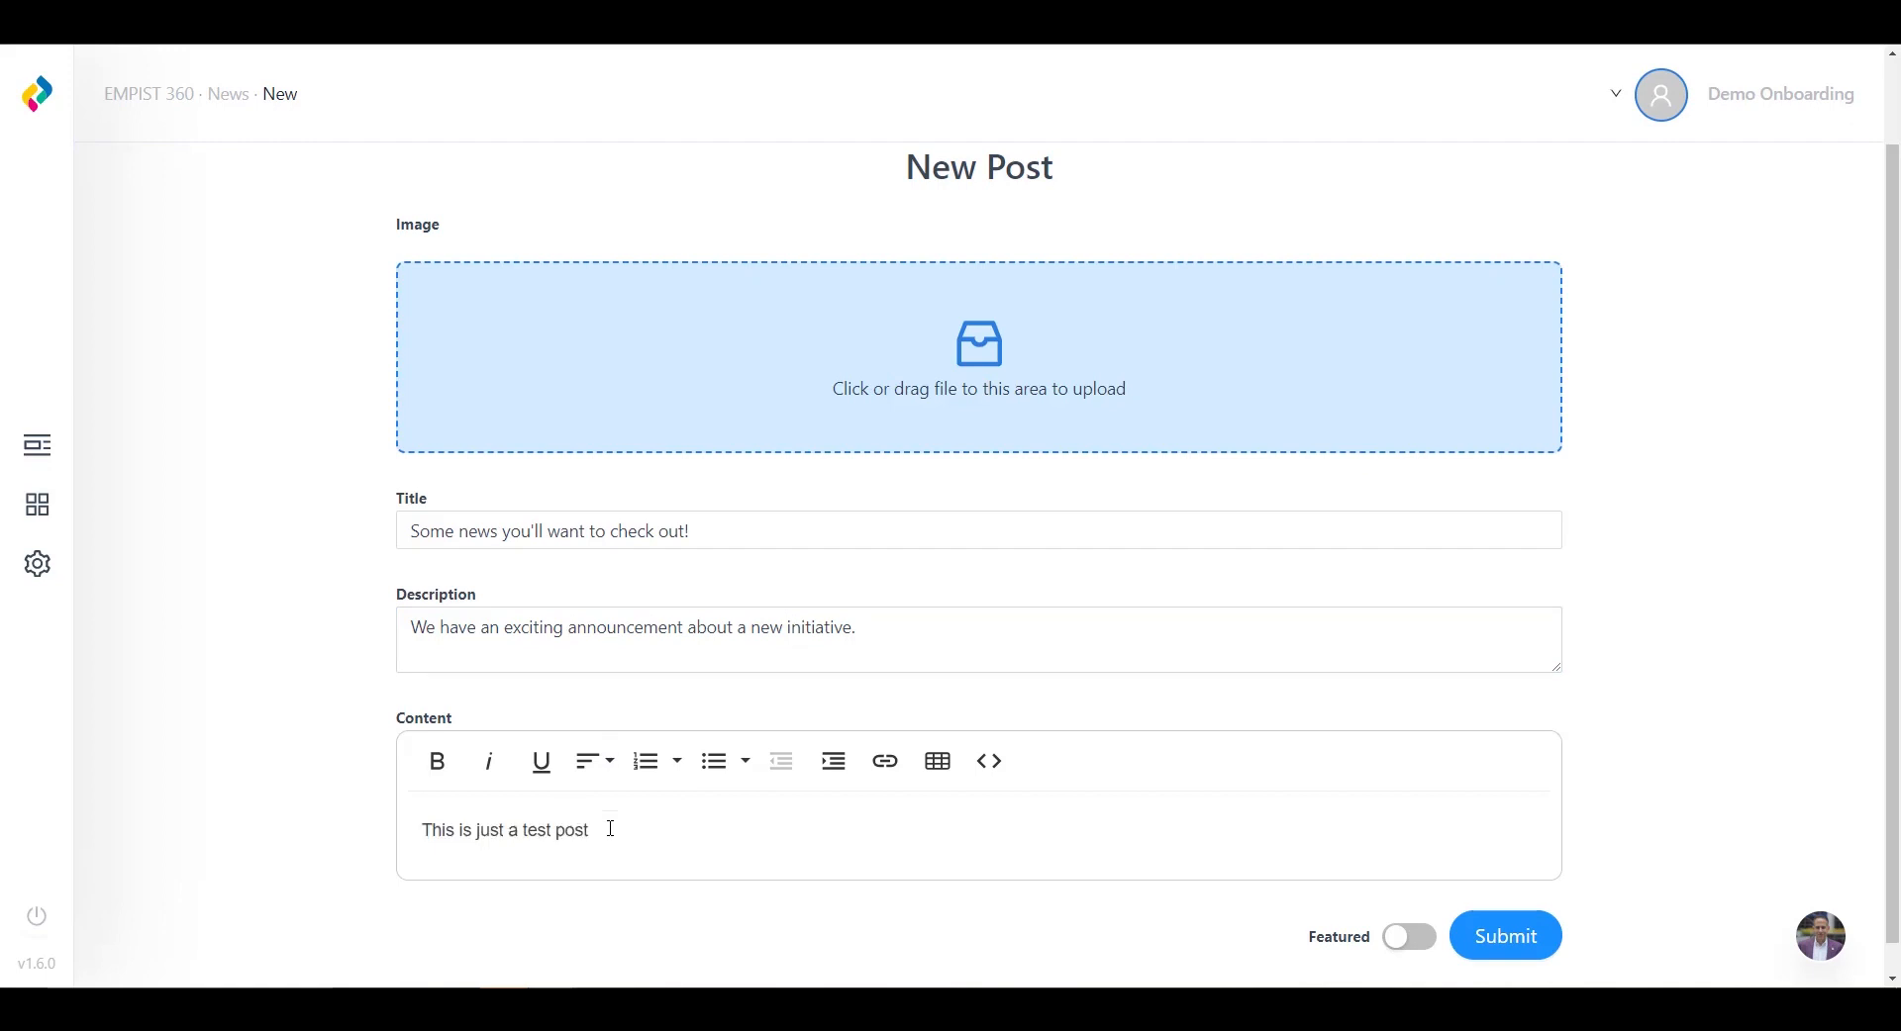
pyautogui.moveTo(1509, 956)
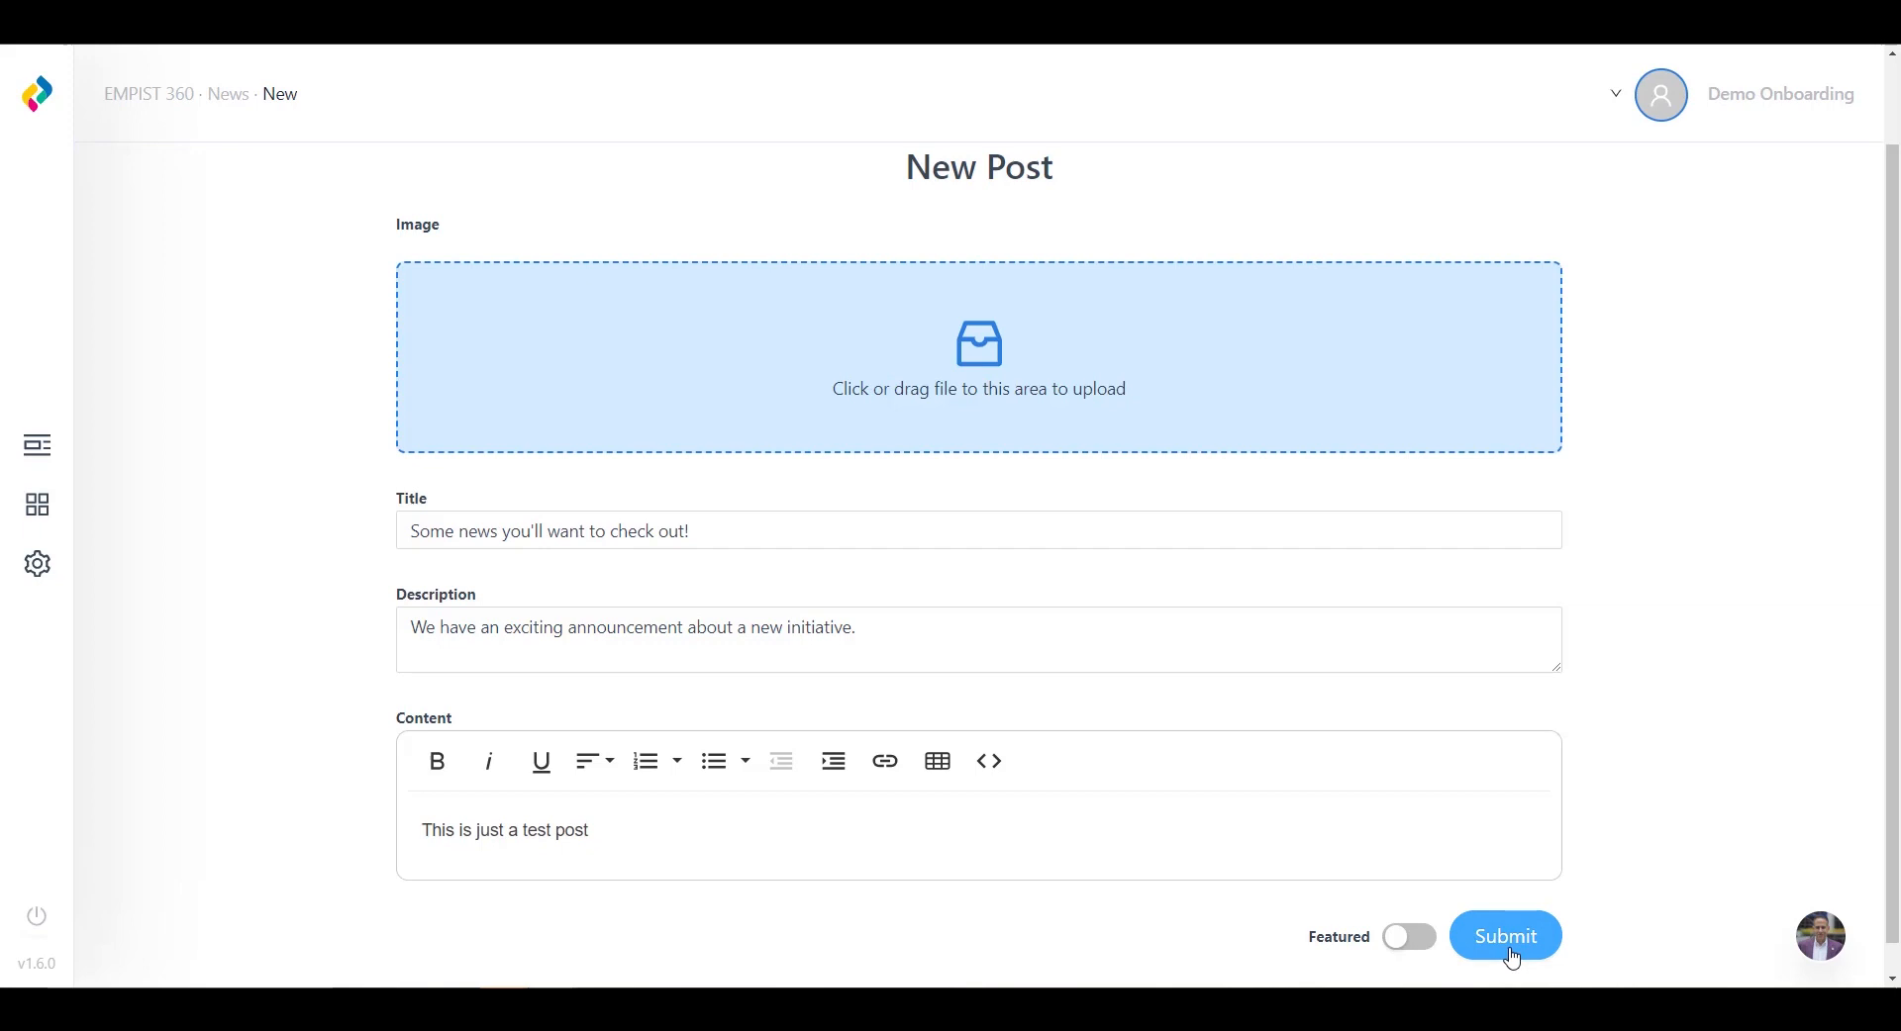
pyautogui.click(1504, 936)
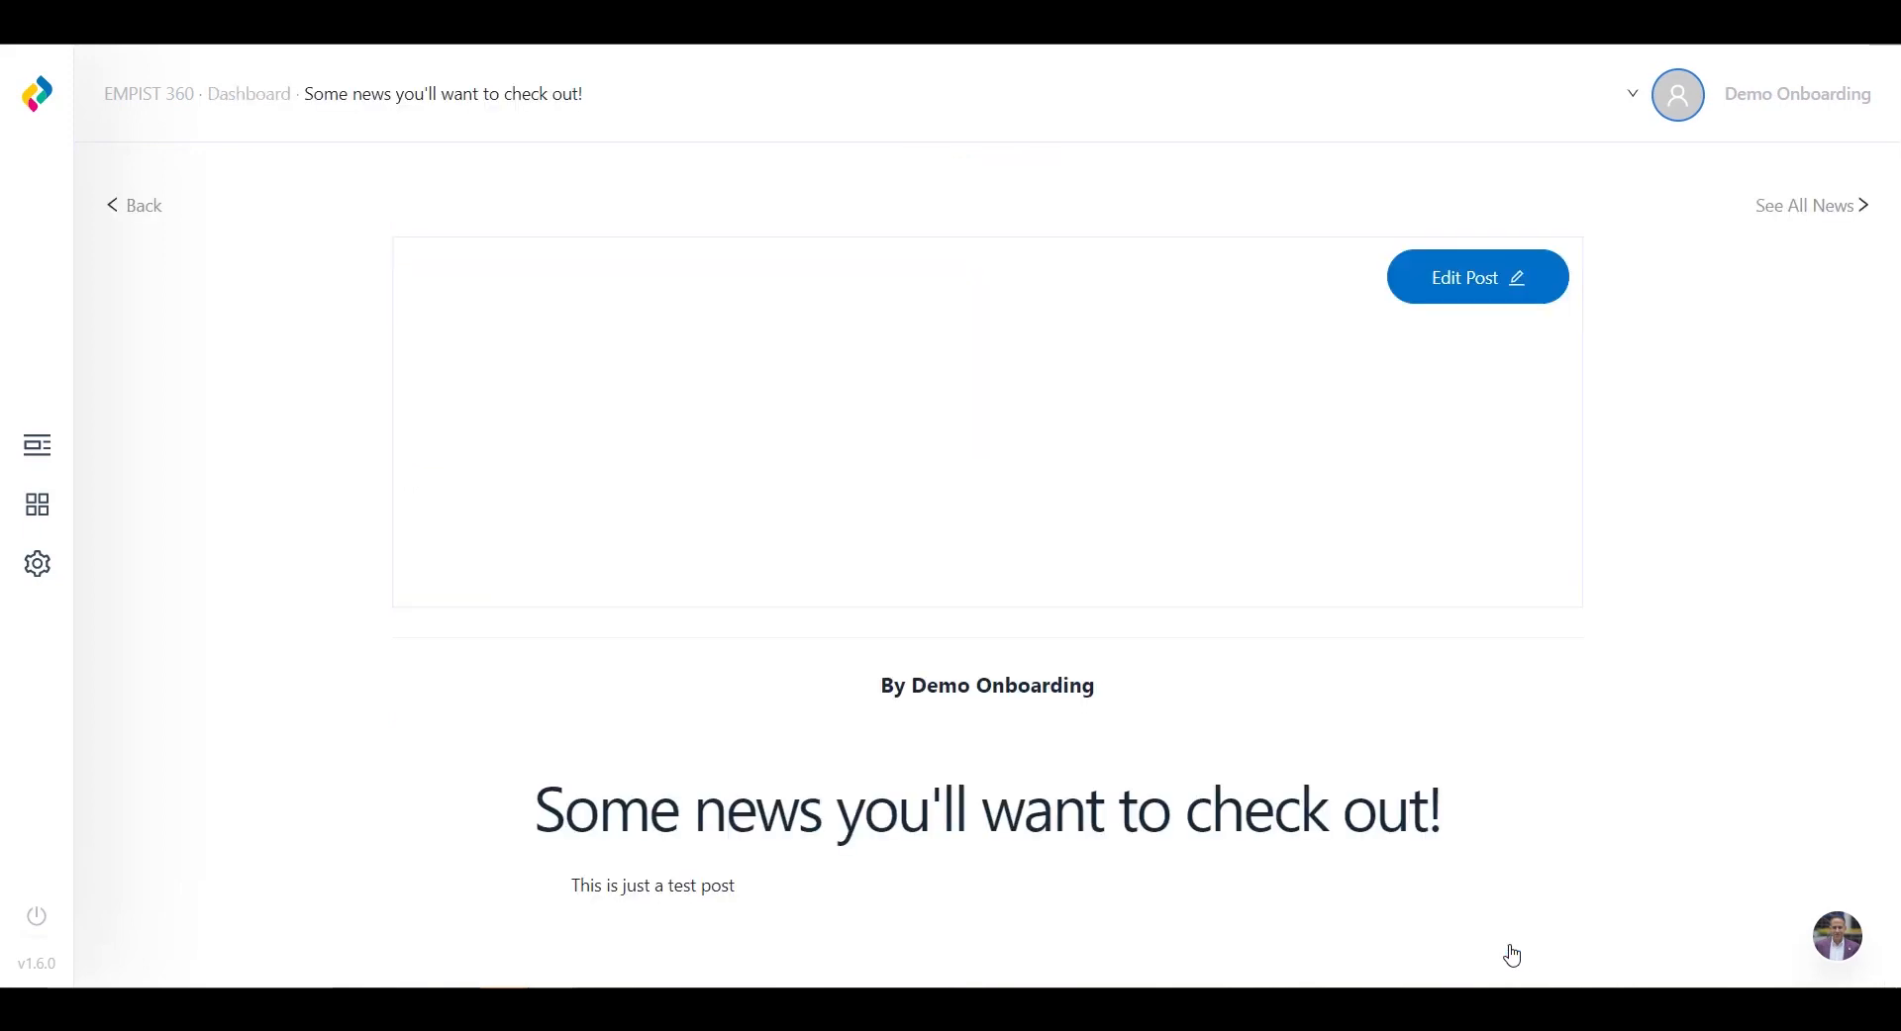
pyautogui.moveTo(484, 494)
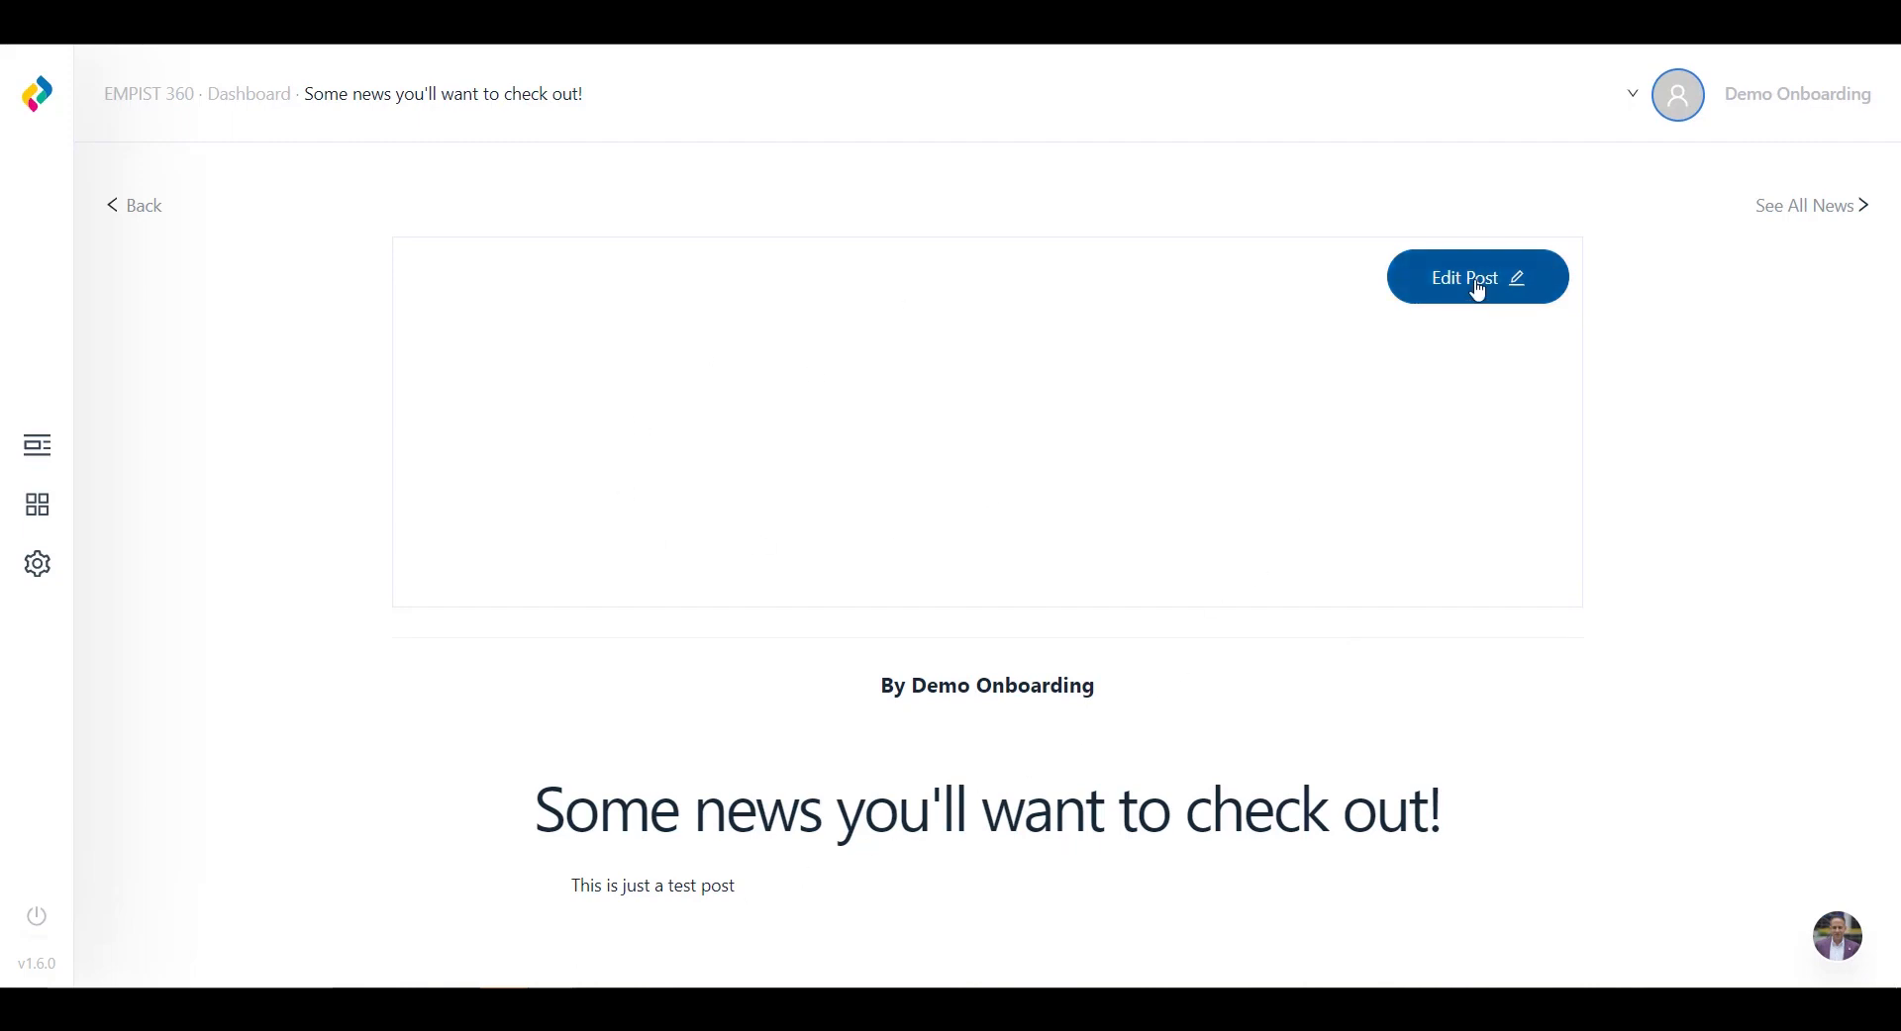
# Open Edit Post on the published 'Some news you'll want to check out!' post
pyautogui.click(1477, 277)
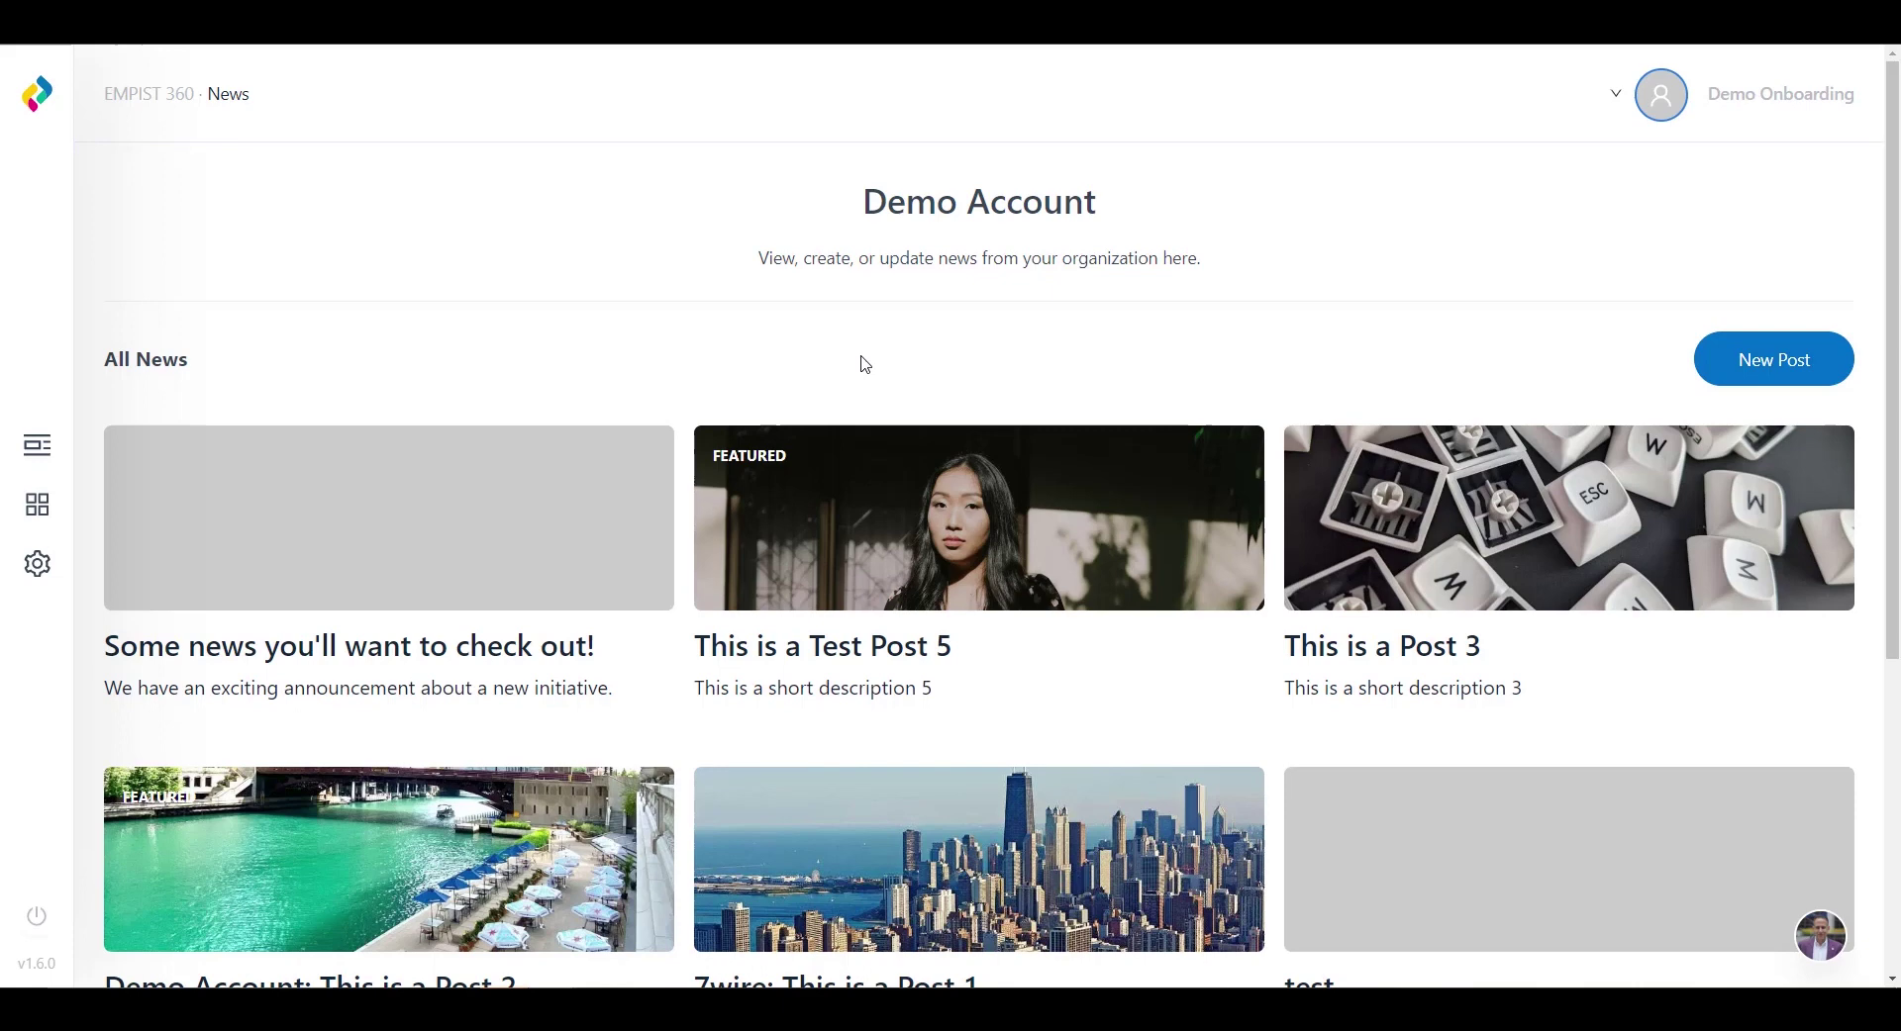
pyautogui.moveTo(116, 480)
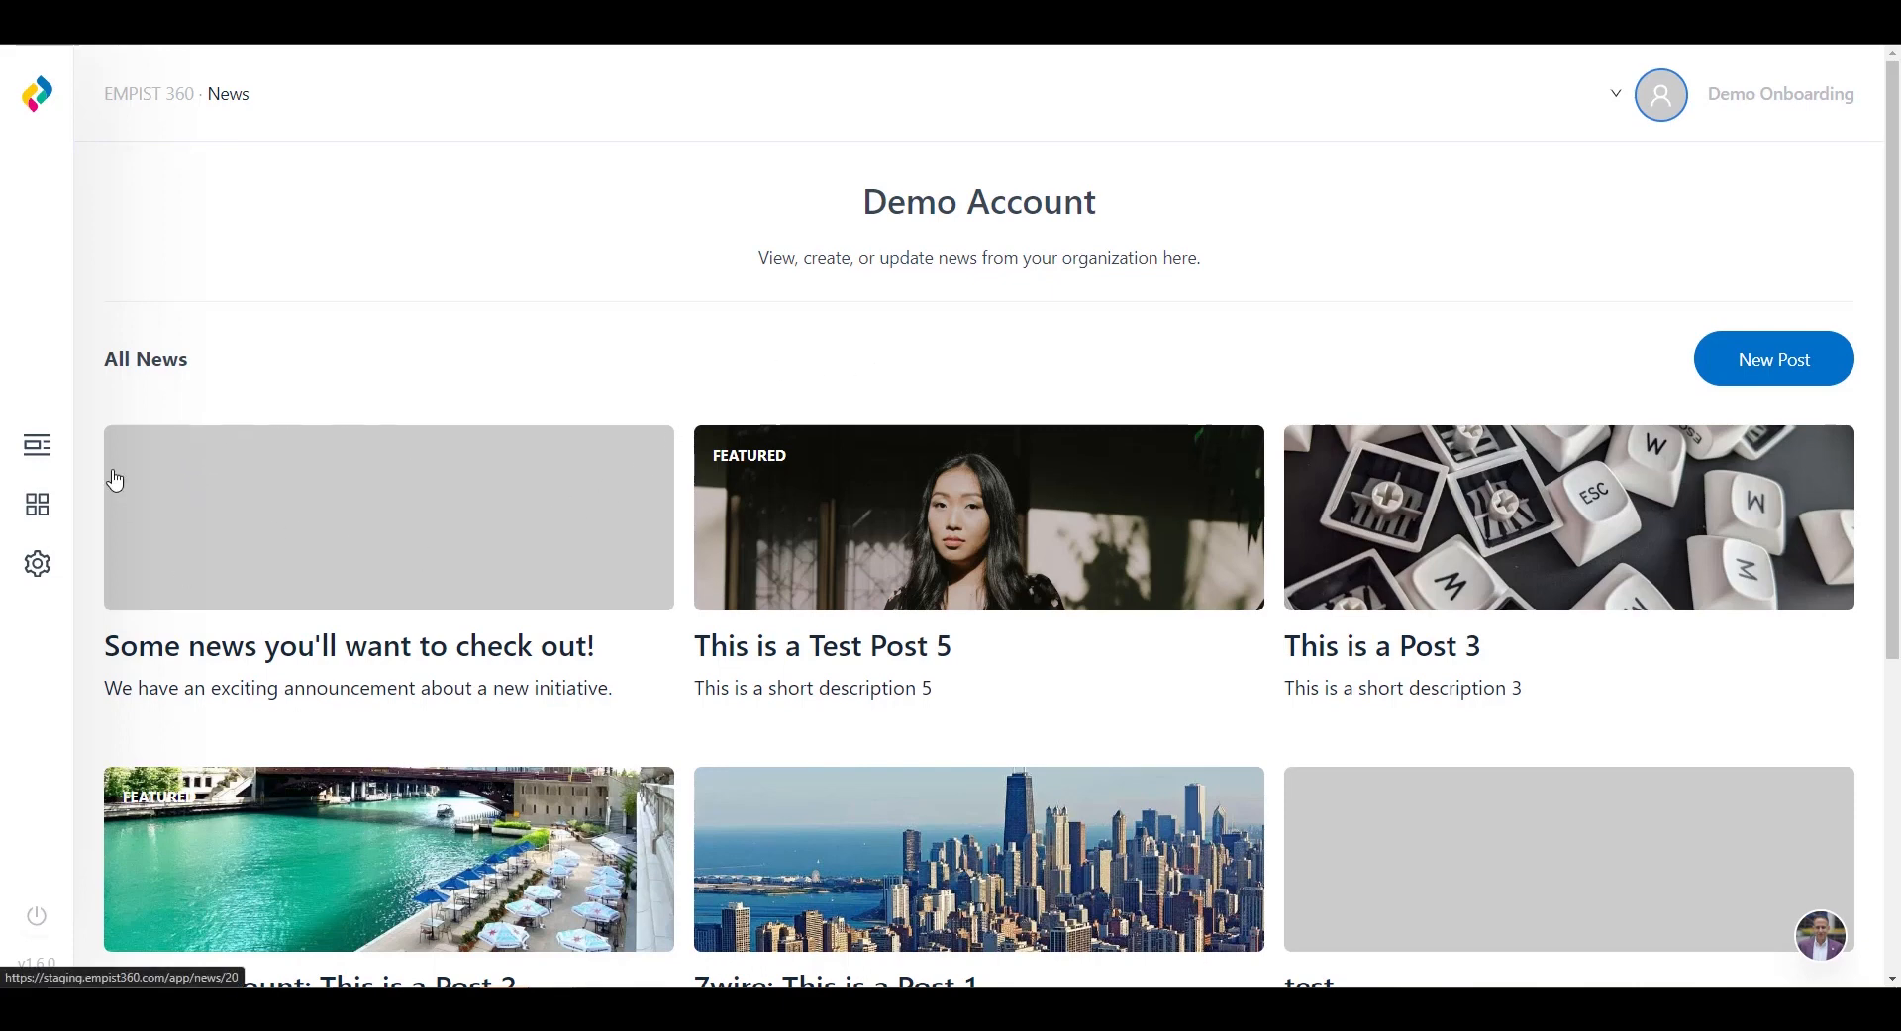
pyautogui.moveTo(266, 588)
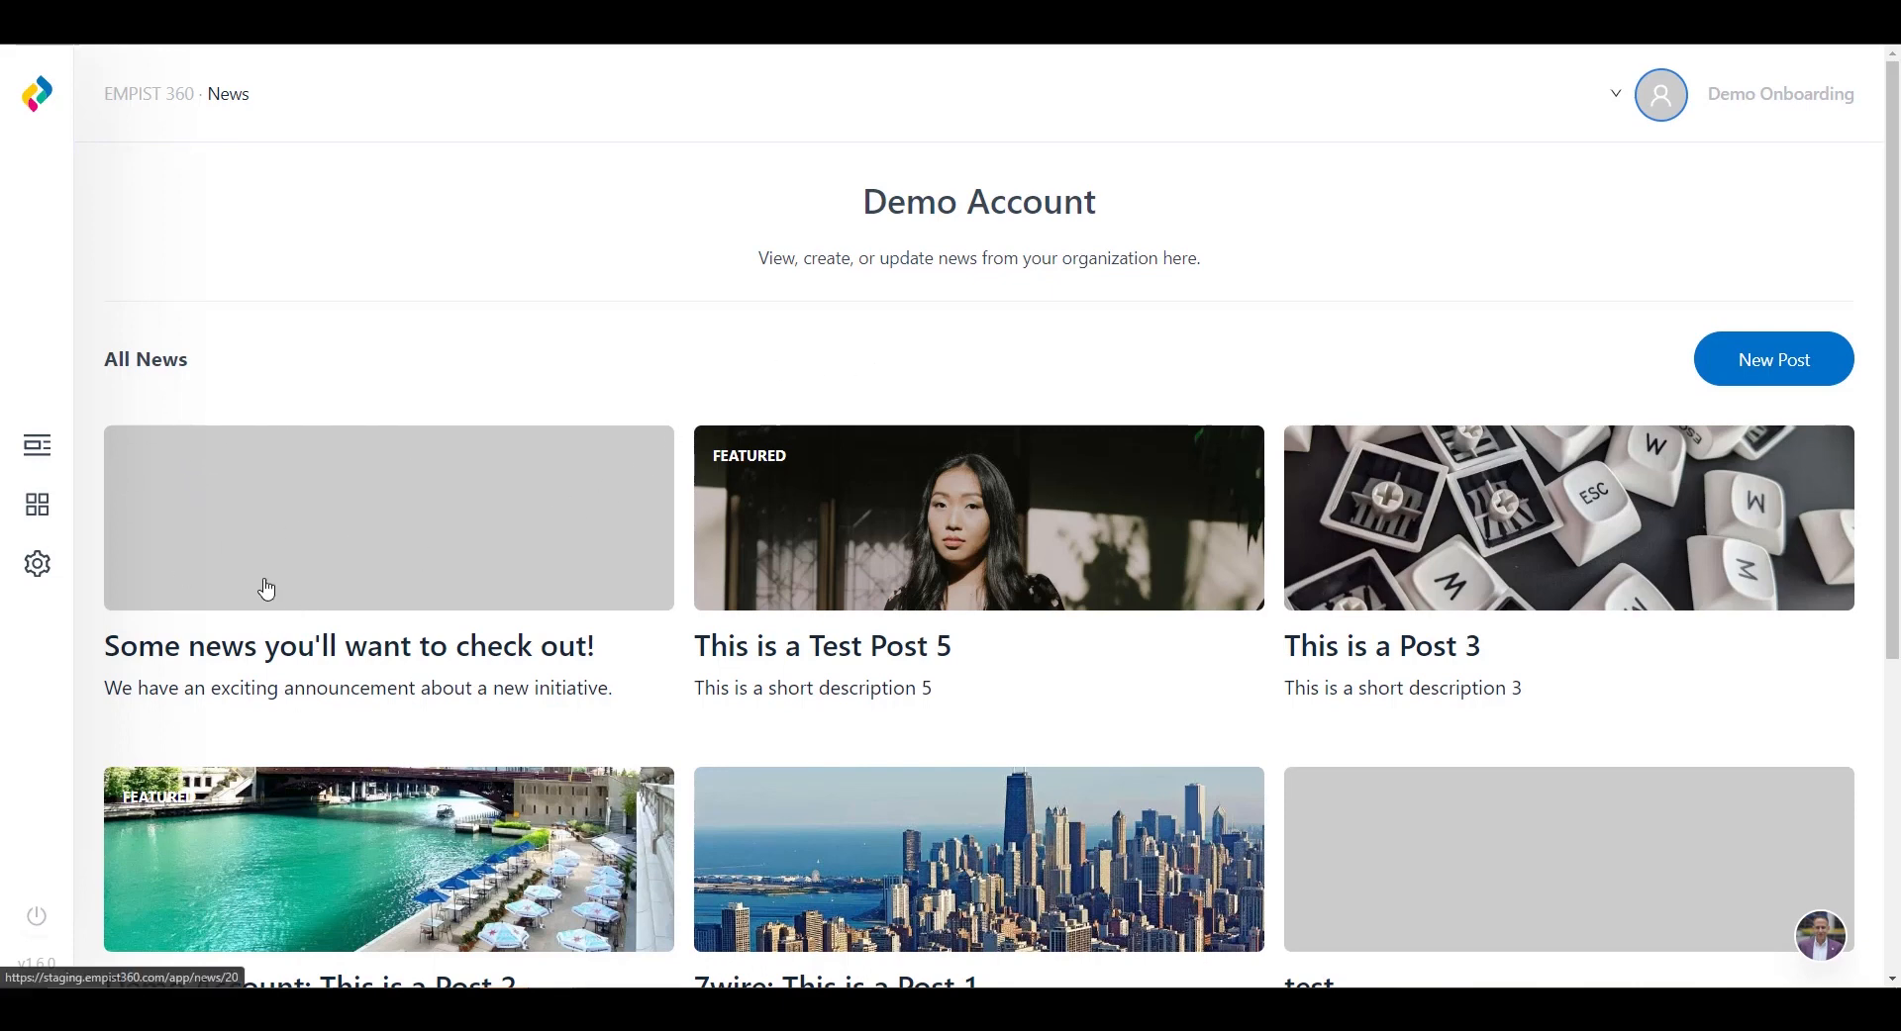
pyautogui.moveTo(571, 532)
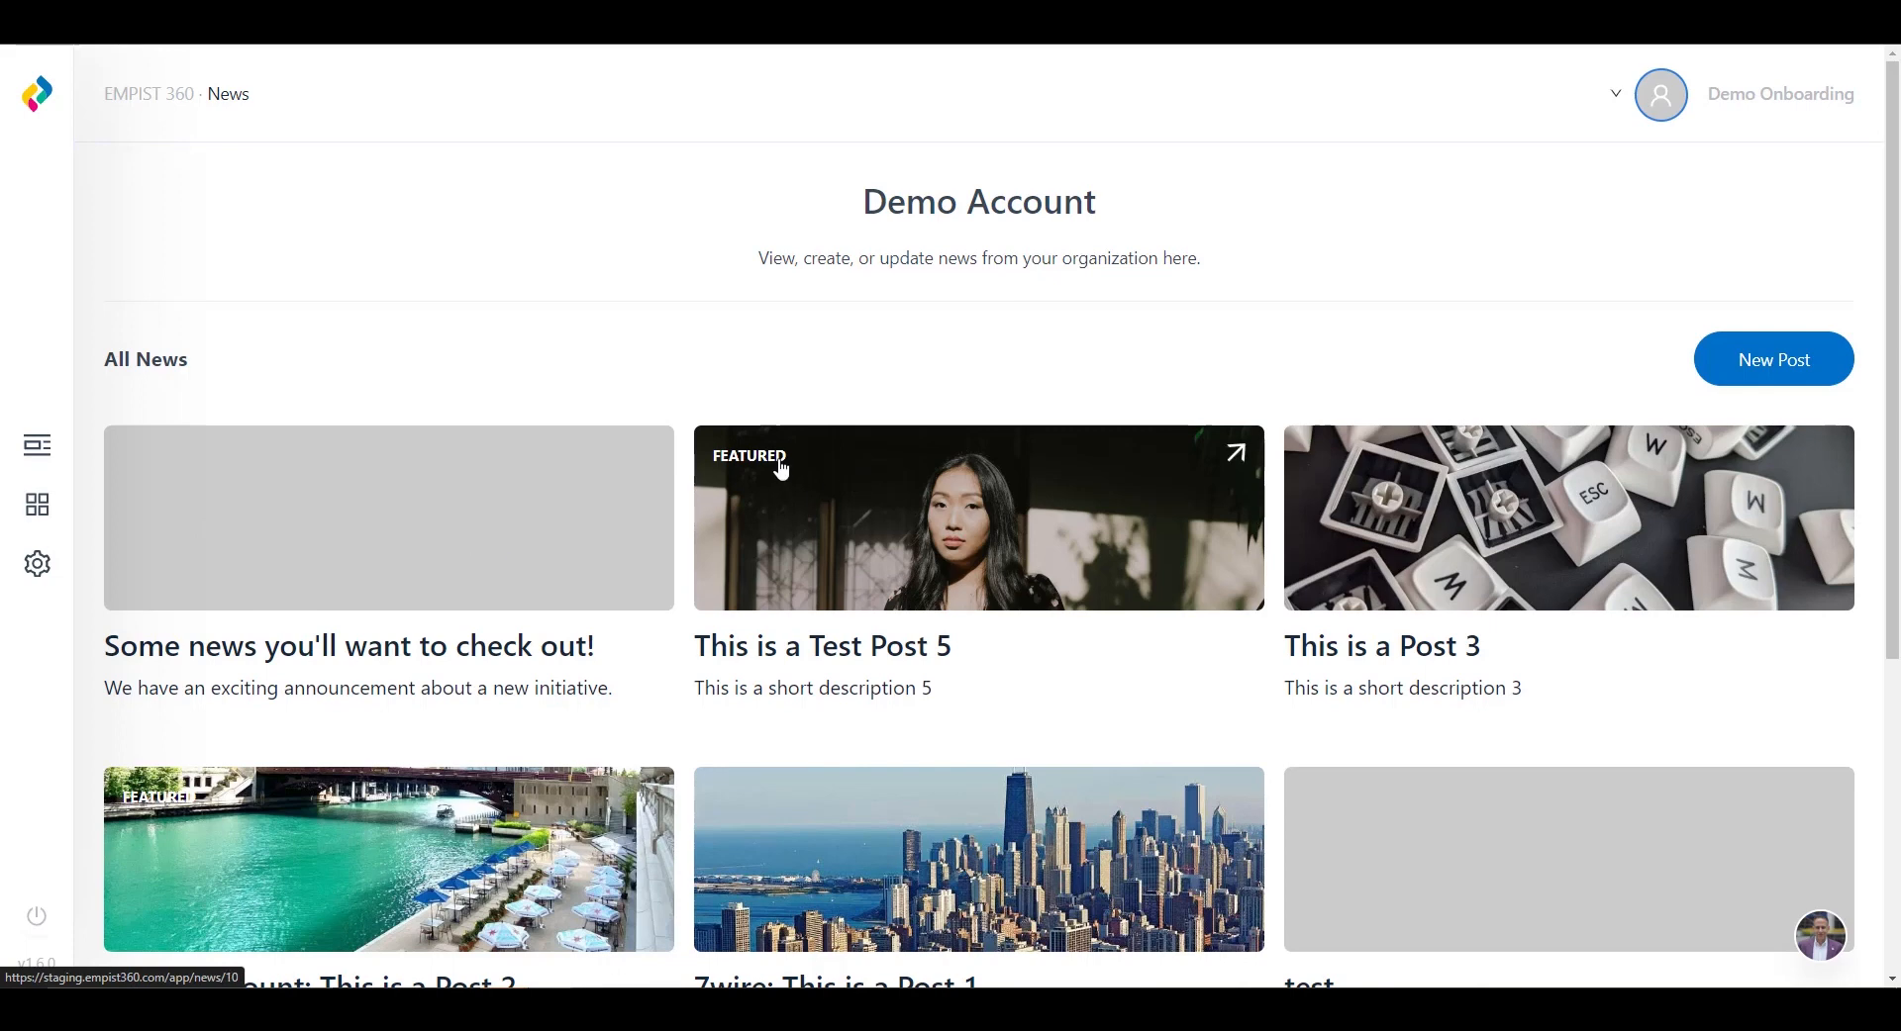
pyautogui.moveTo(748, 479)
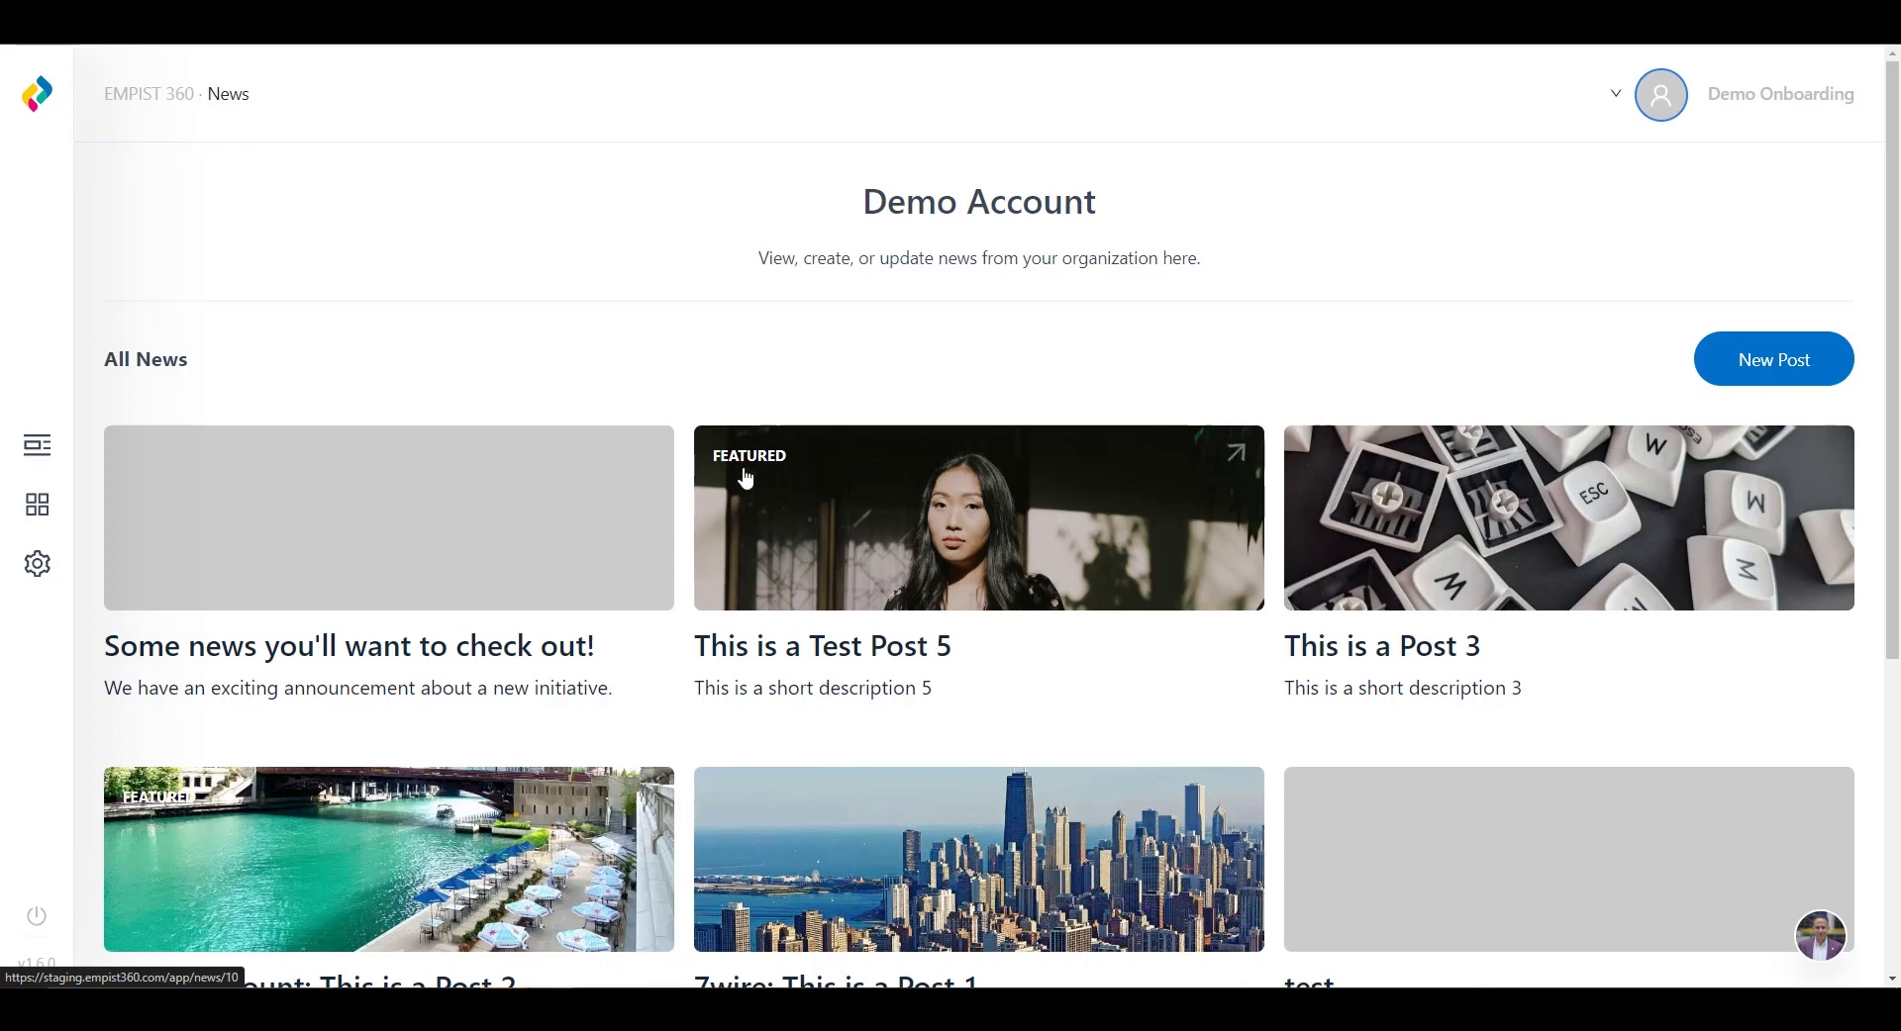
pyautogui.moveTo(688, 528)
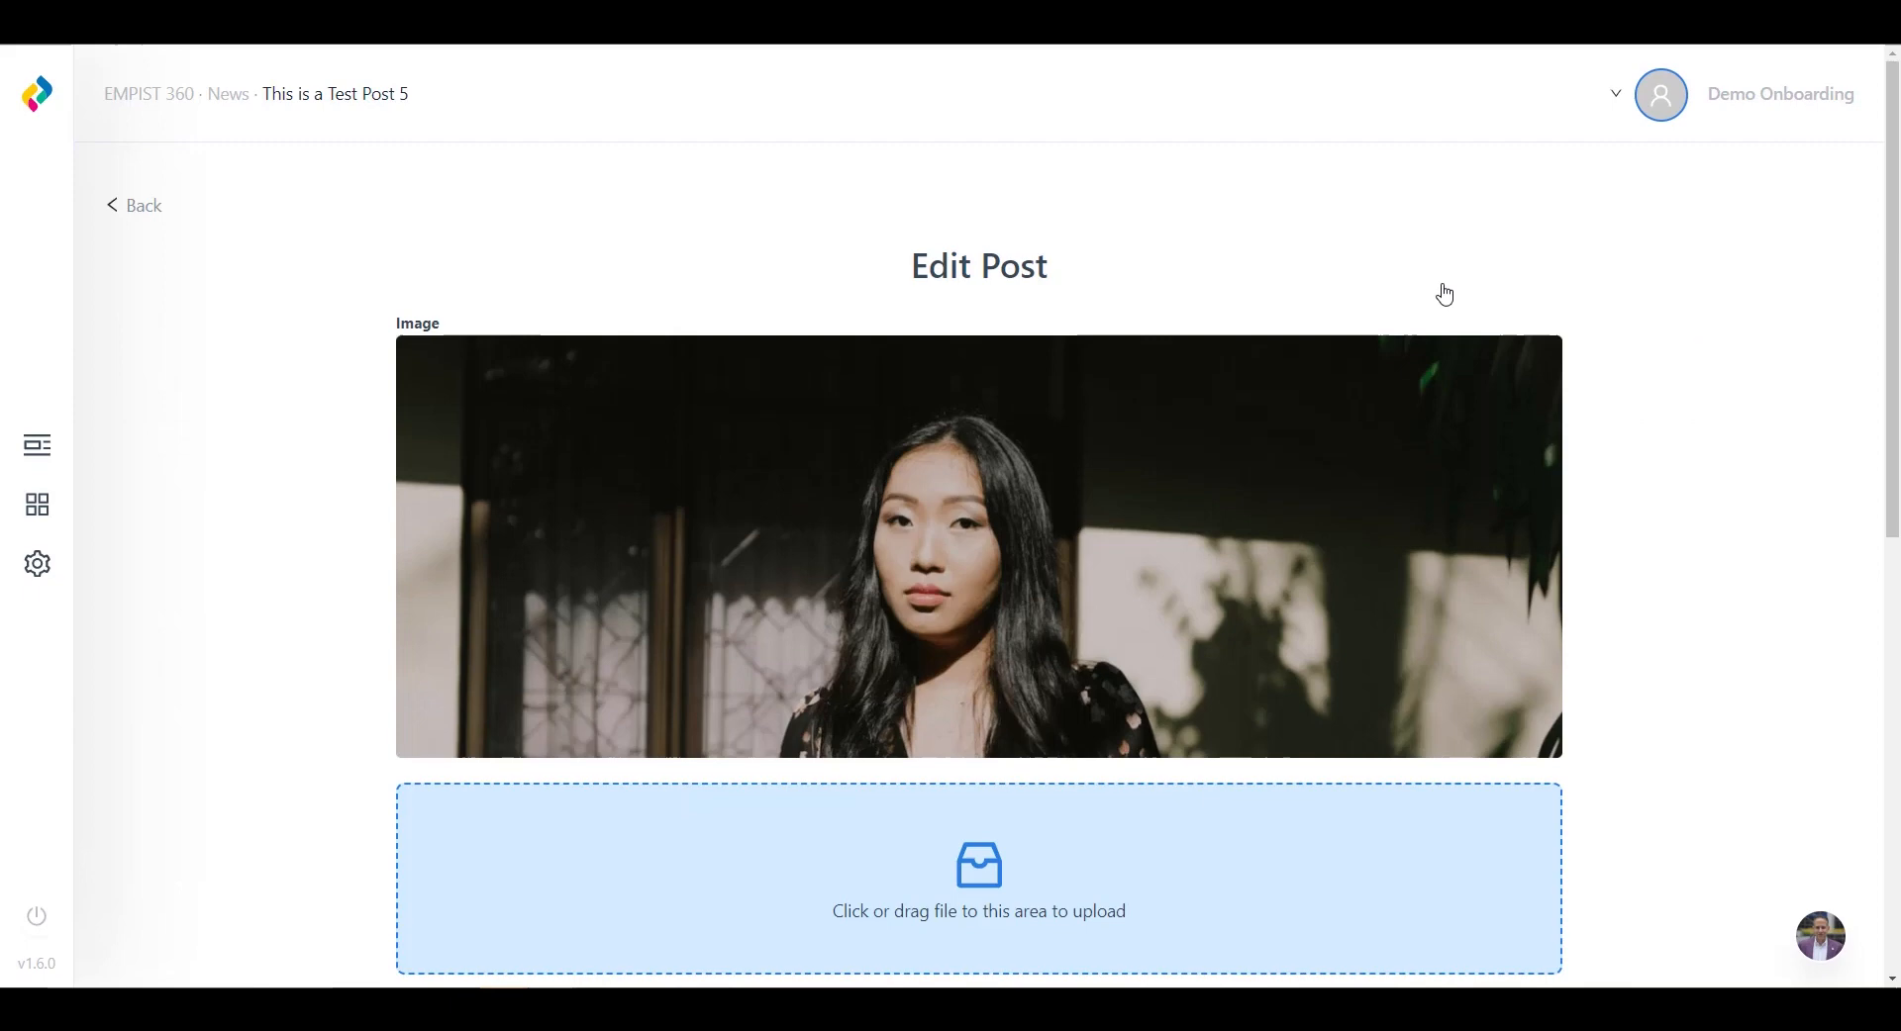
# Save 'This is a Test Post 5' with Featured off and return to the dashboard
pyautogui.scroll(-3)
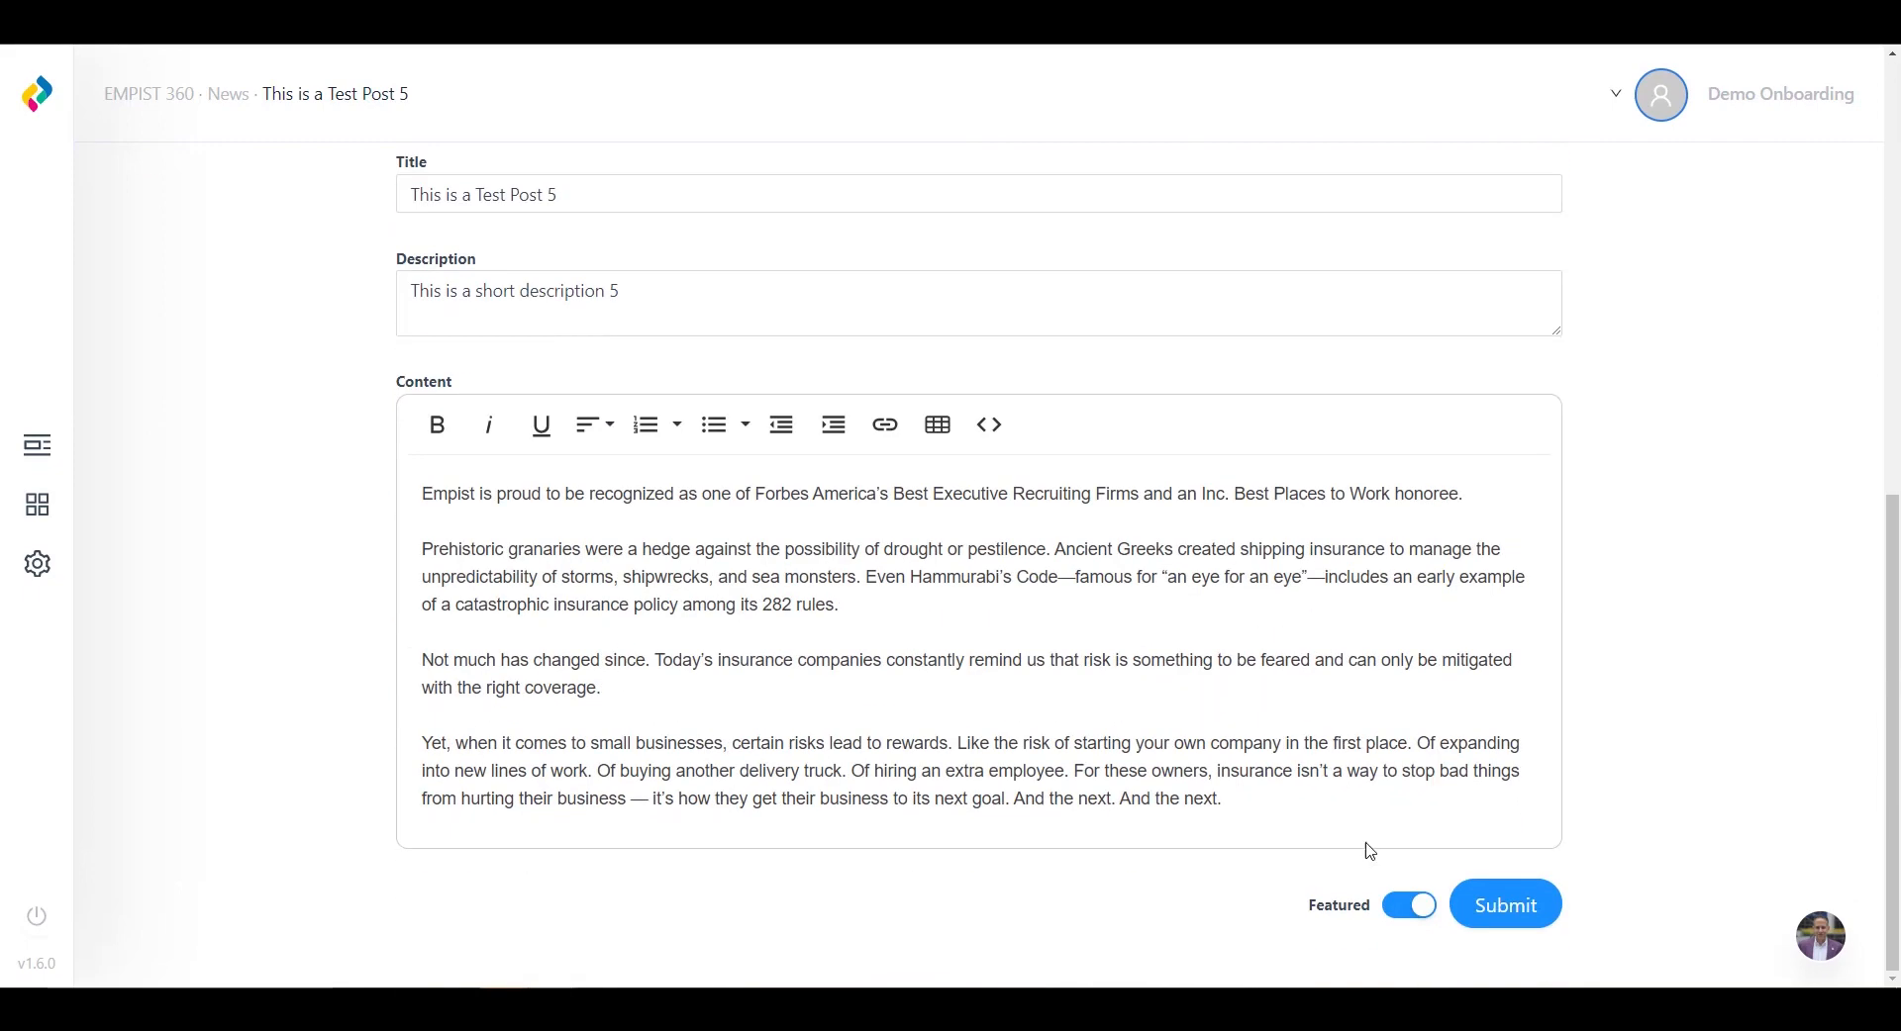
pyautogui.moveTo(1410, 909)
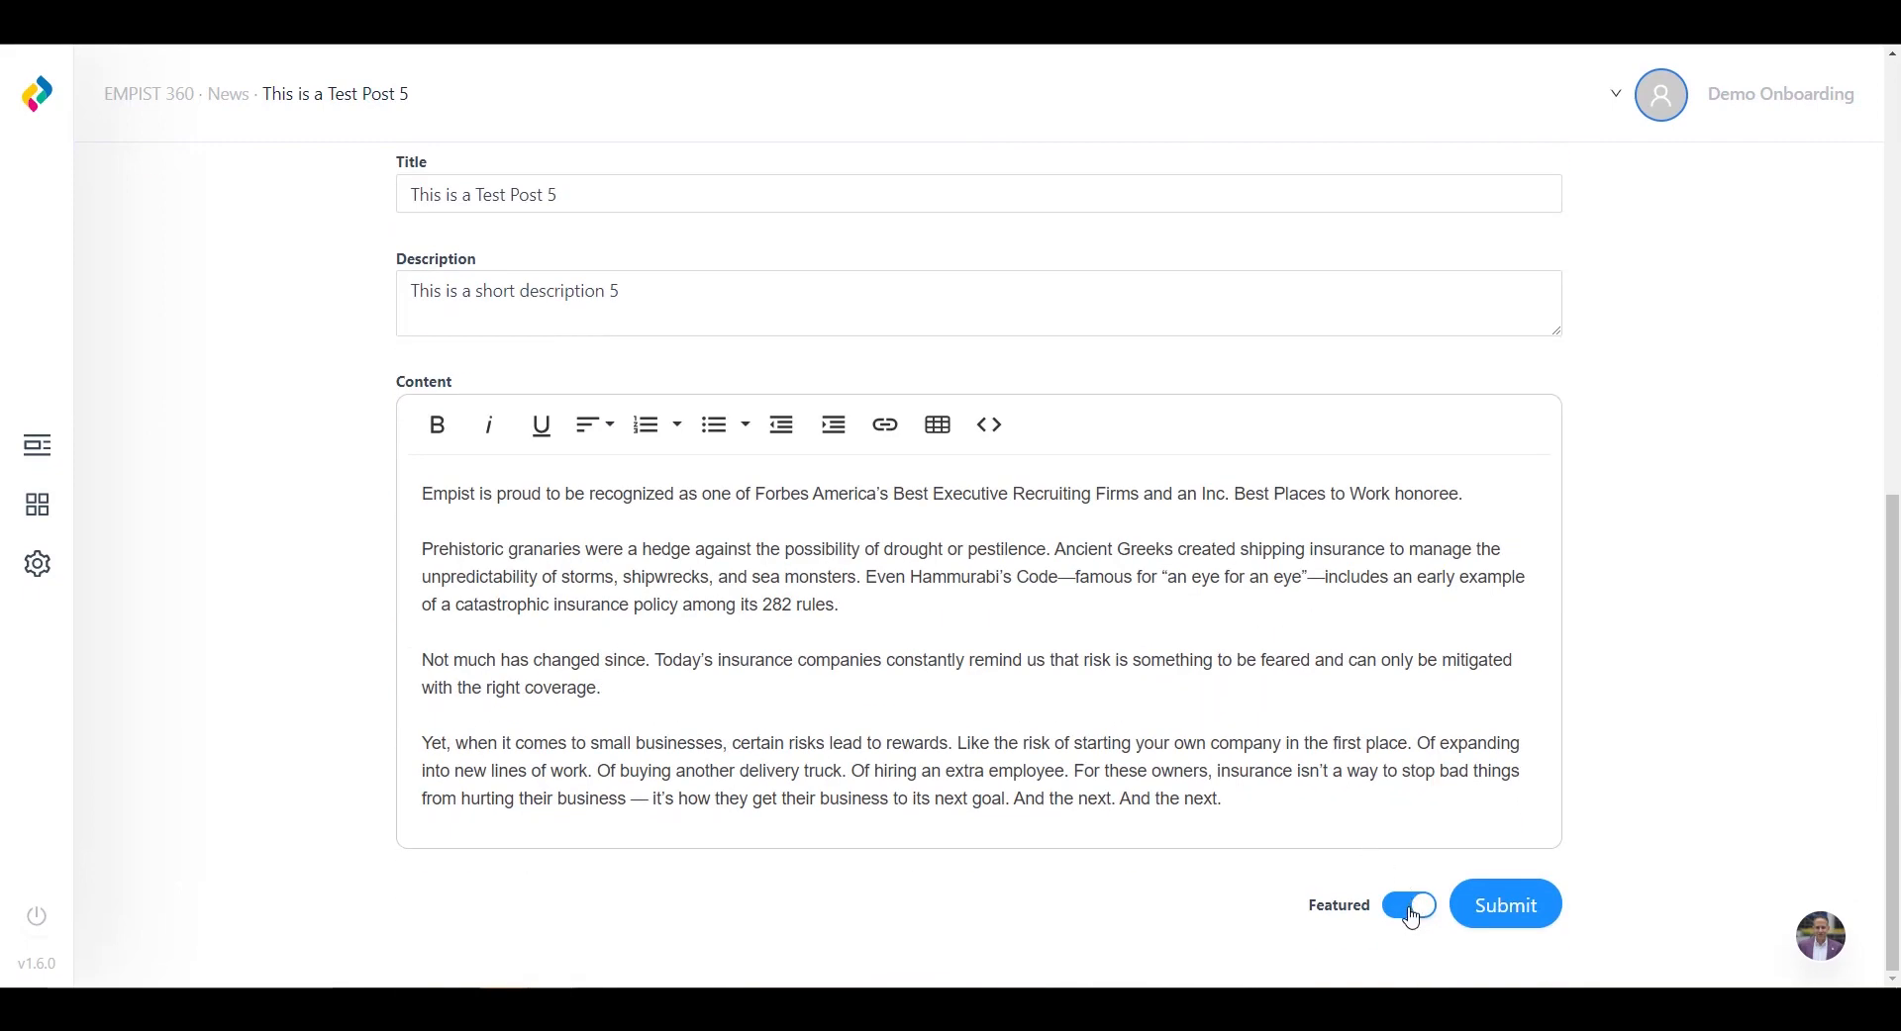
pyautogui.click(1505, 905)
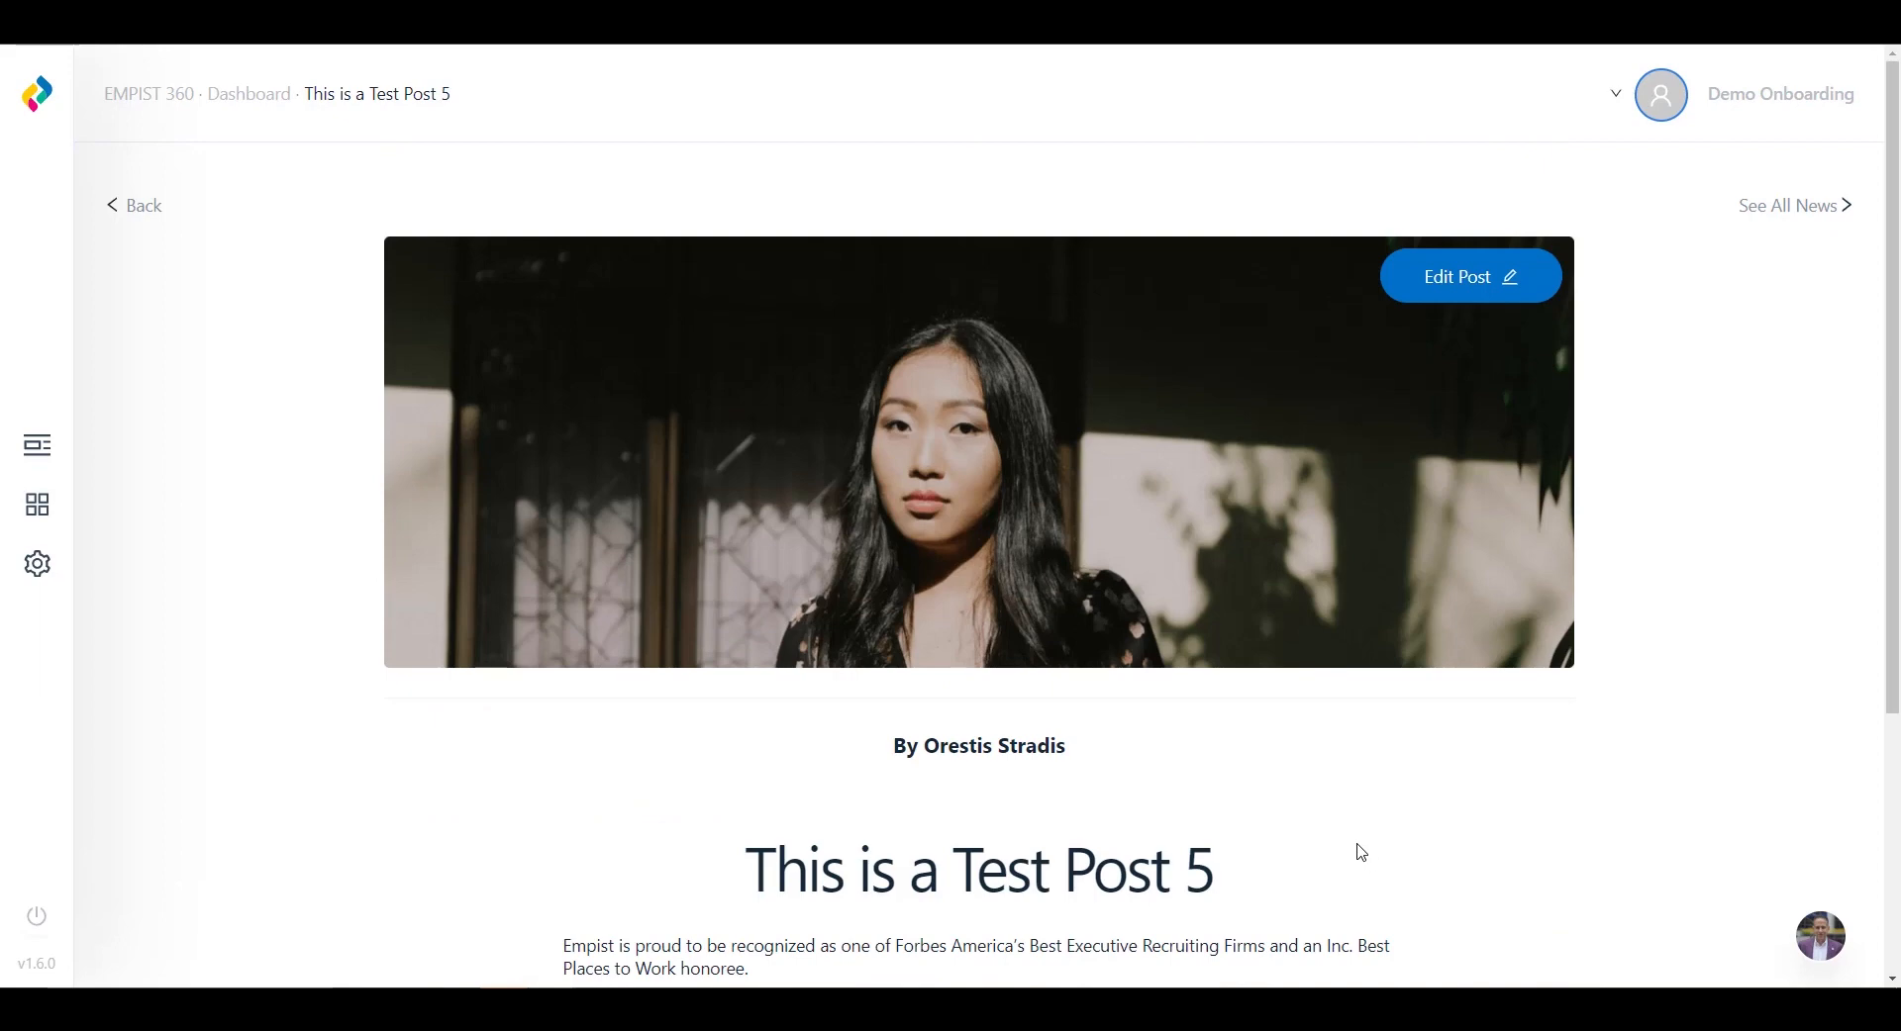
pyautogui.click(134, 205)
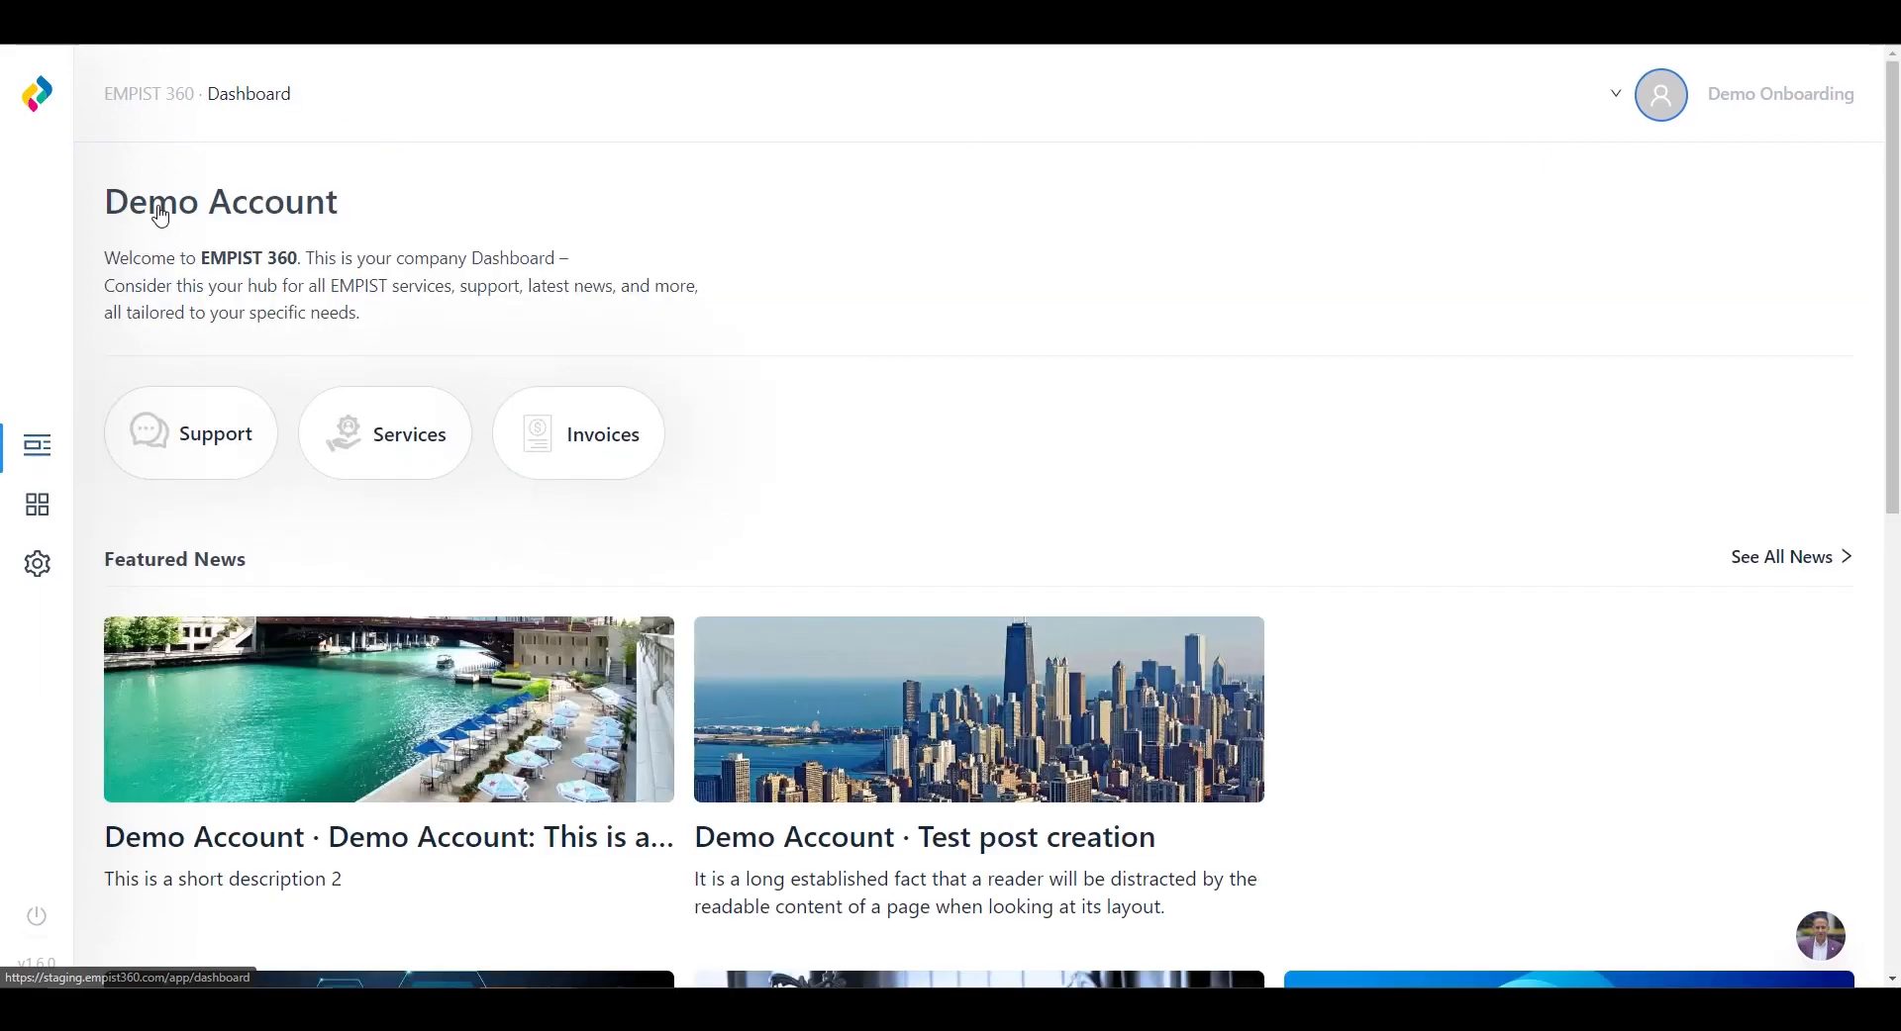
pyautogui.moveTo(226, 100)
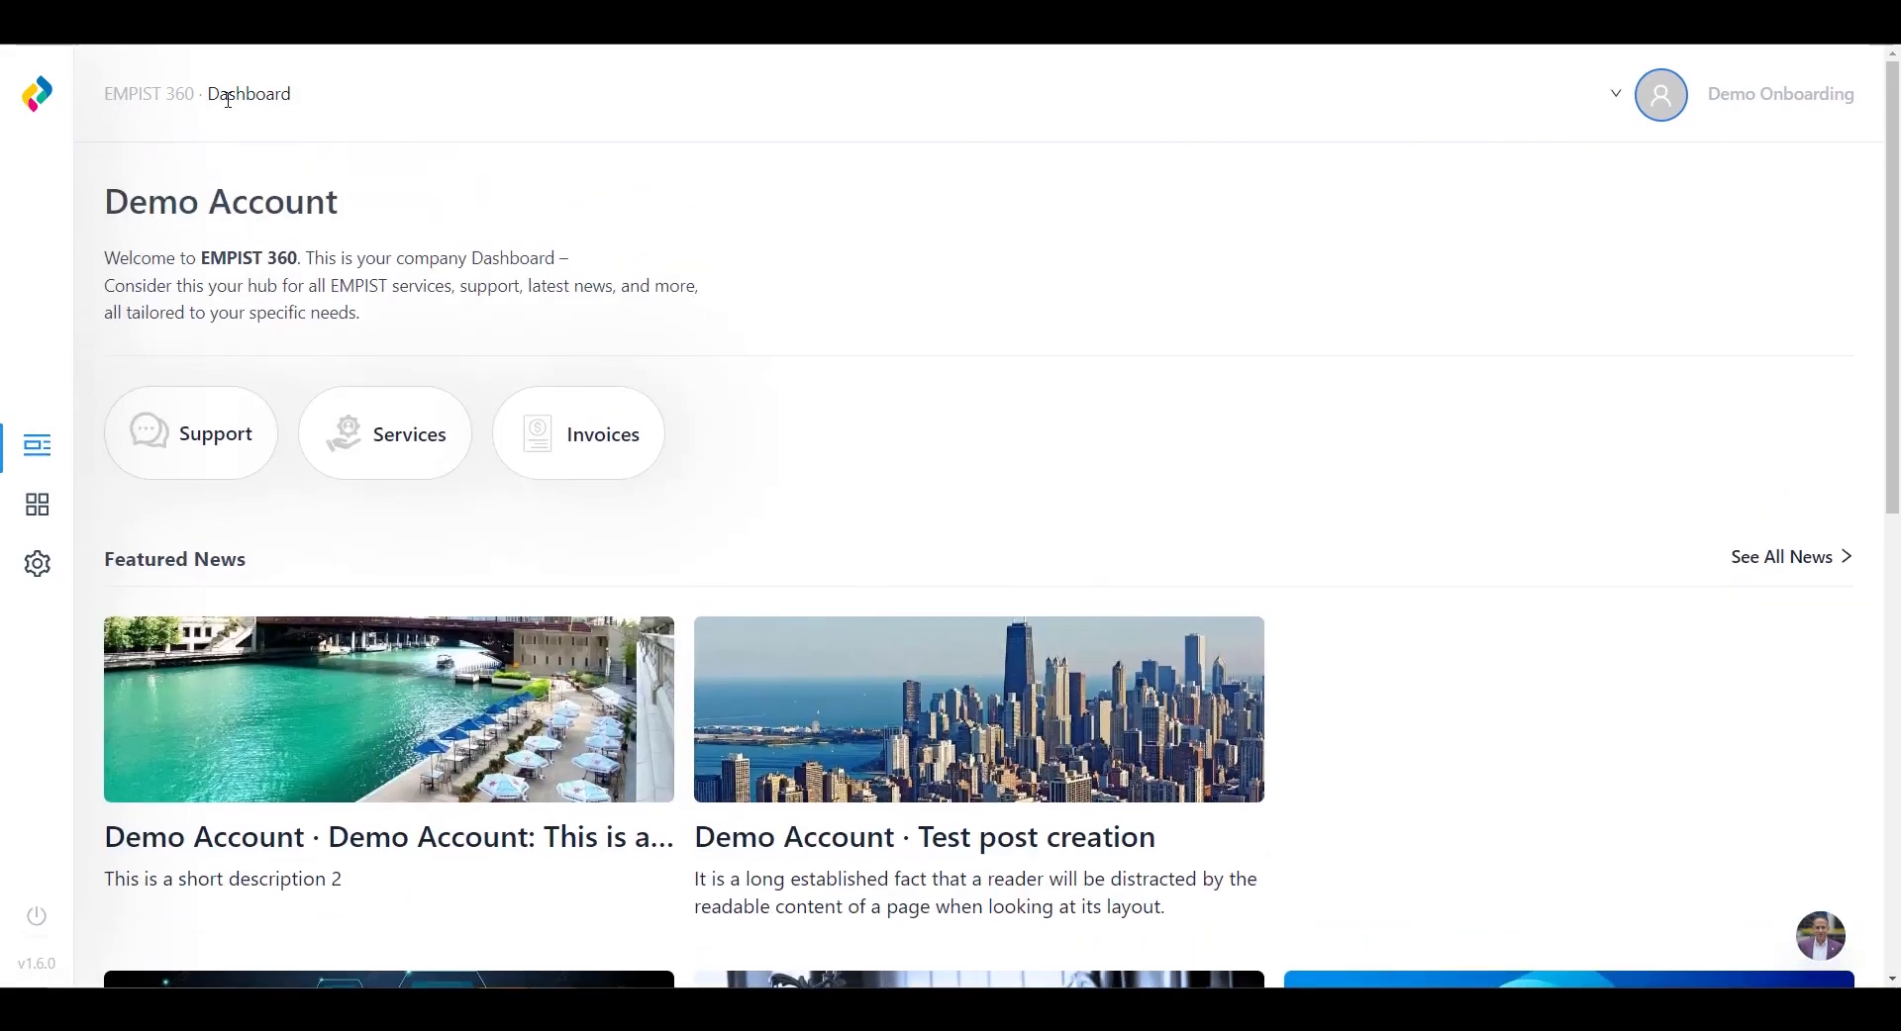
pyautogui.moveTo(547, 694)
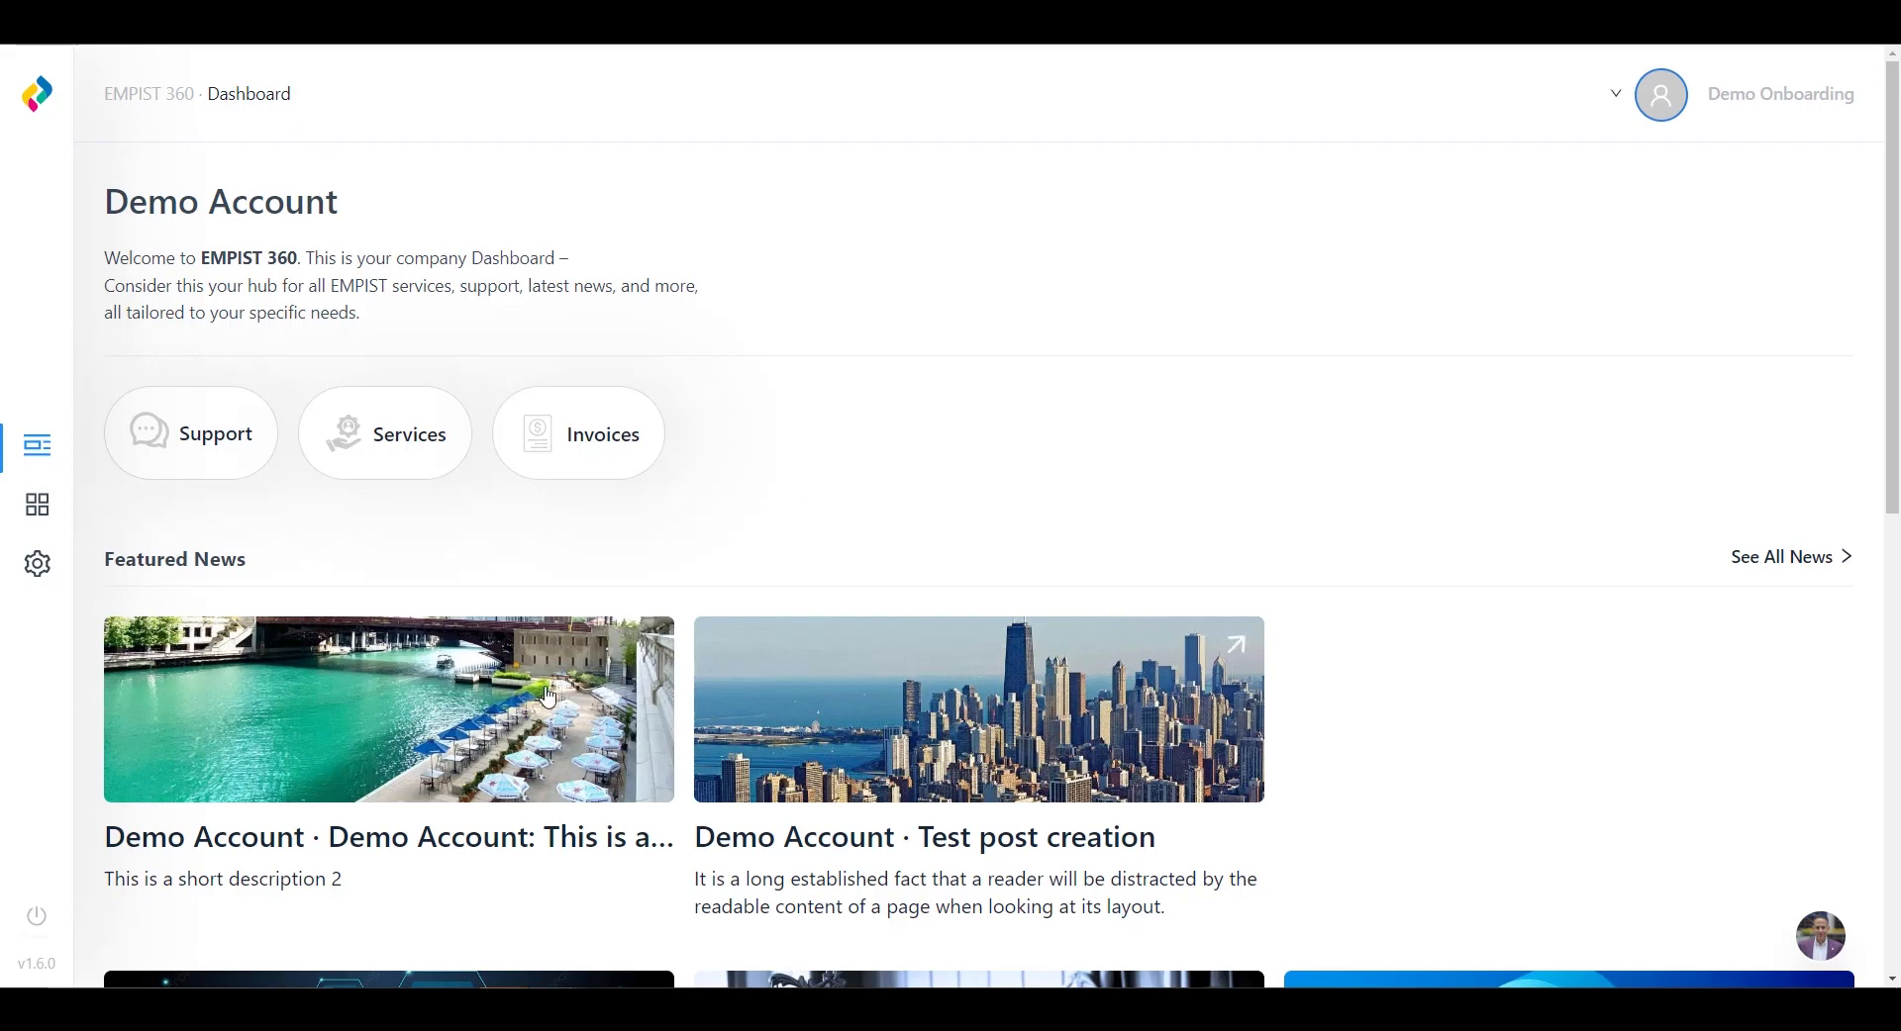
# Open the Apps page from the left sidebar icon
pyautogui.scroll(-3)
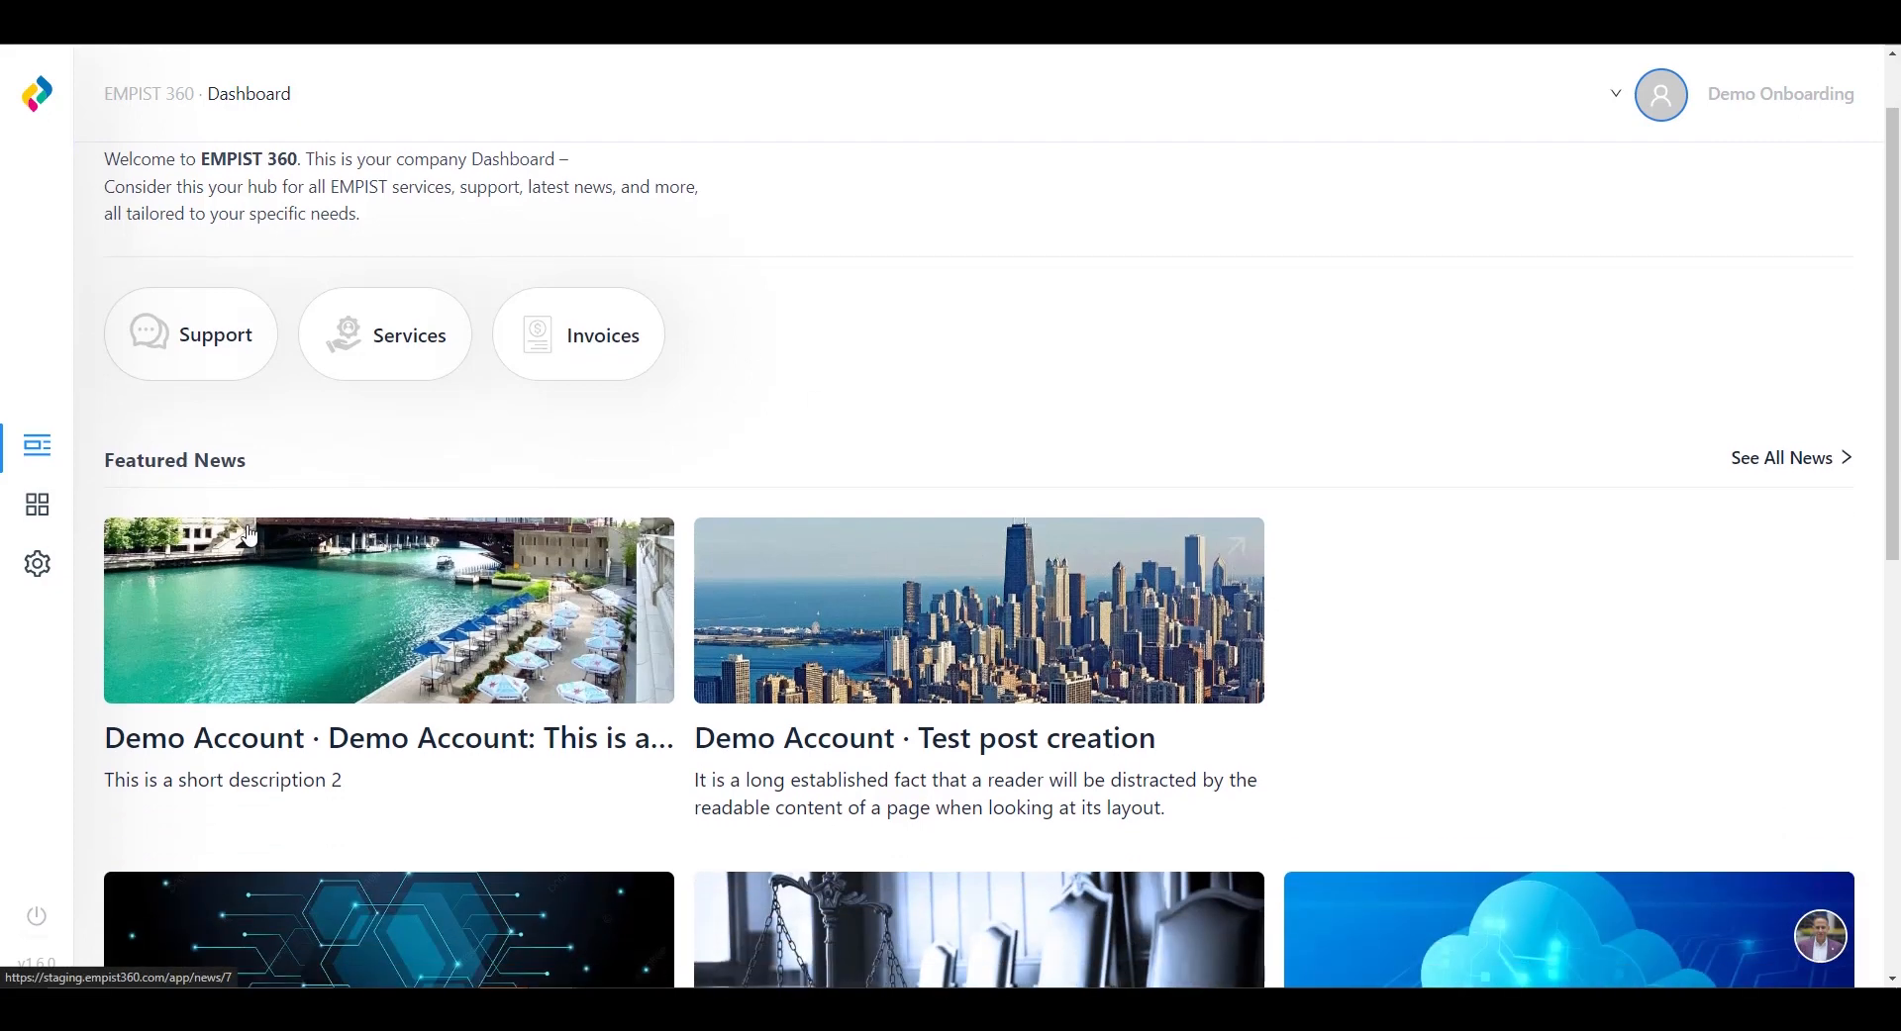
pyautogui.click(36, 505)
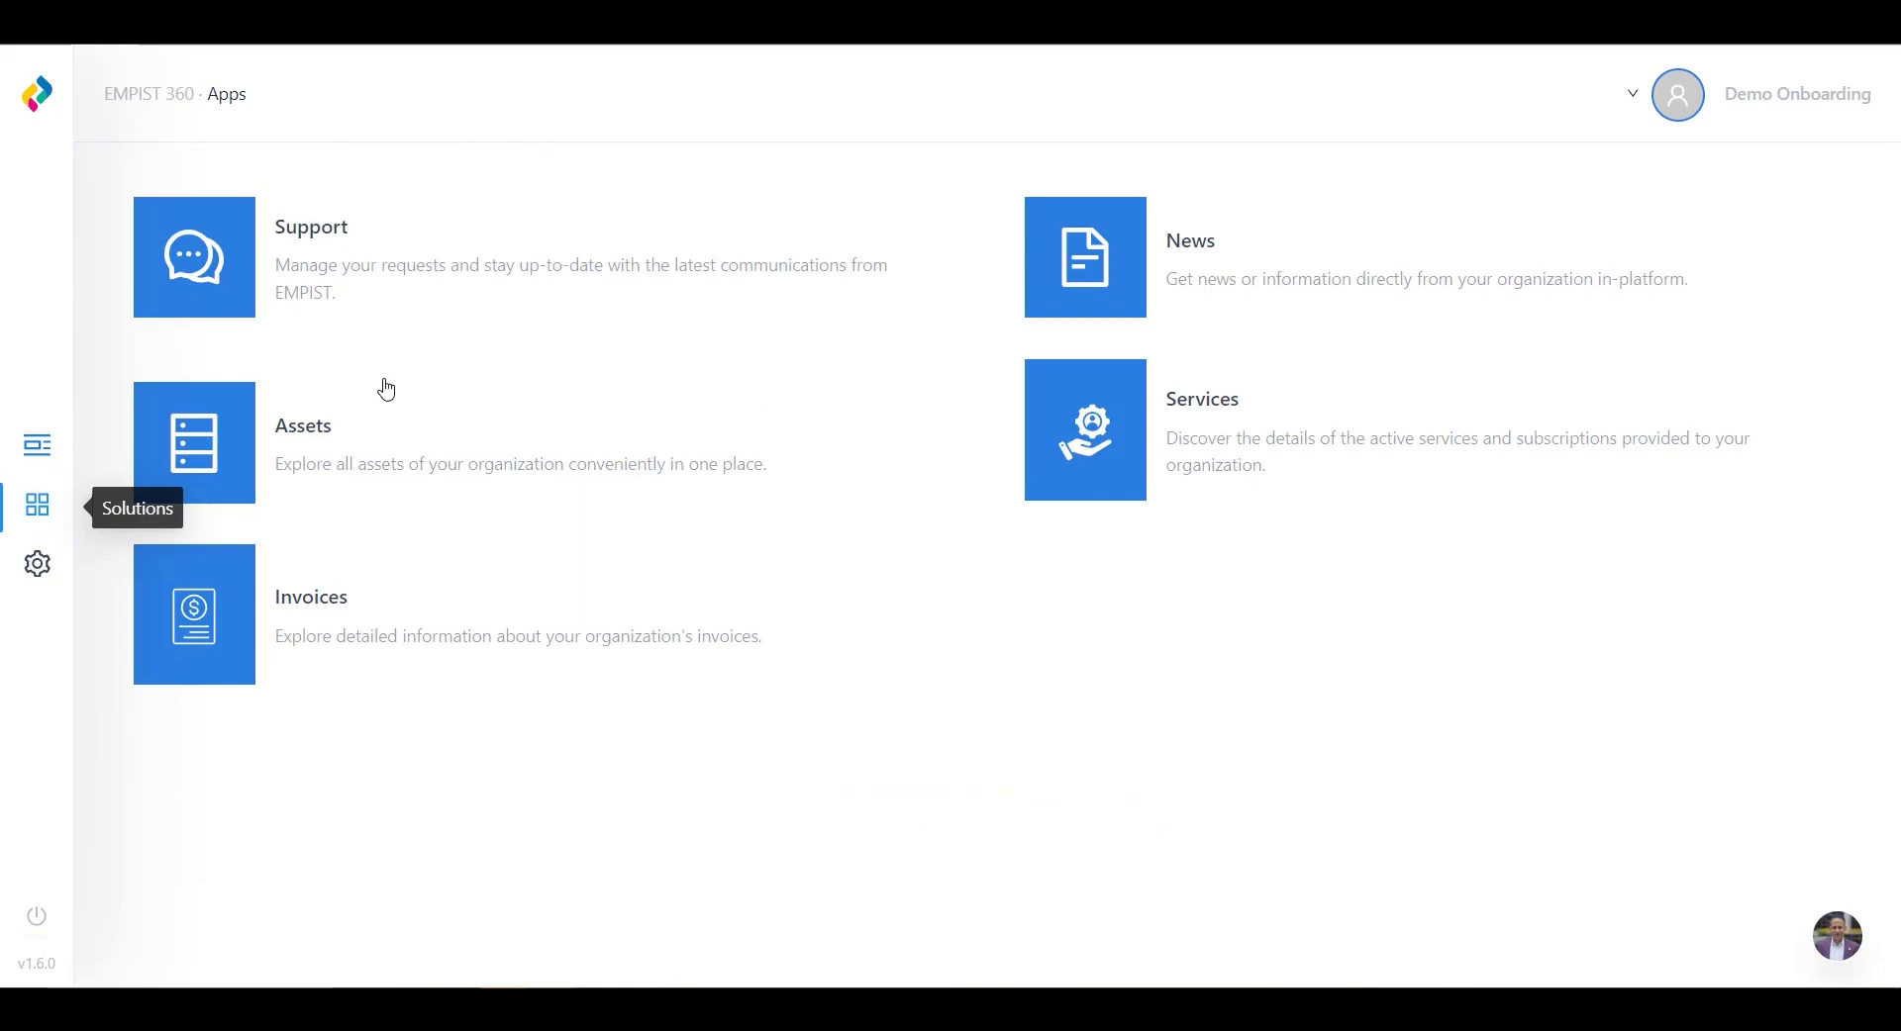
# Open News and select the 'Test post creation 2.1' card from All News
pyautogui.click(1085, 257)
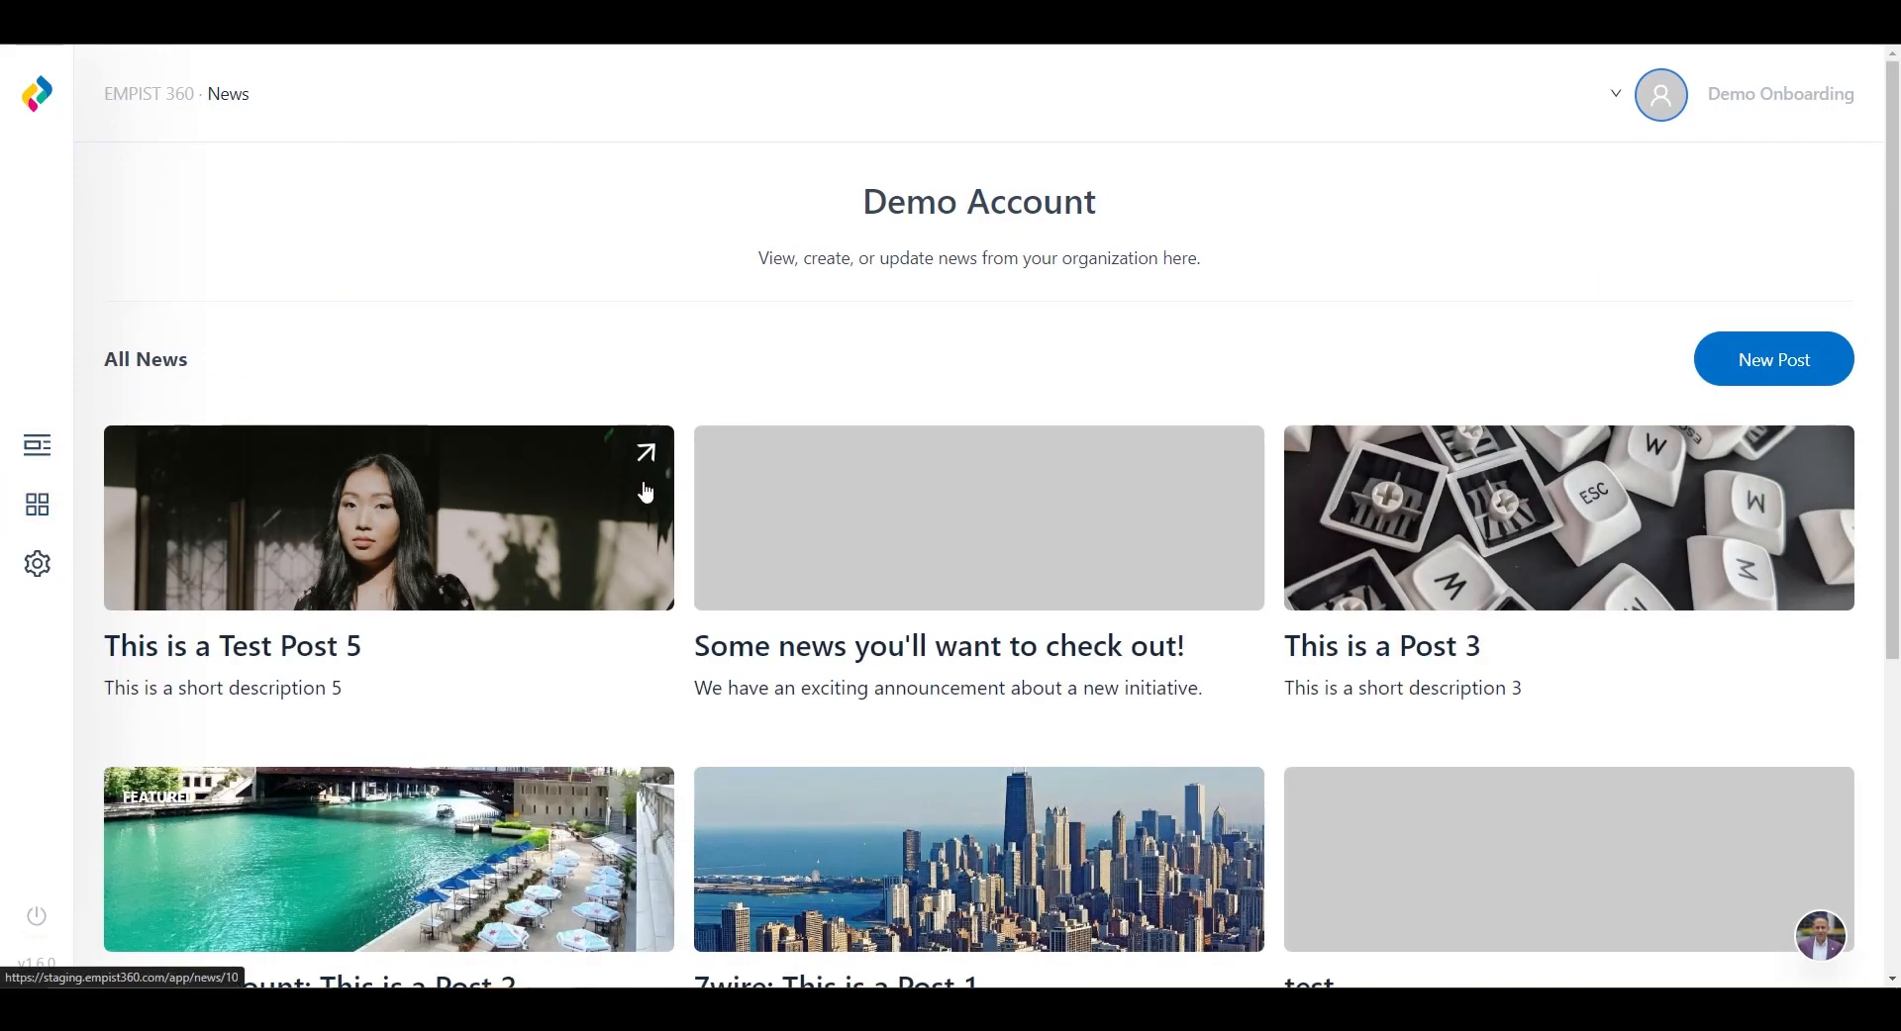
pyautogui.scroll(-3)
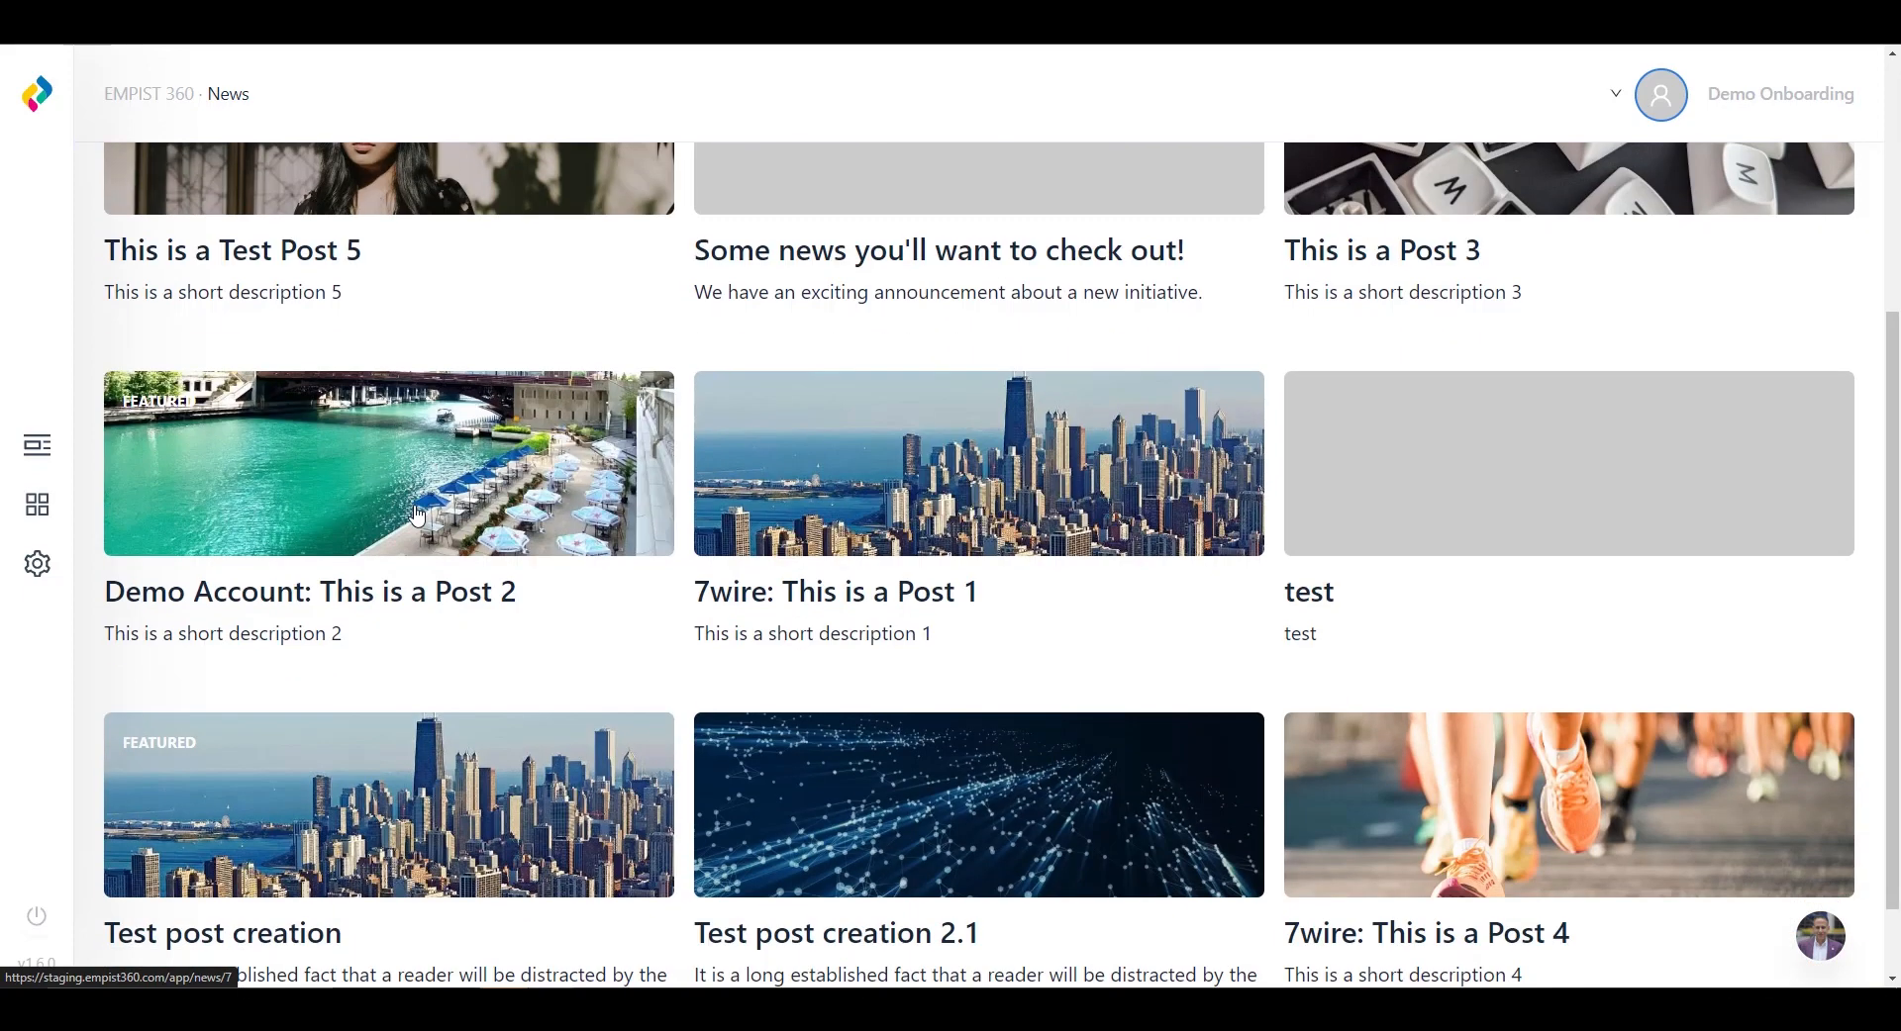
pyautogui.scroll(-3)
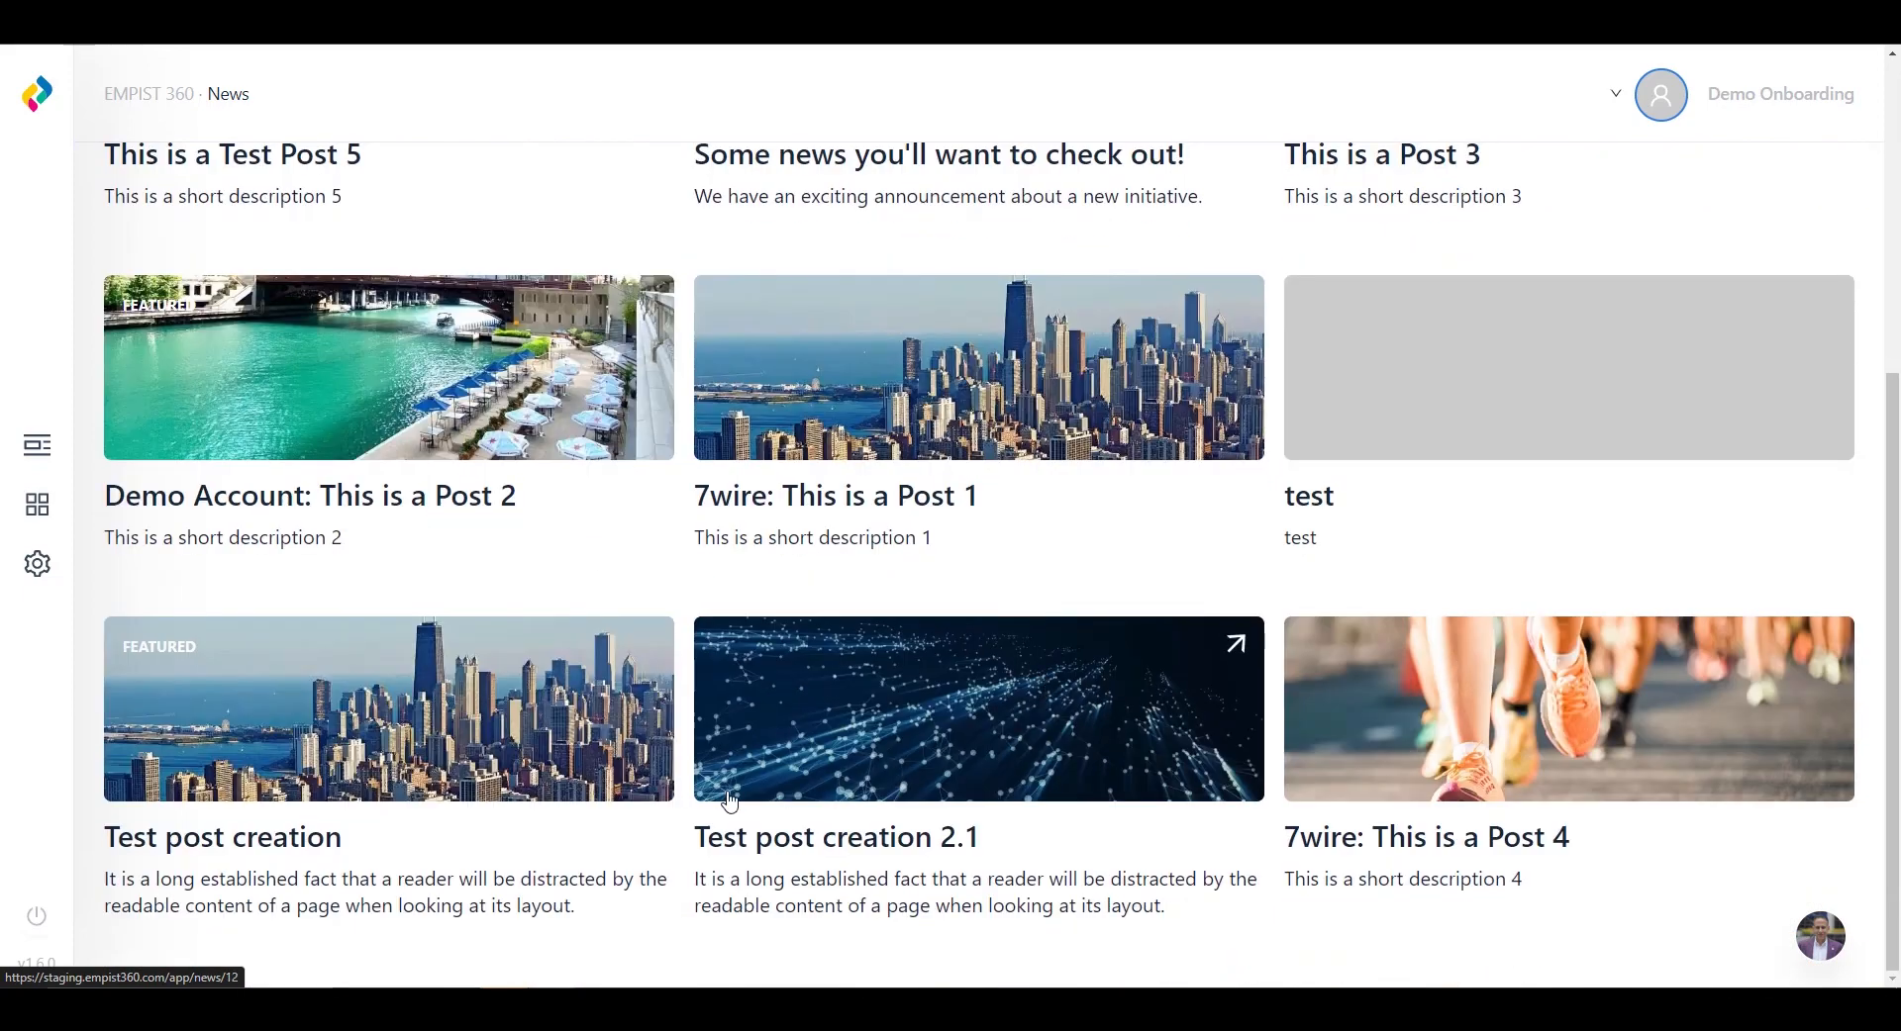
pyautogui.moveTo(1205, 654)
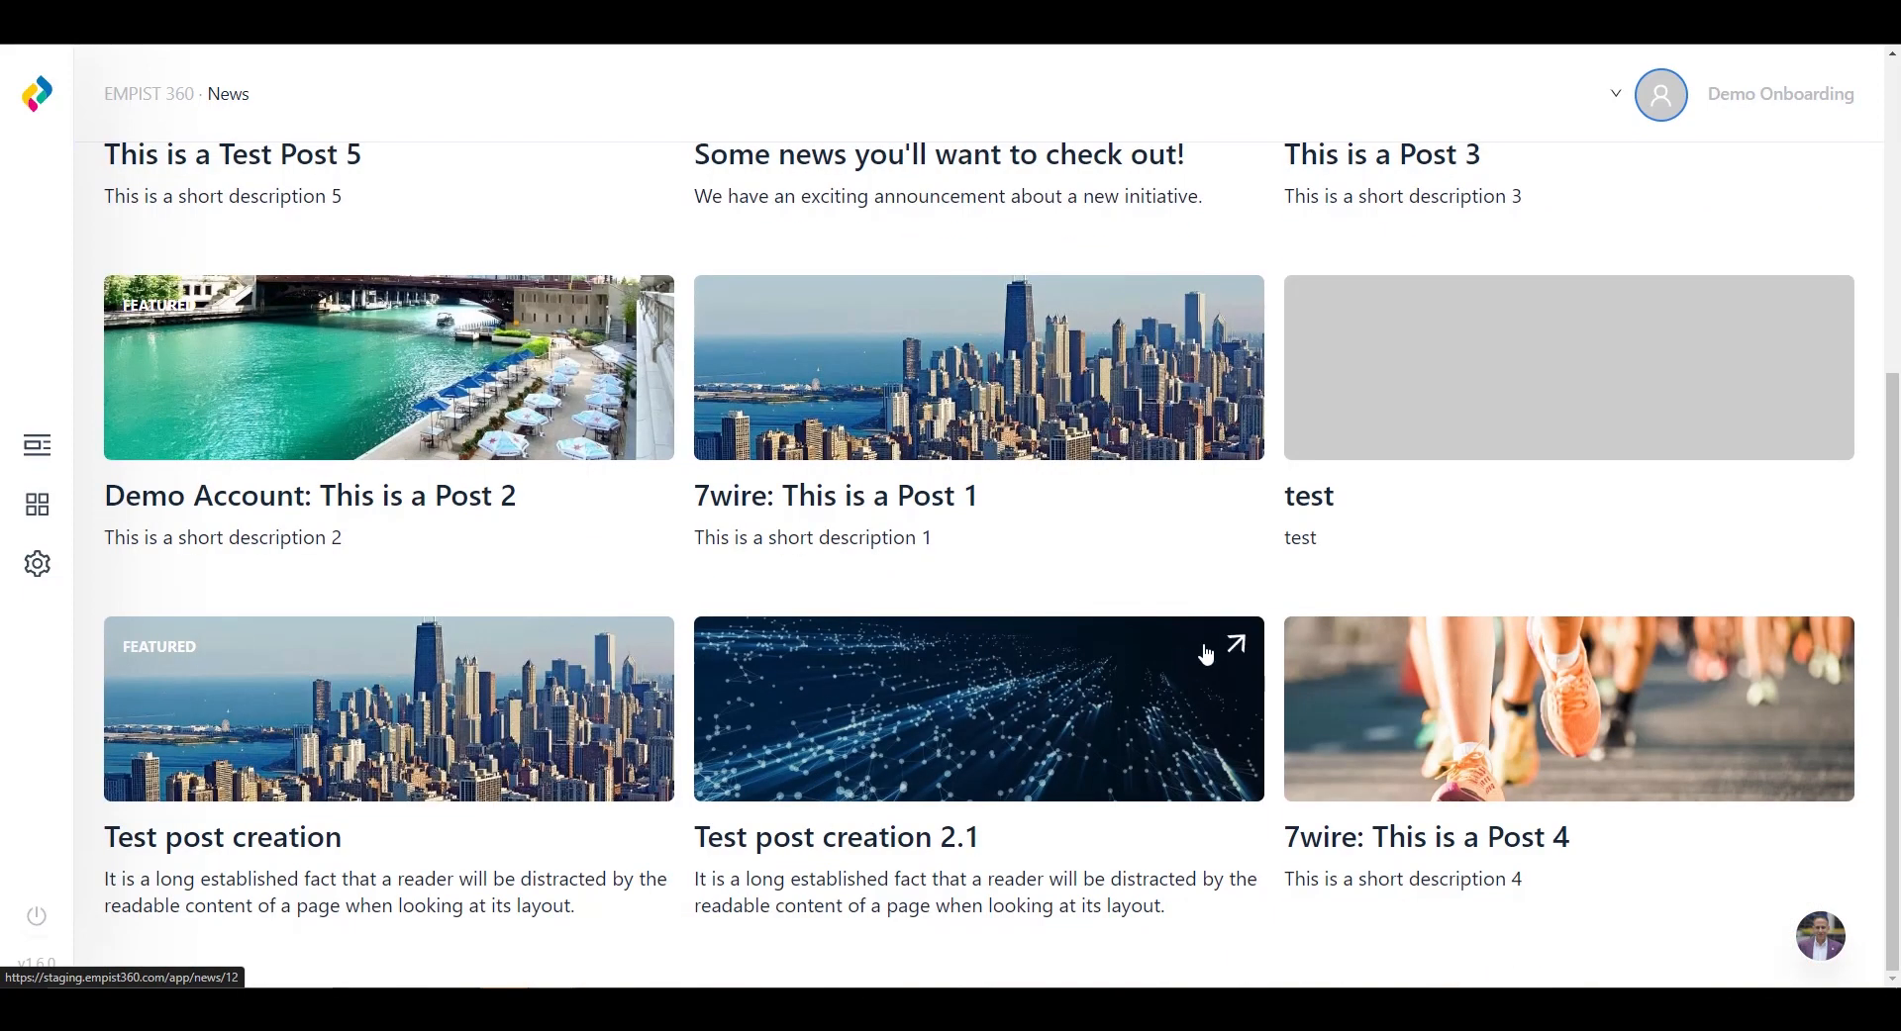
pyautogui.click(977, 709)
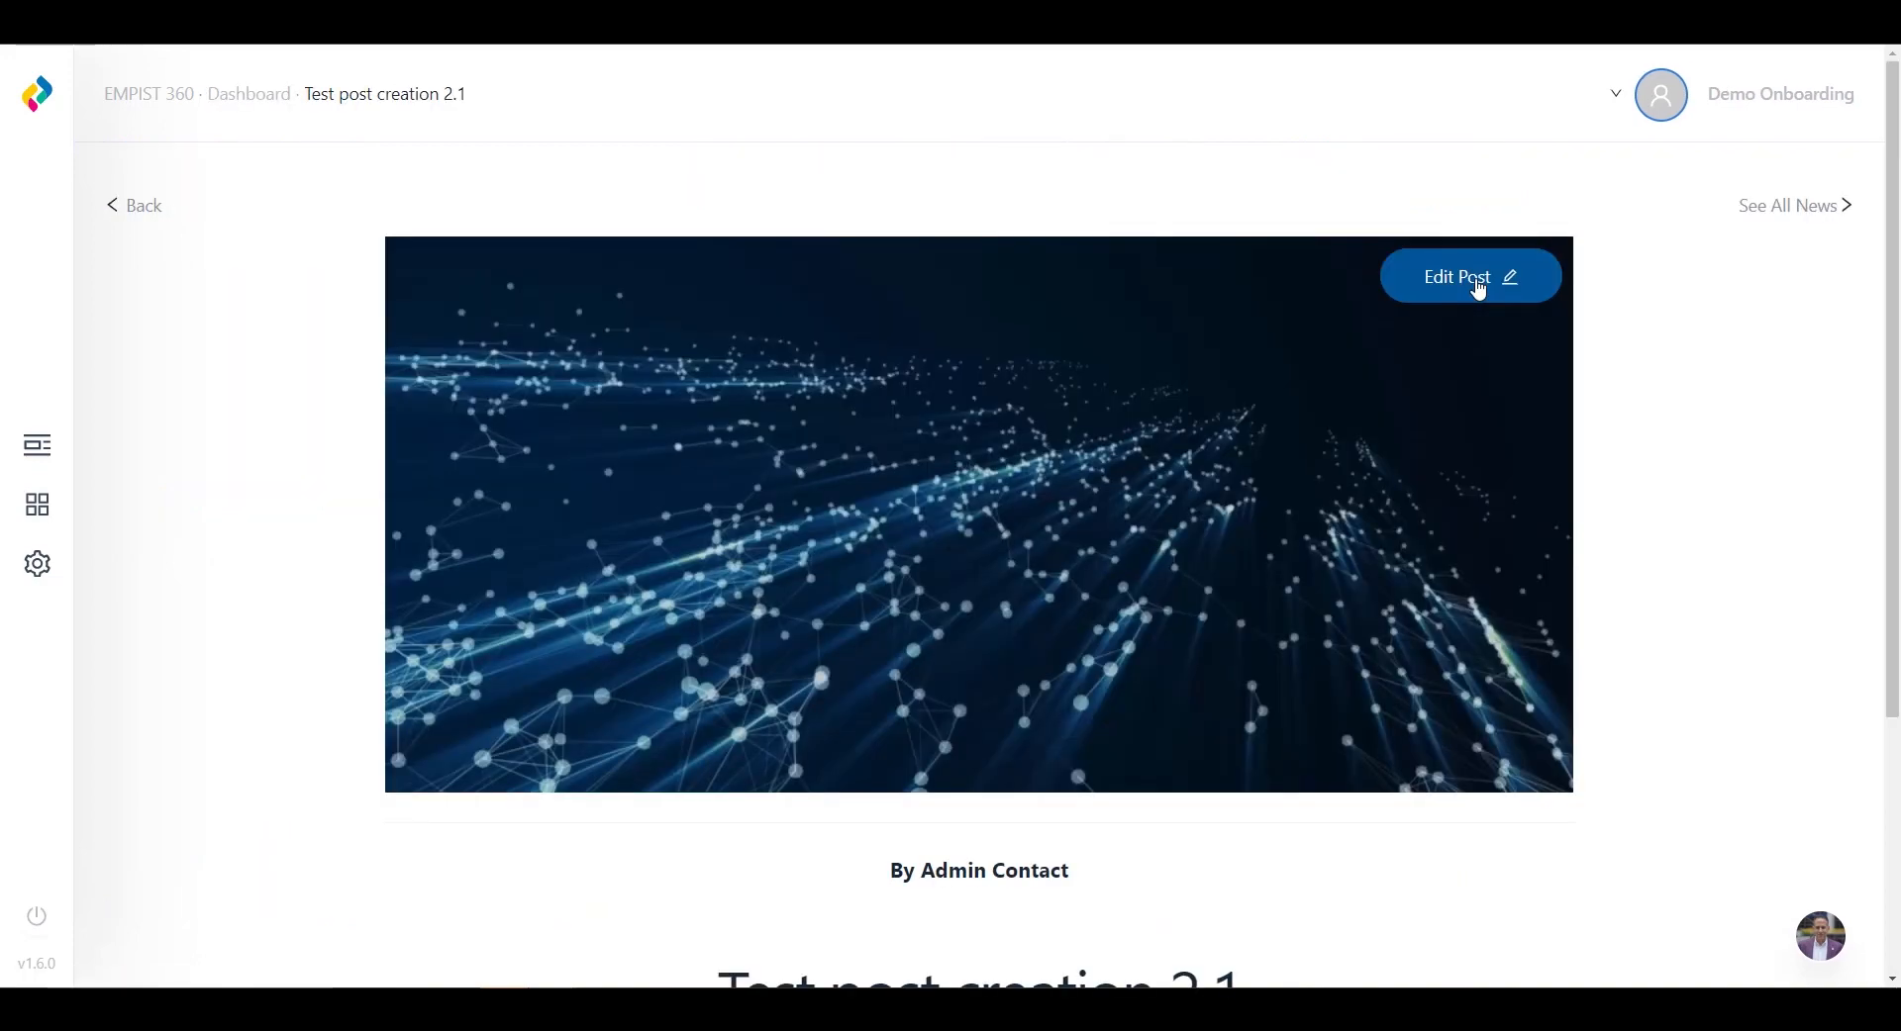
# Edit 'Test post creation 2.1', turn Featured on, and submit
pyautogui.click(1470, 276)
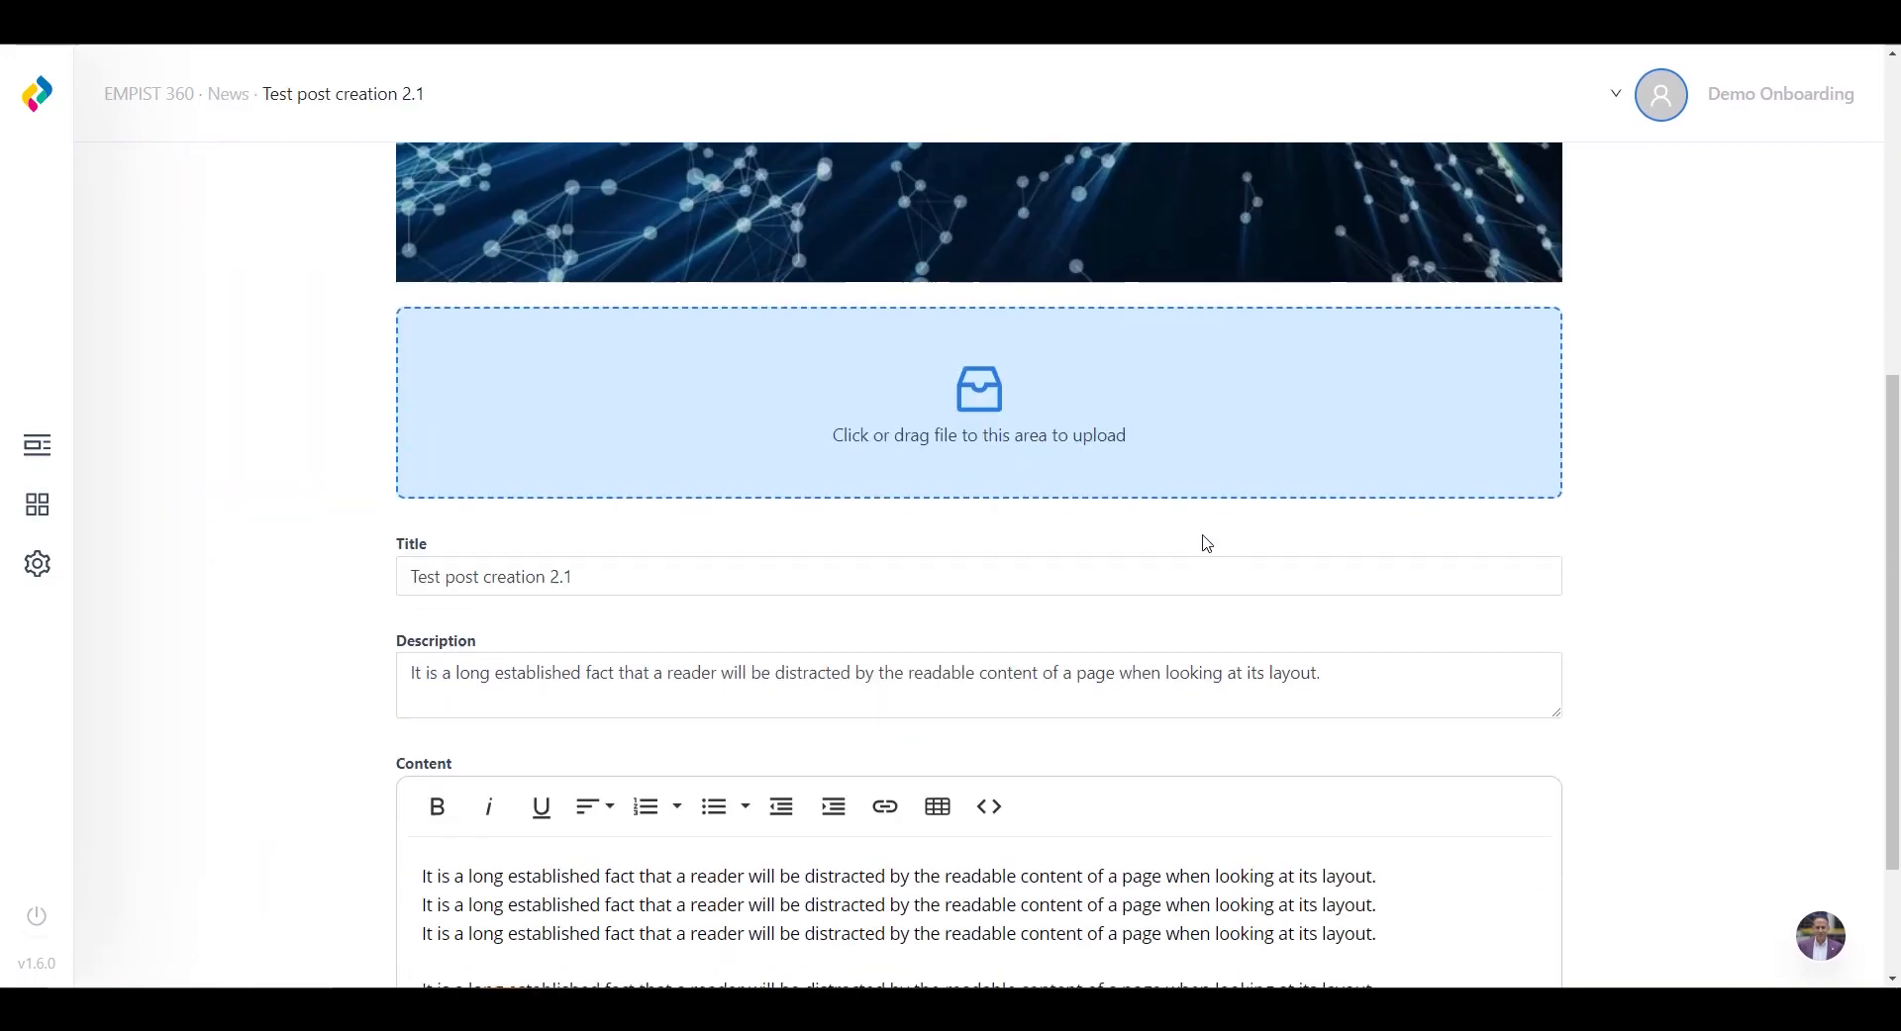
pyautogui.scroll(-3)
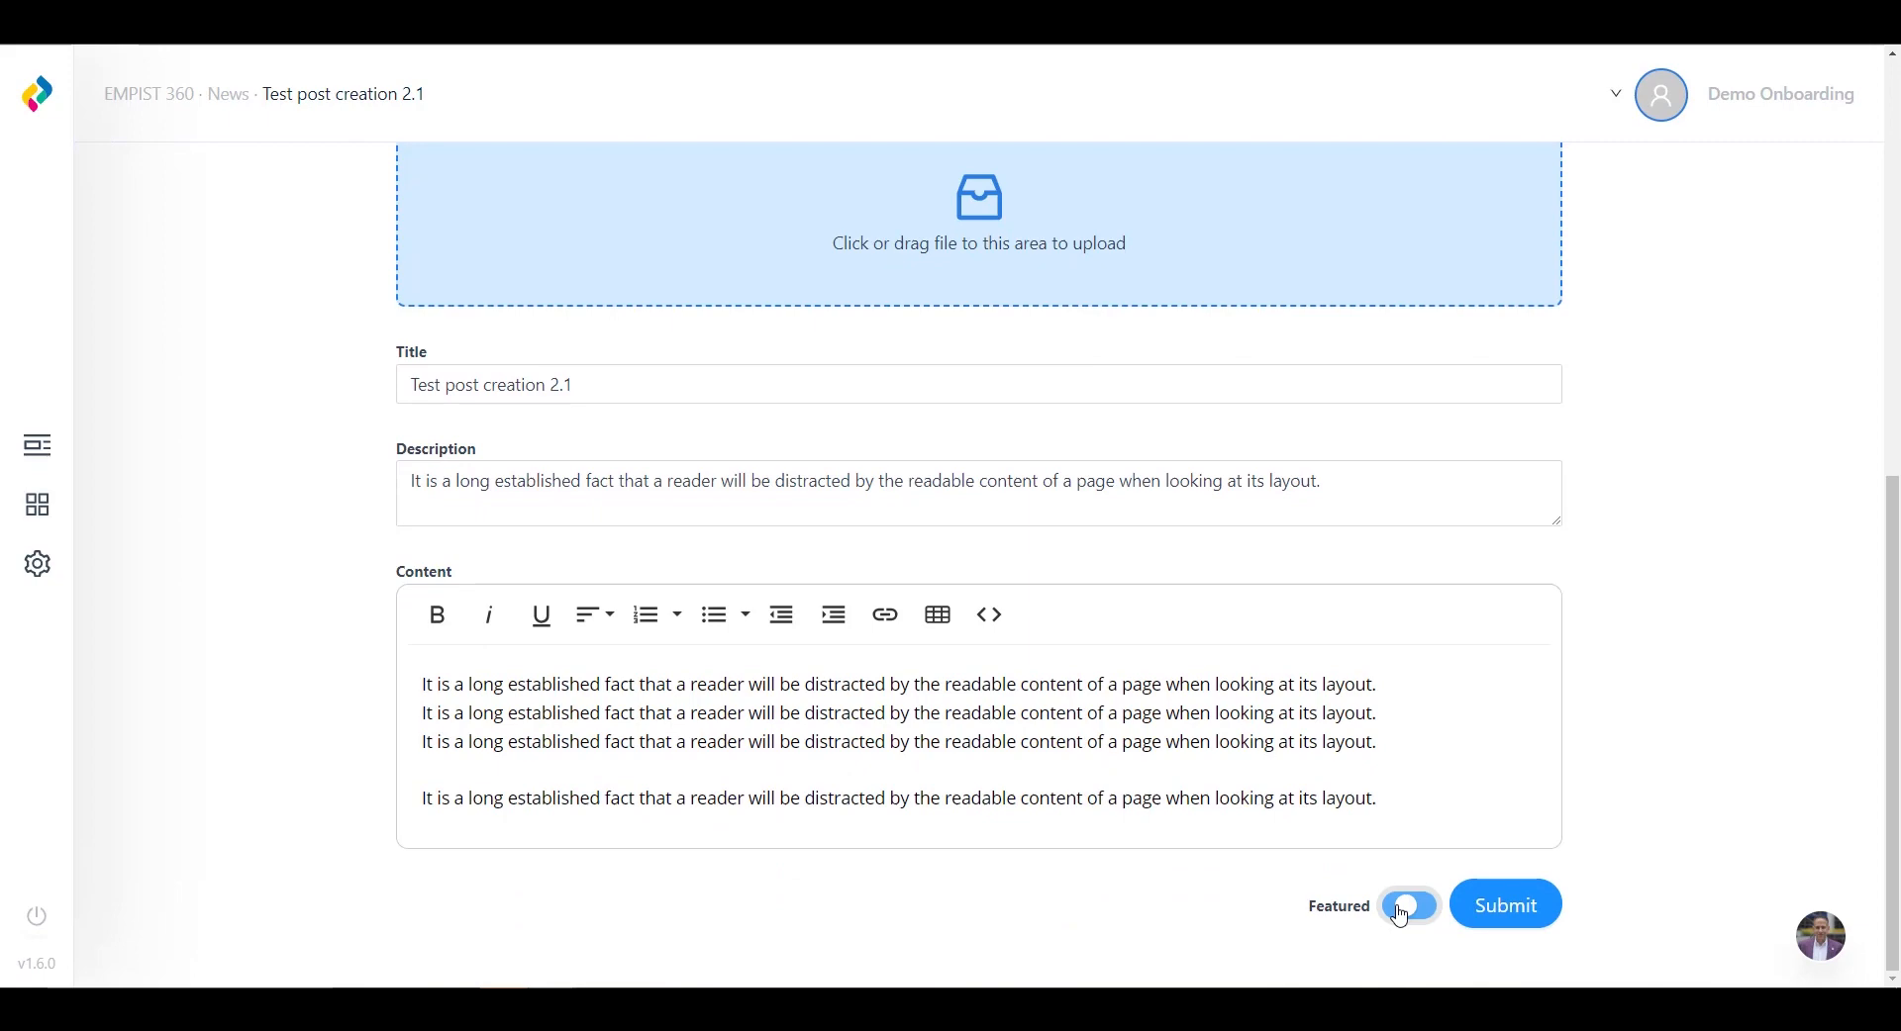
pyautogui.click(1504, 904)
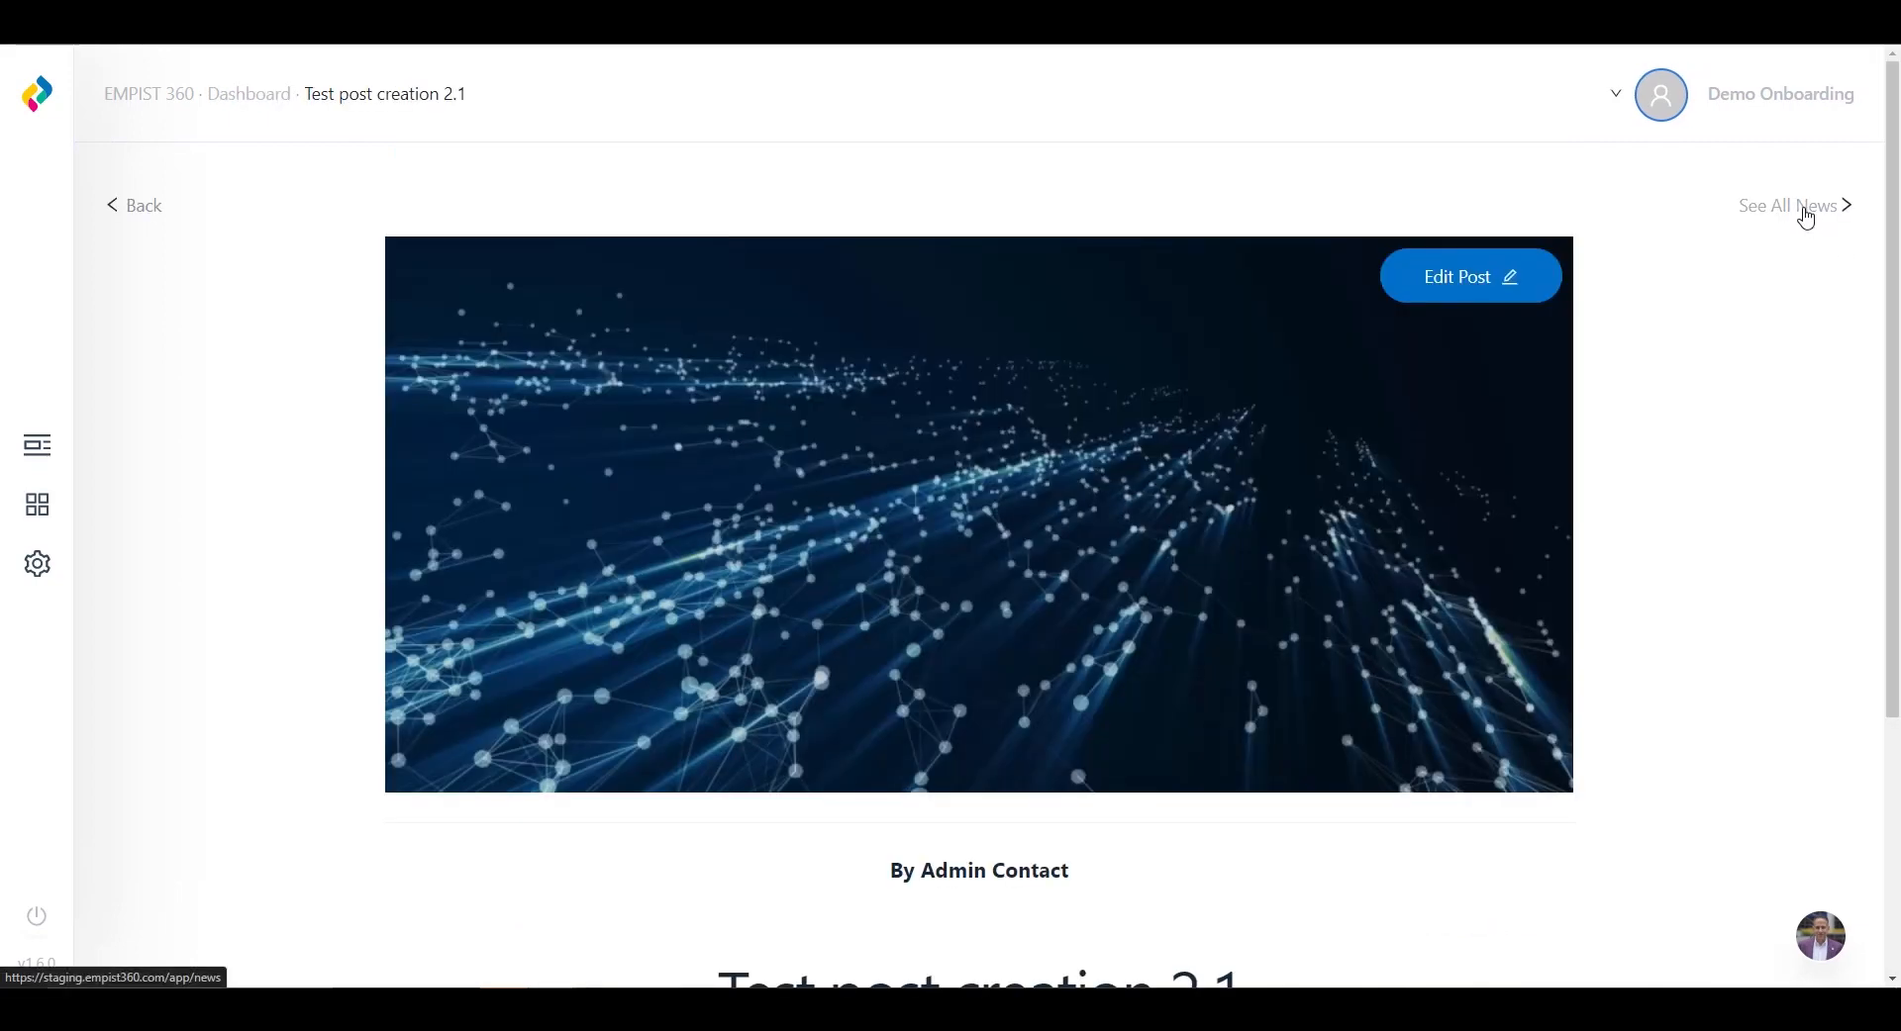
# Open See All News to confirm 'Test post creation 2.1' is listed first as featured
pyautogui.click(1787, 204)
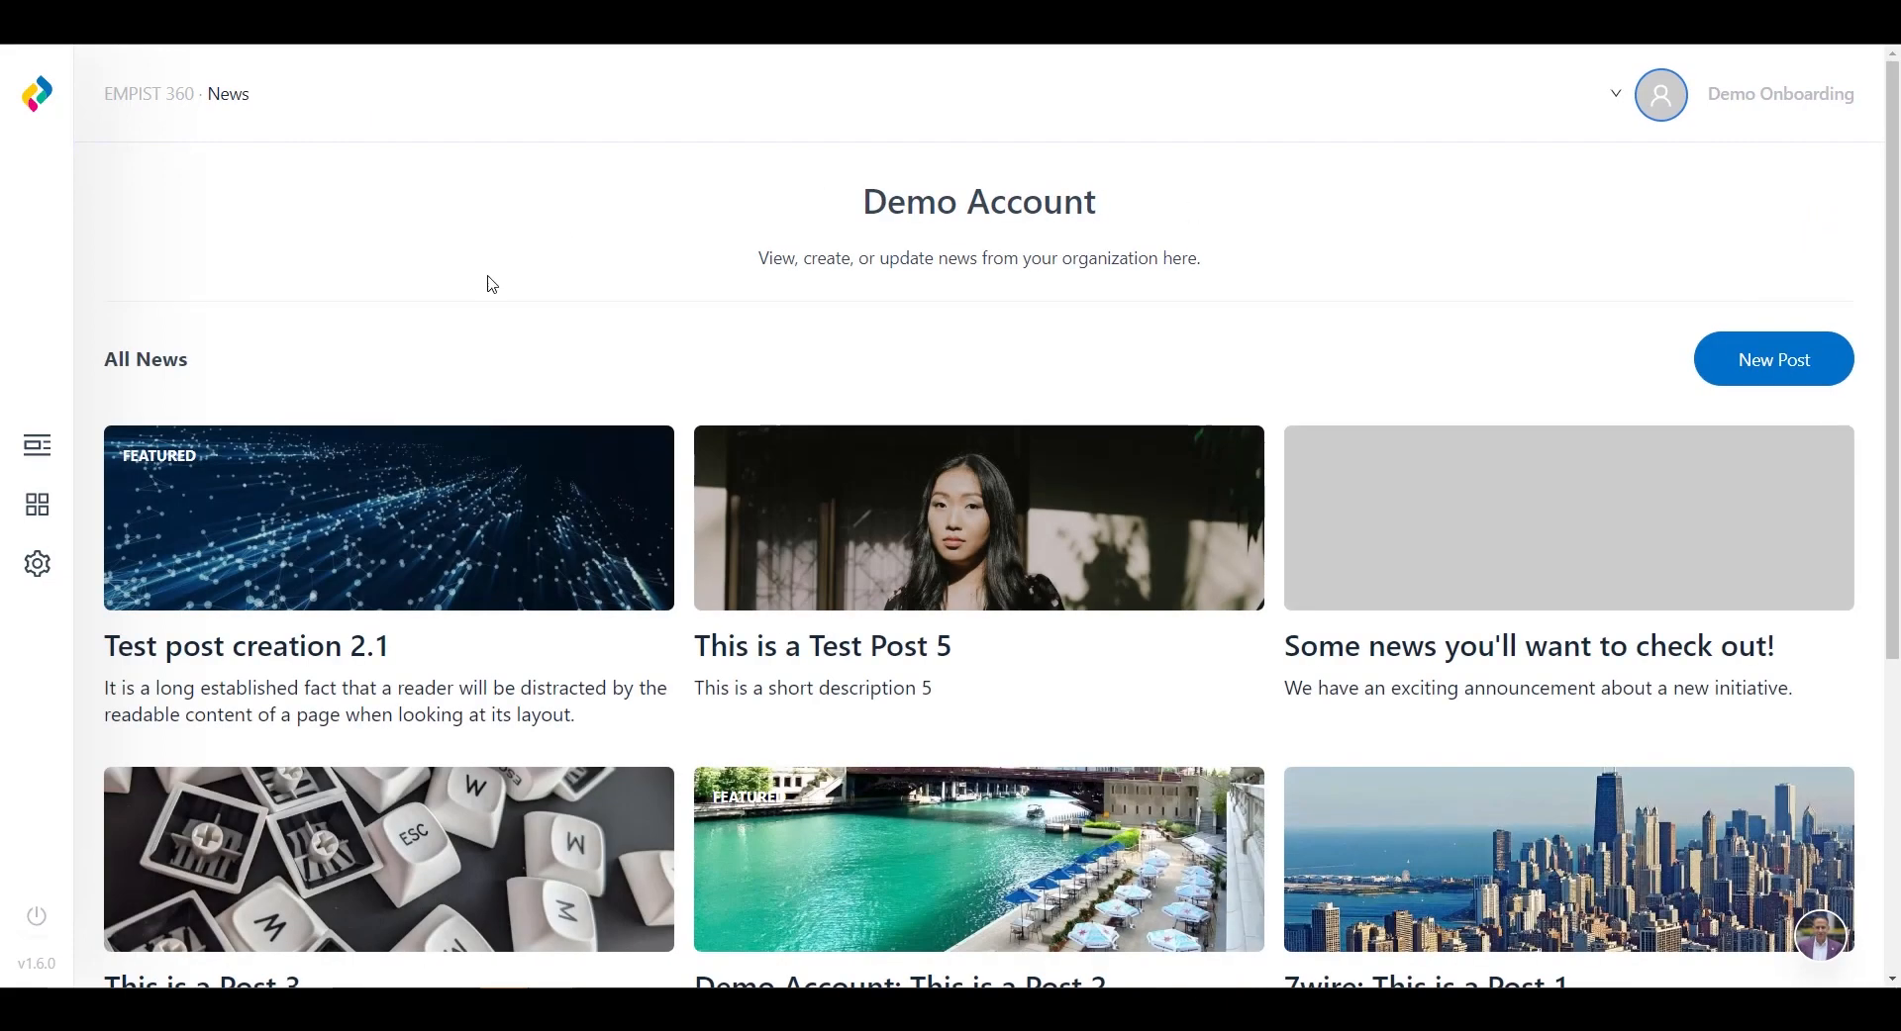
pyautogui.moveTo(126, 485)
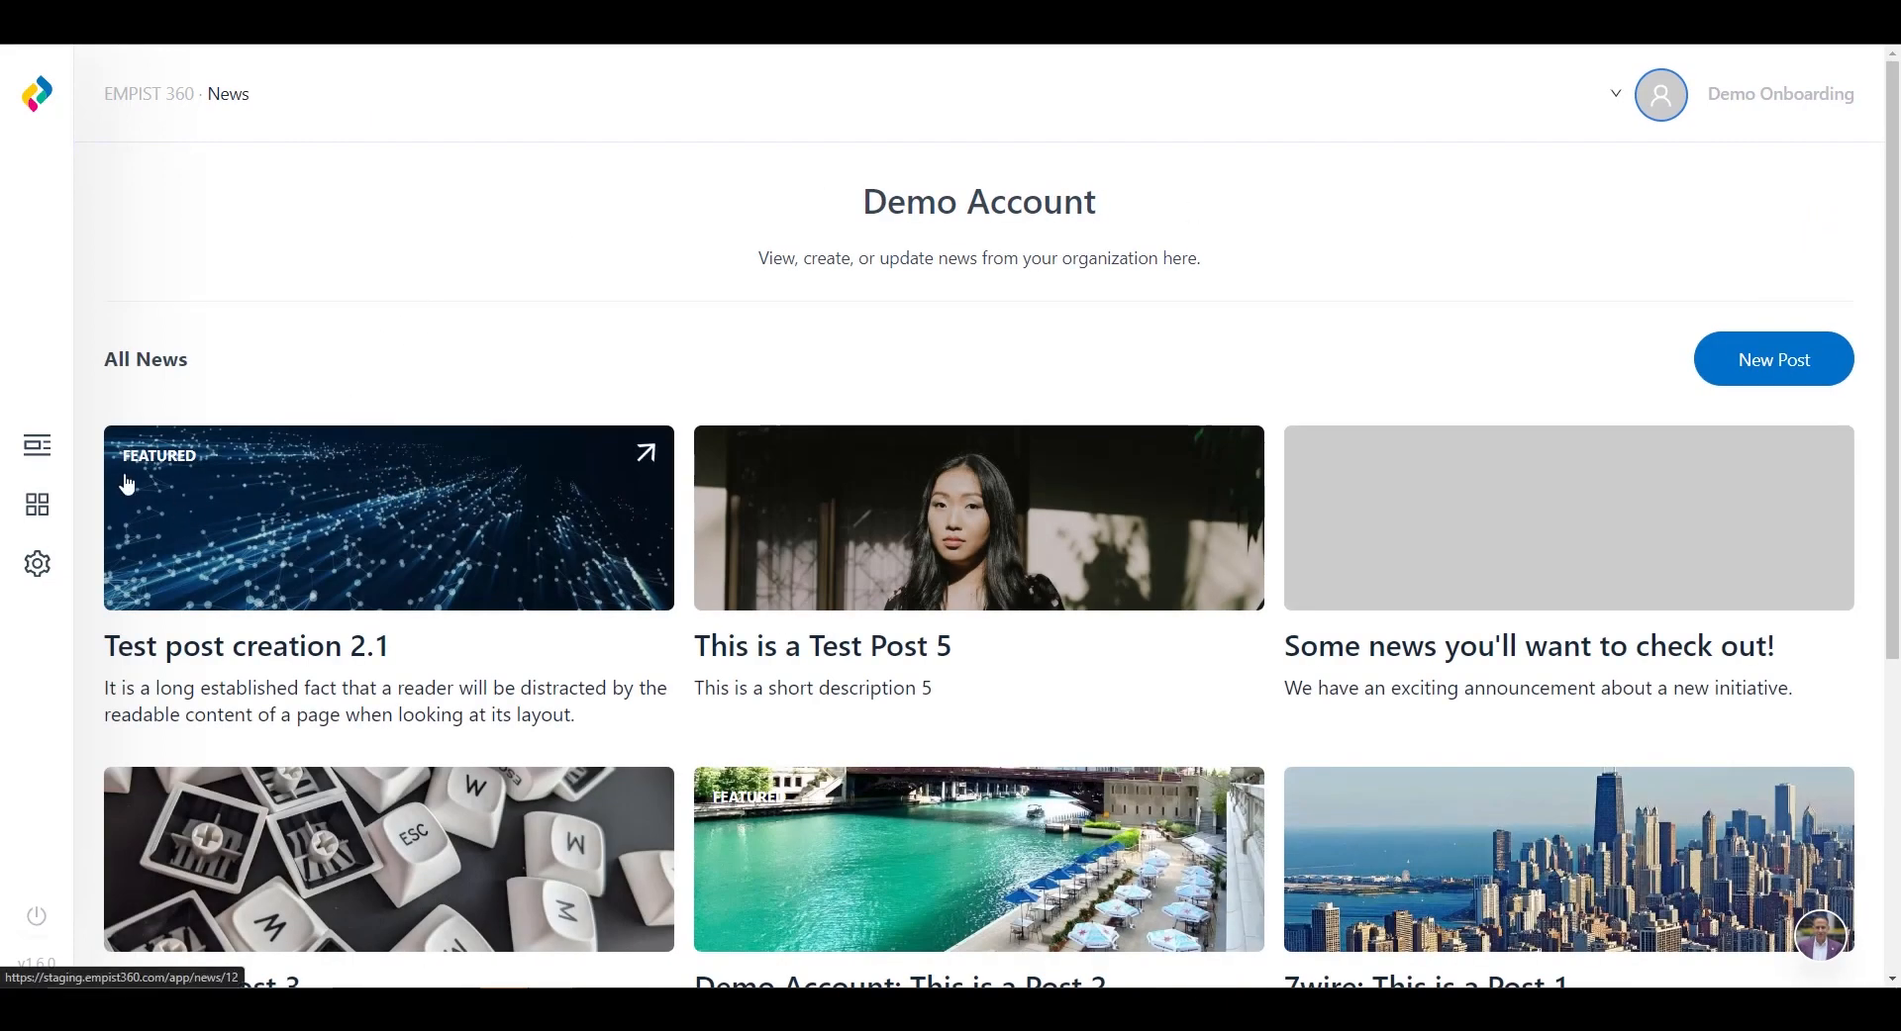
pyautogui.moveTo(618, 462)
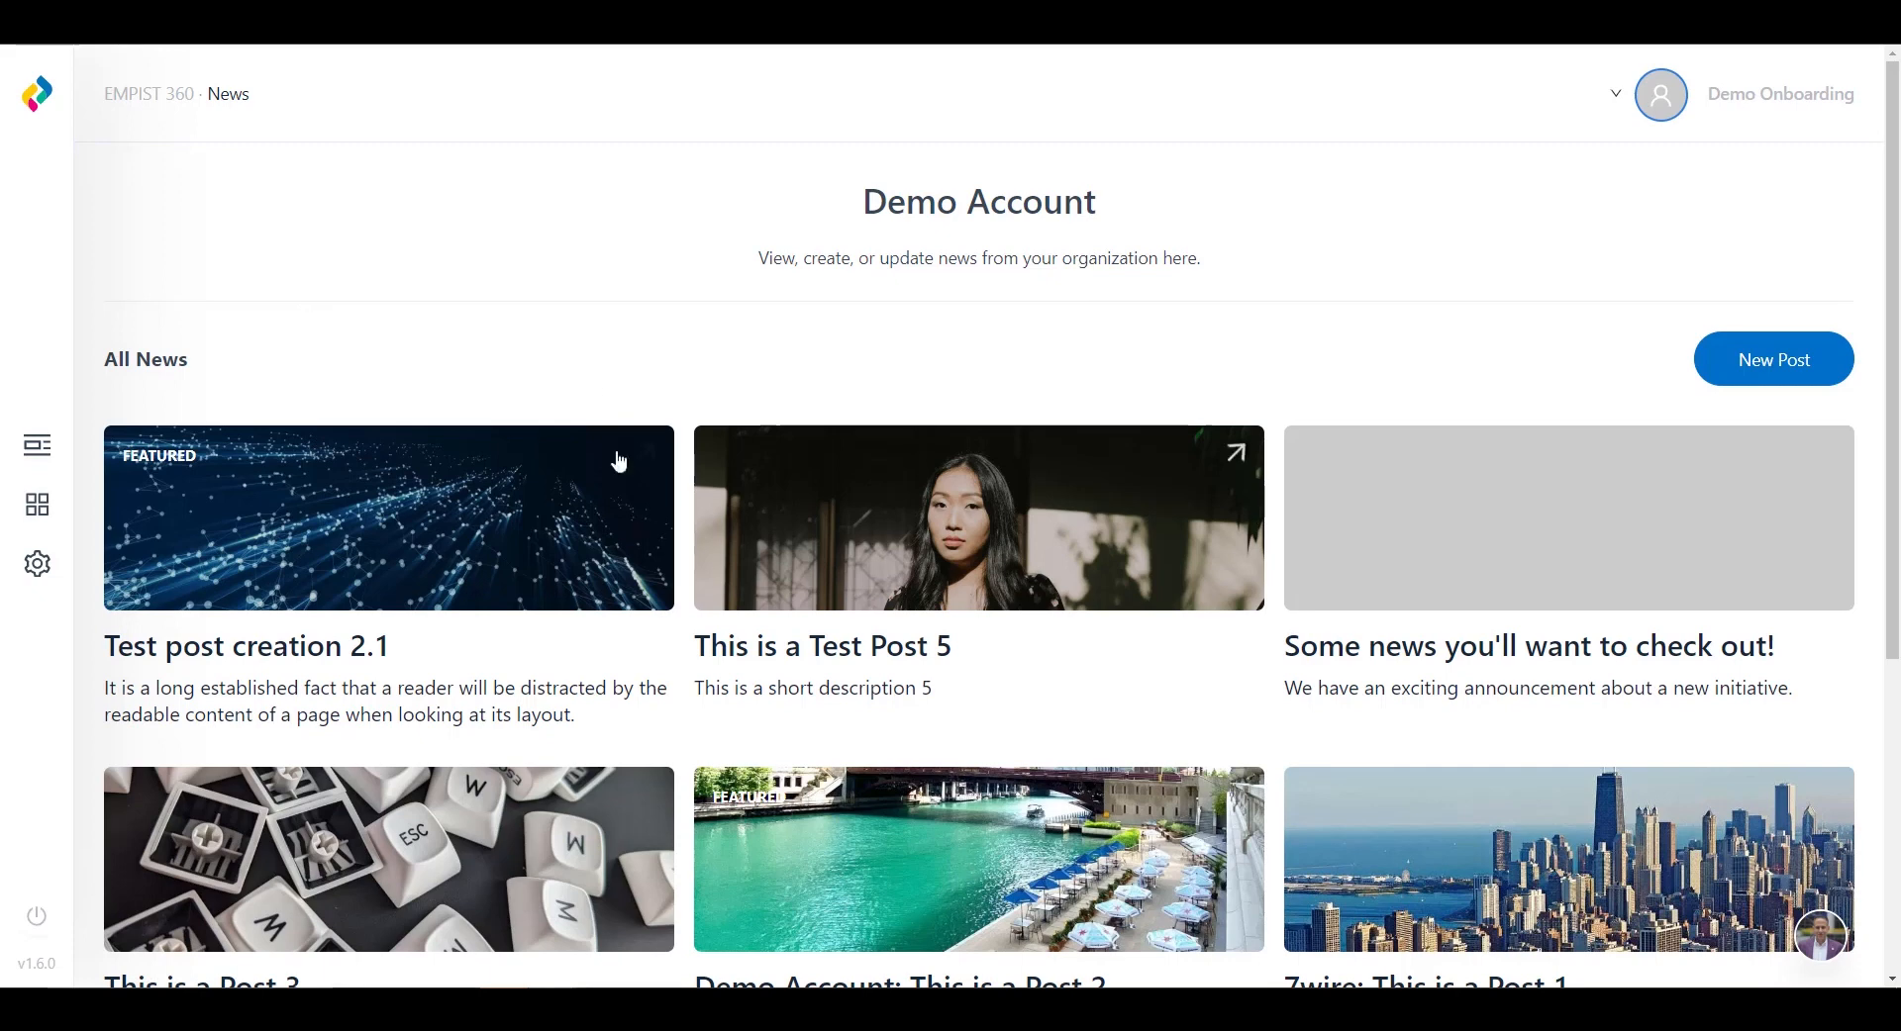
pyautogui.moveTo(598, 543)
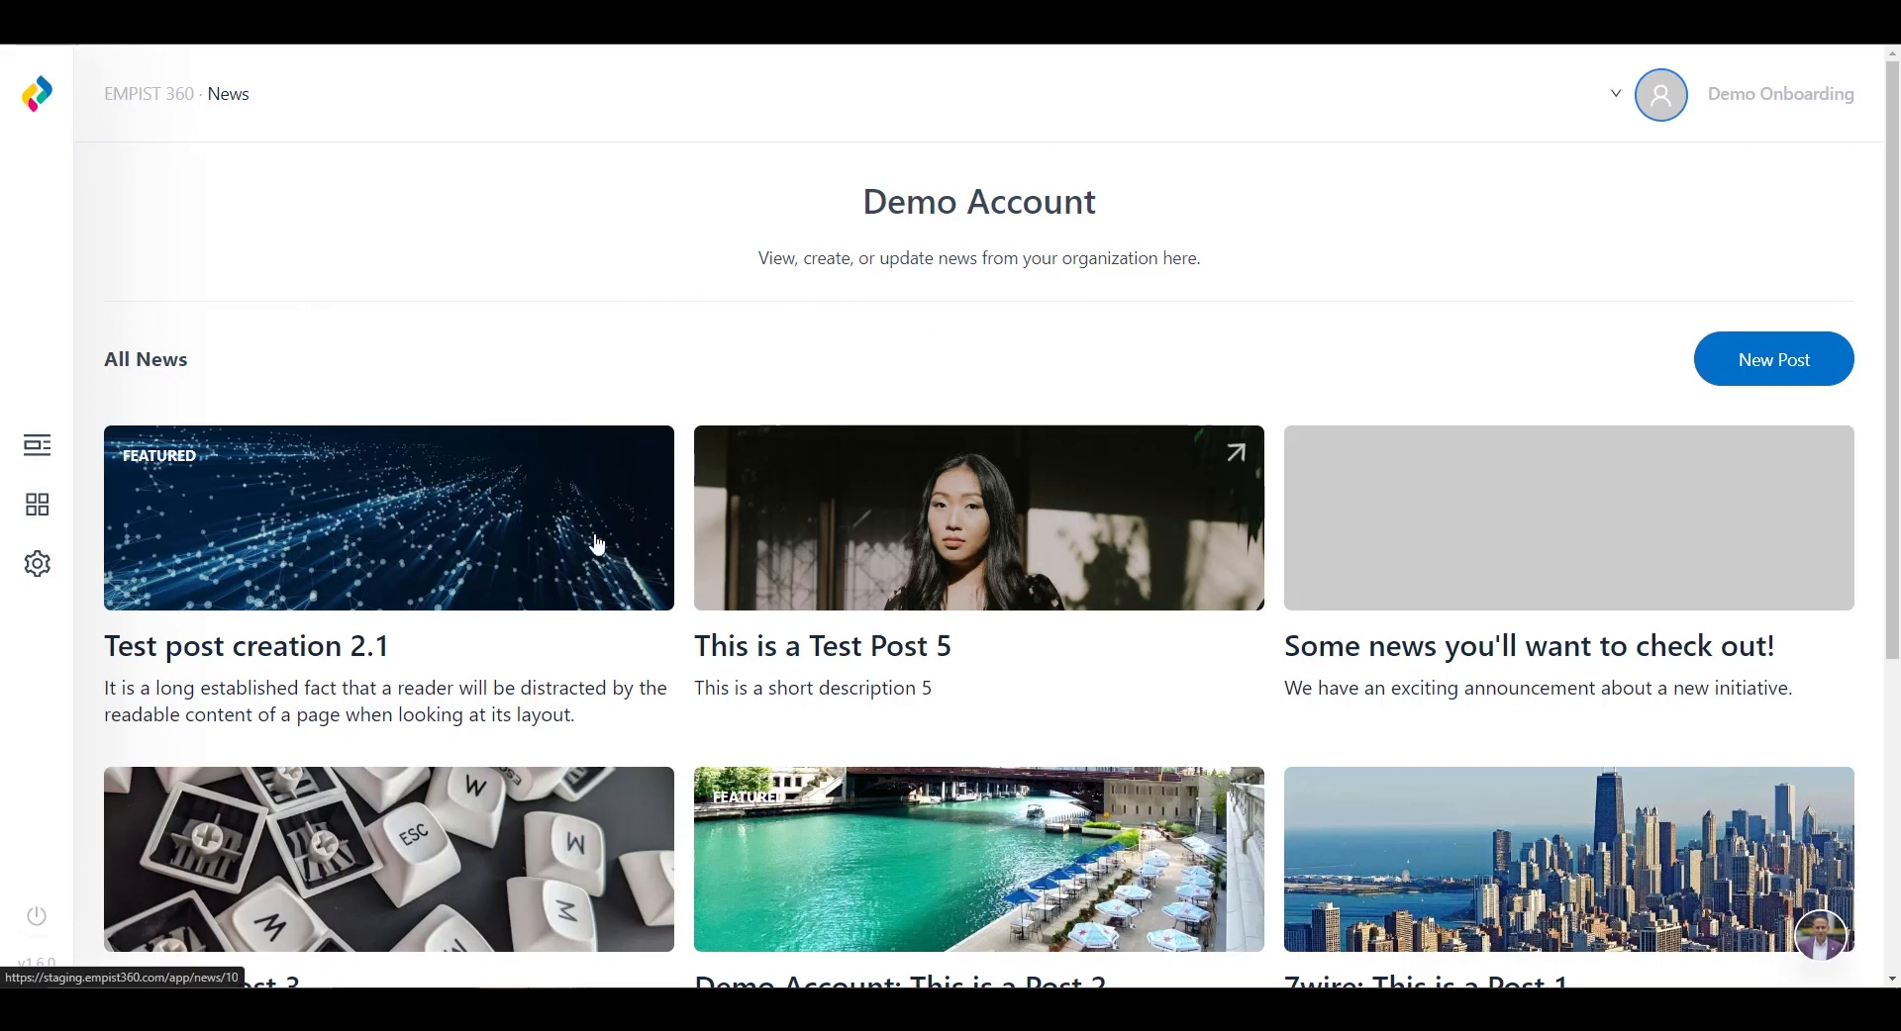
pyautogui.moveTo(507, 527)
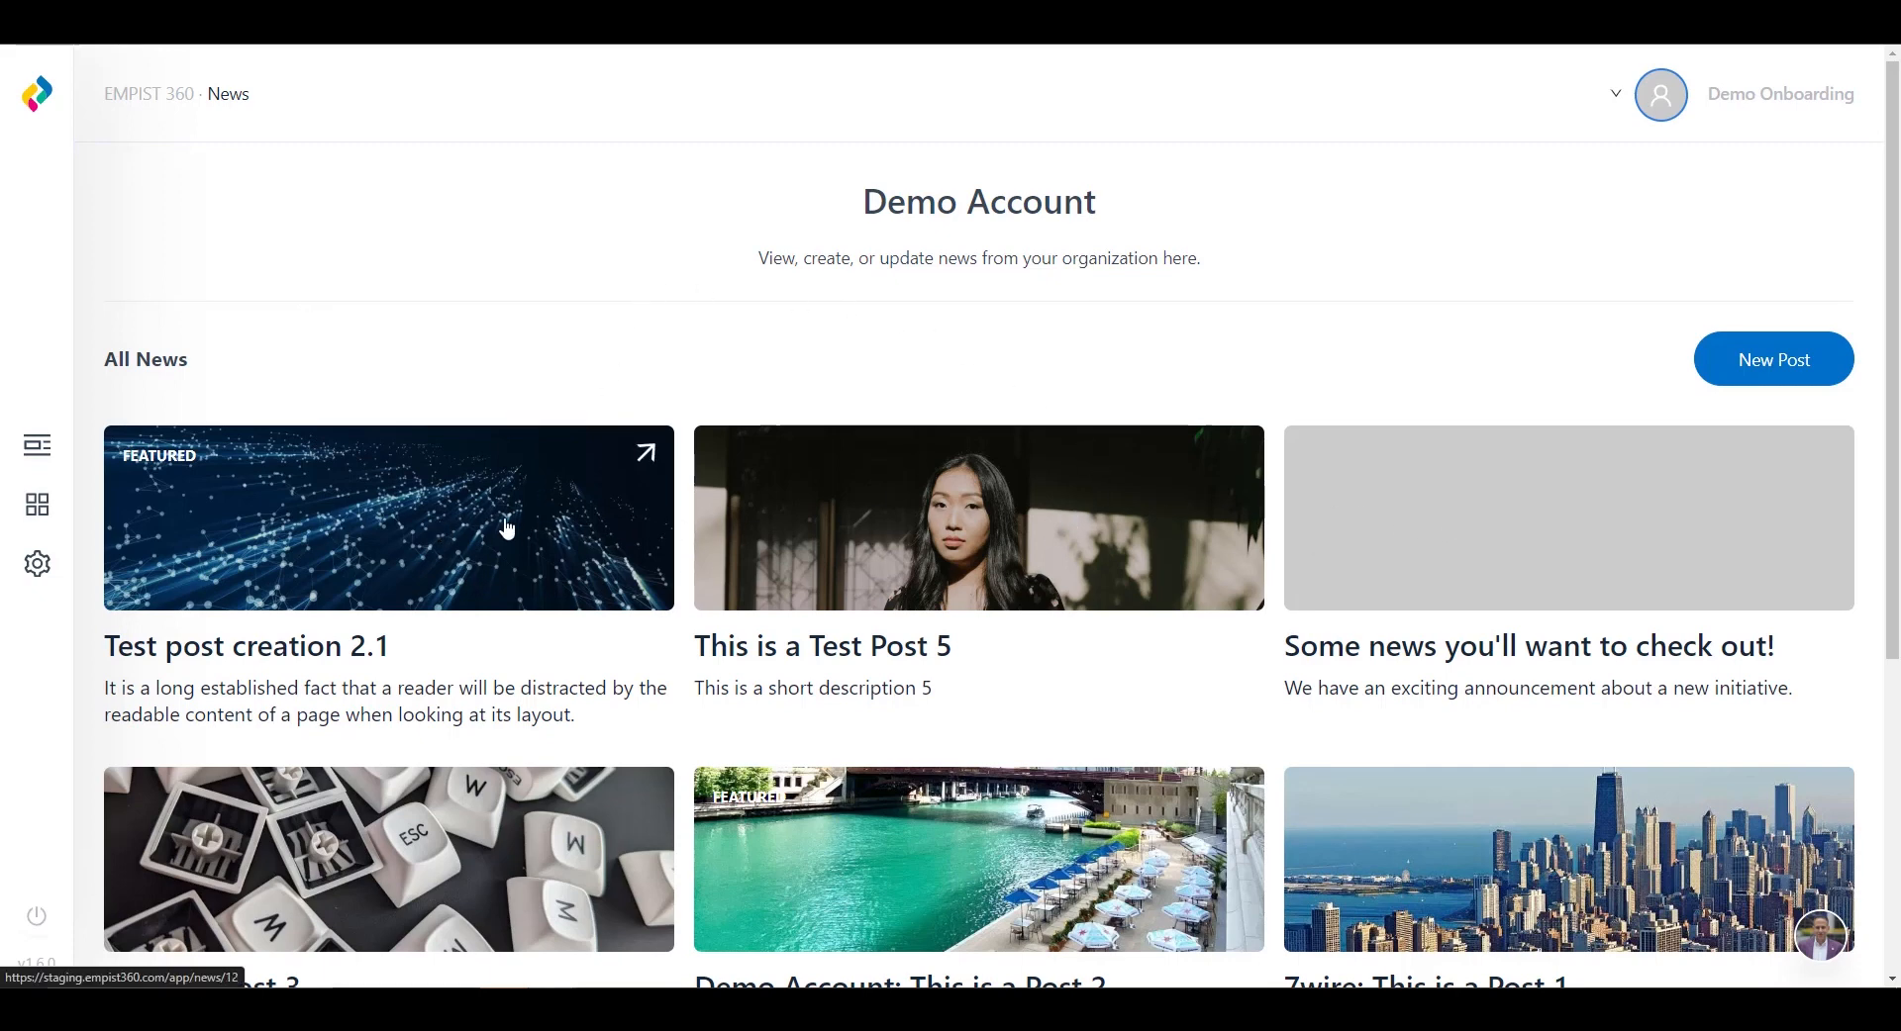
pyautogui.moveTo(802, 564)
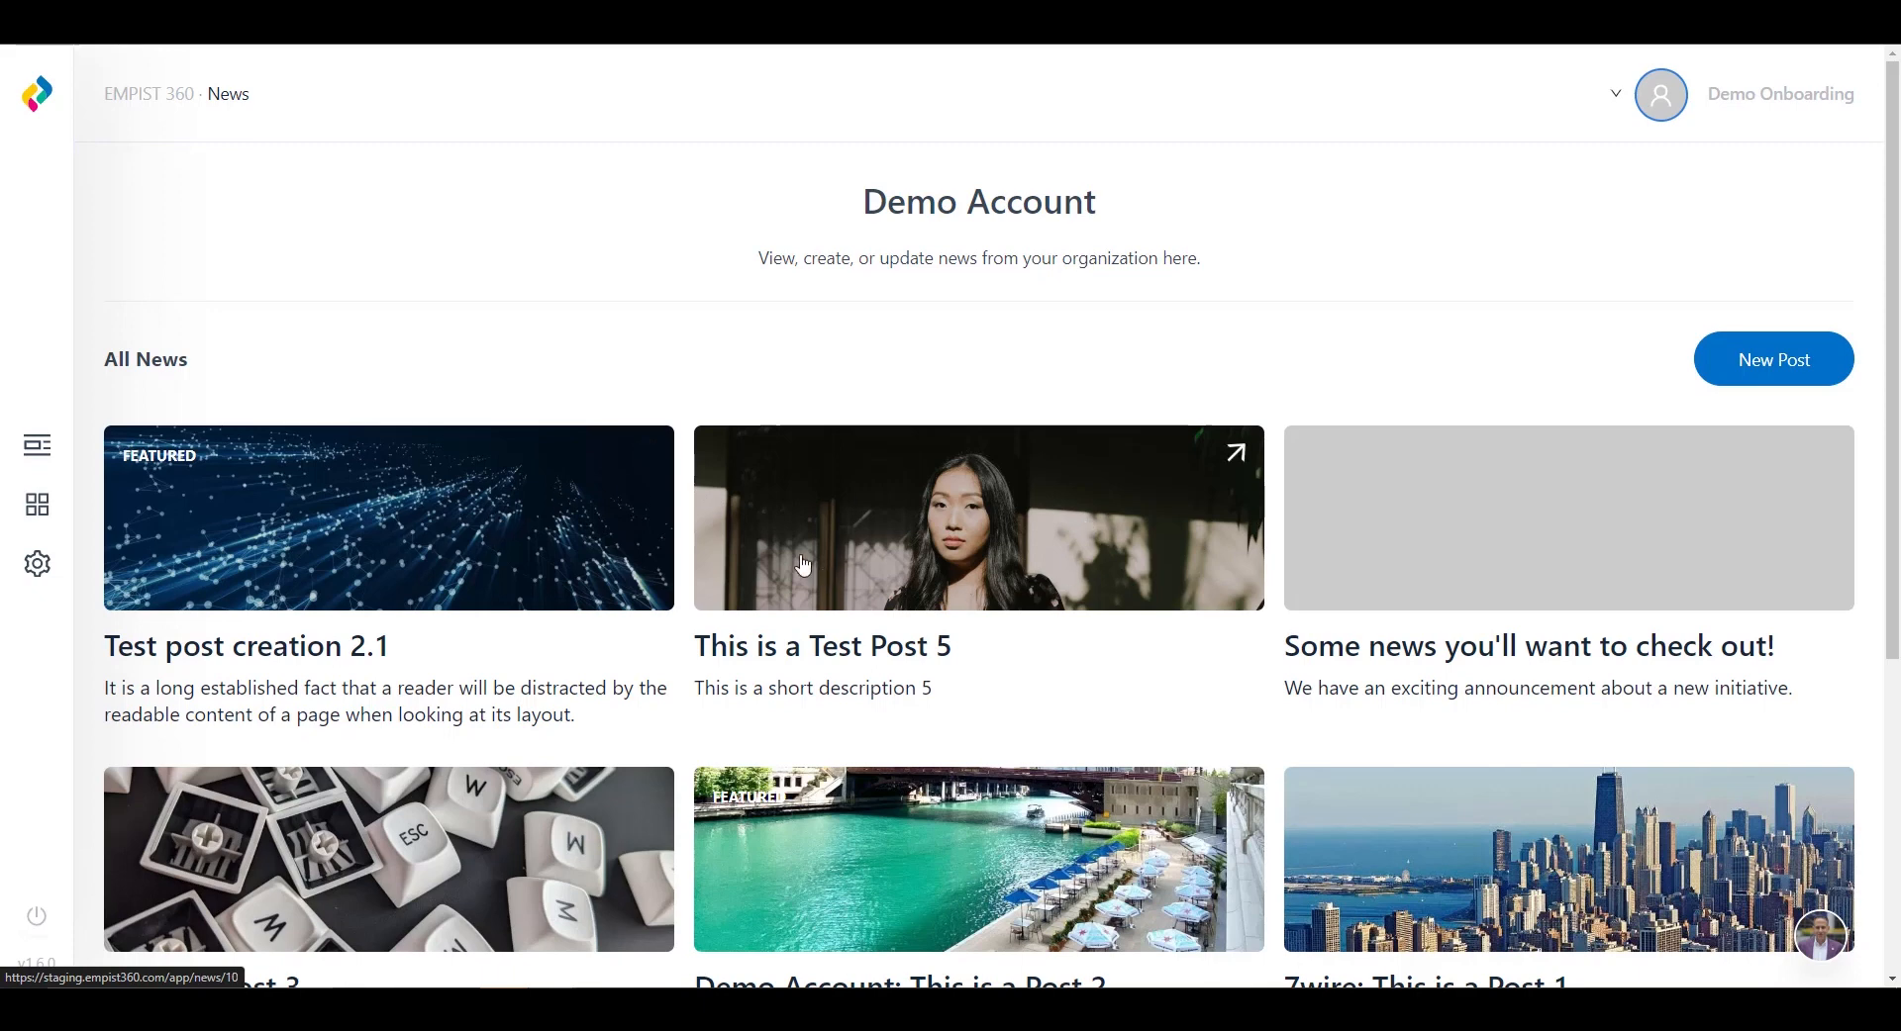
pyautogui.moveTo(653, 546)
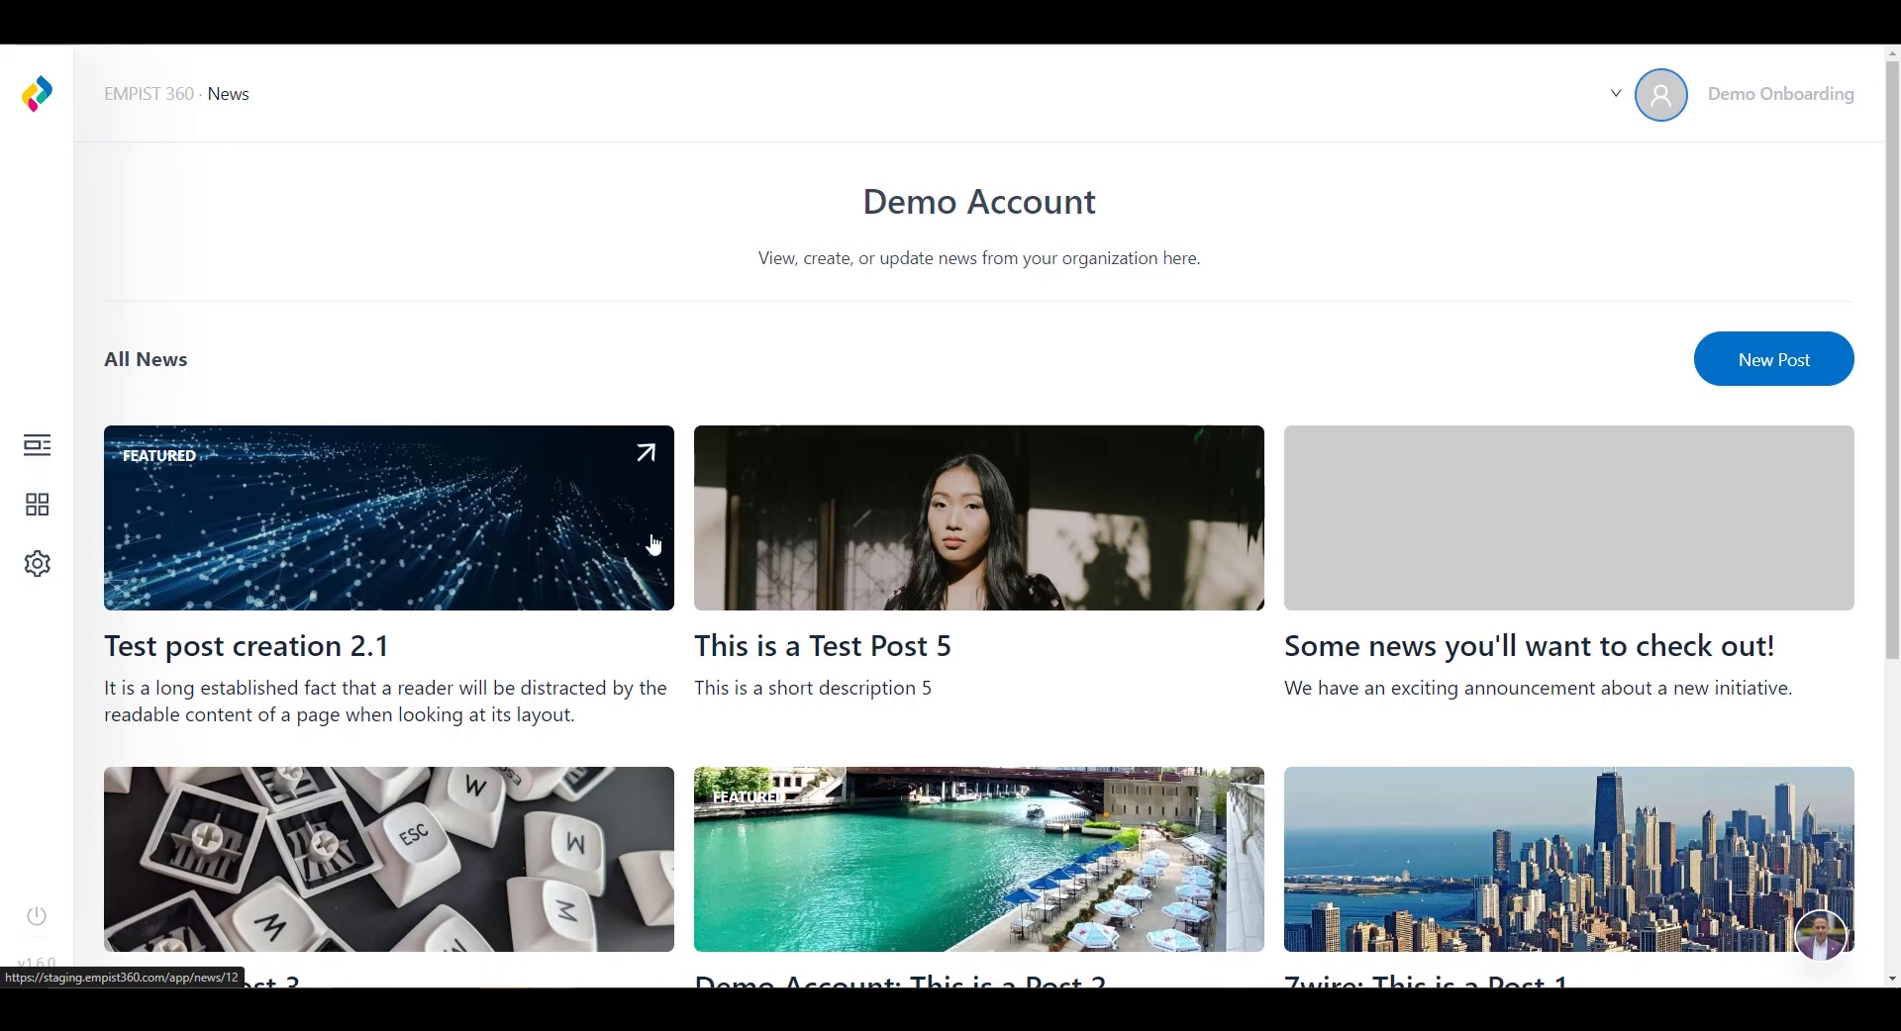
pyautogui.click(148, 94)
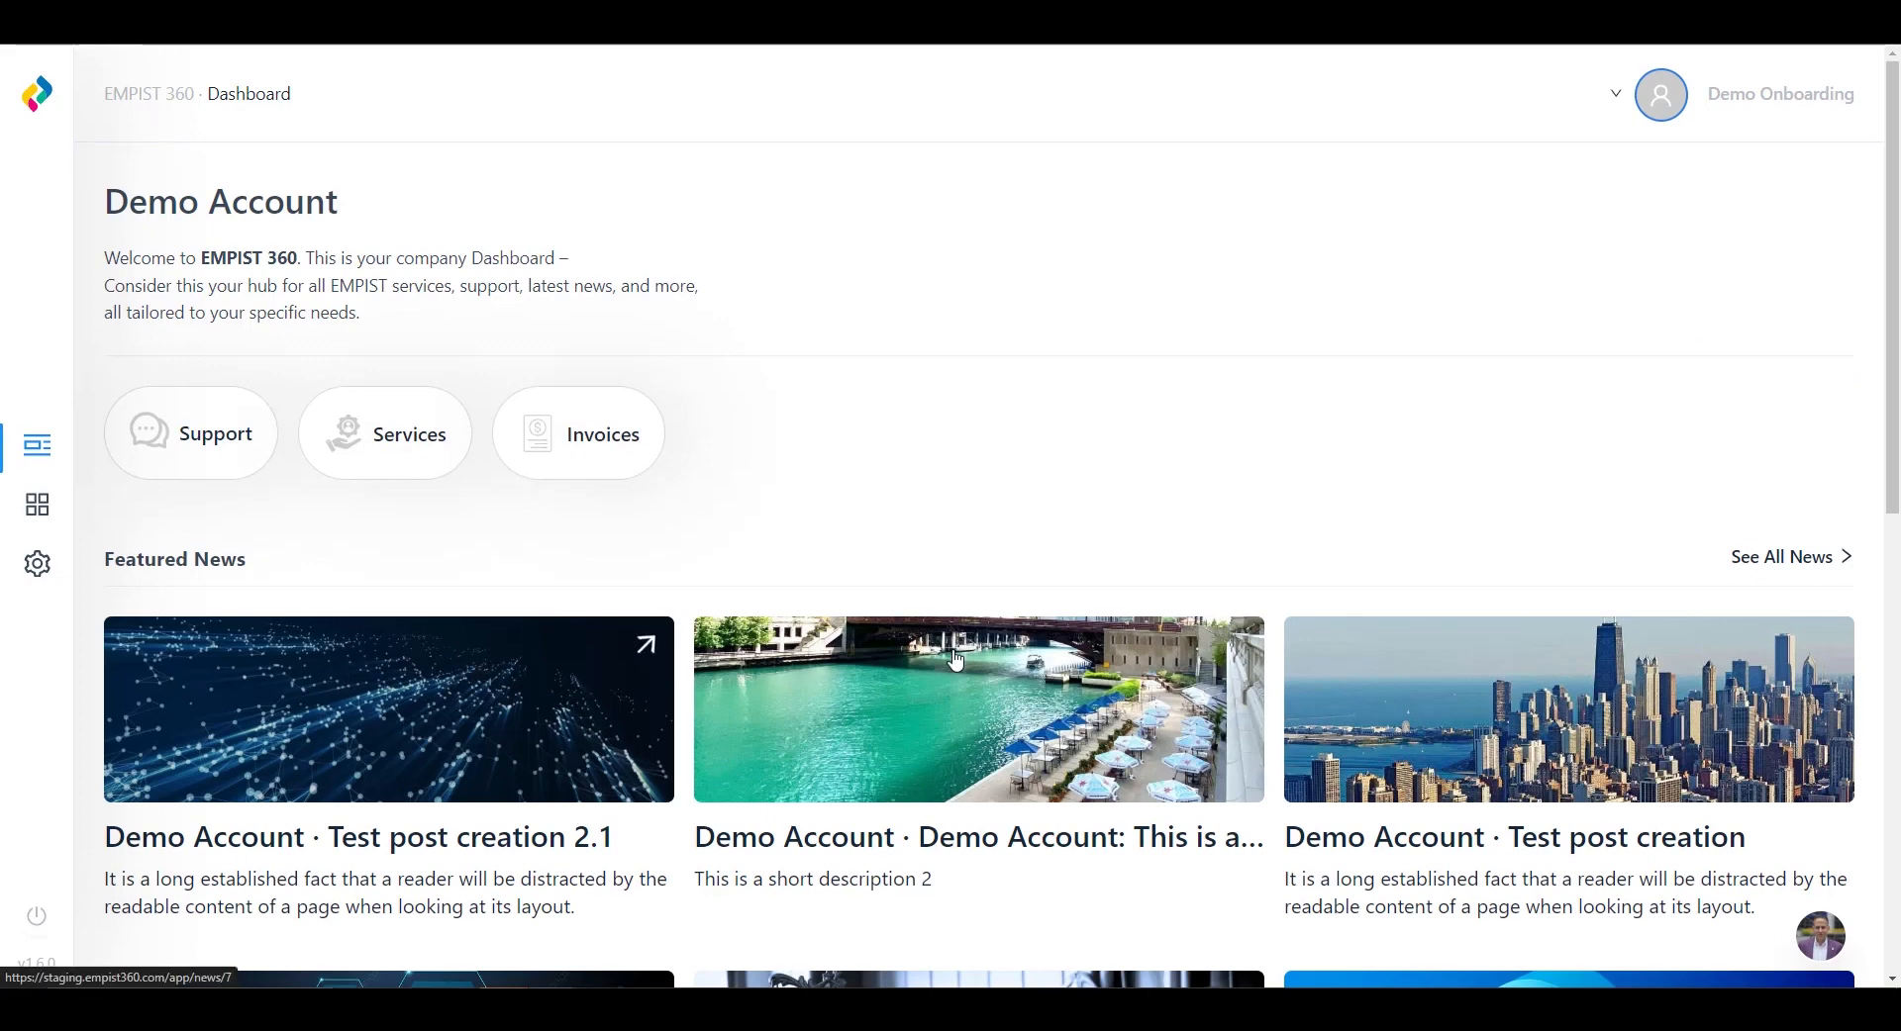
pyautogui.moveTo(805, 657)
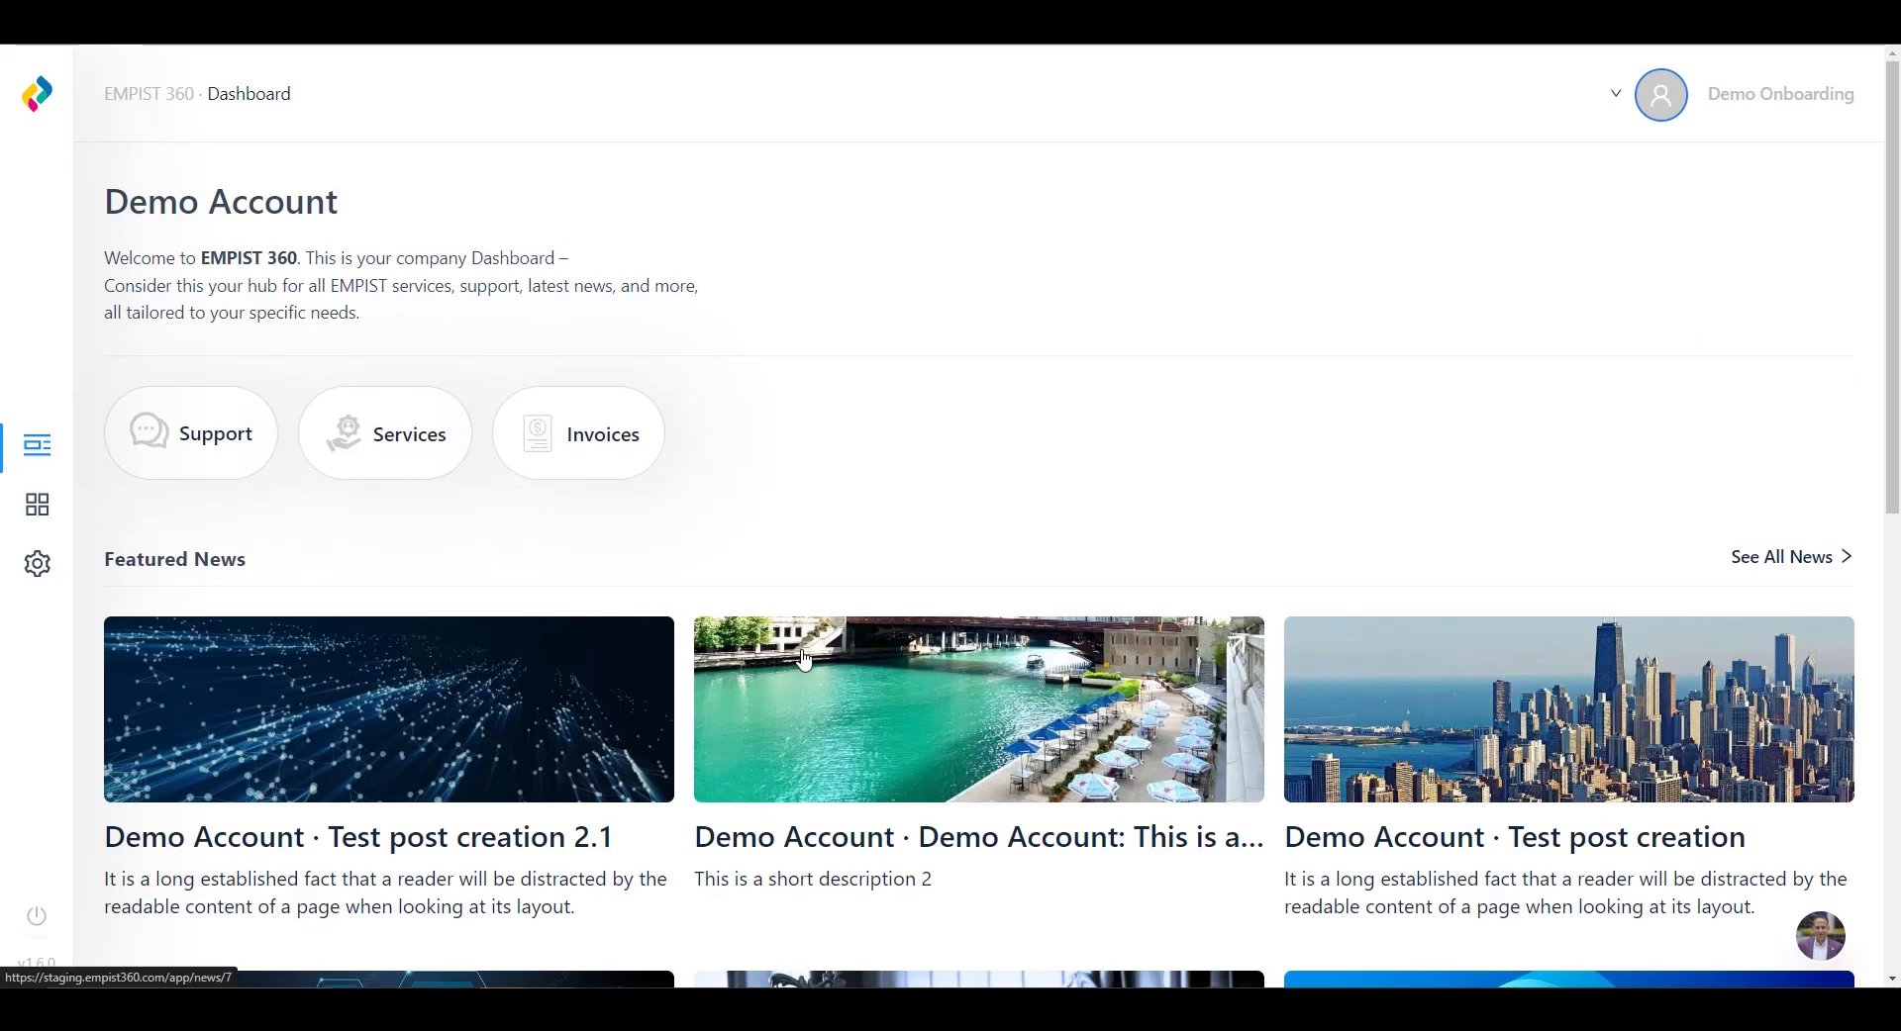
pyautogui.moveTo(489, 579)
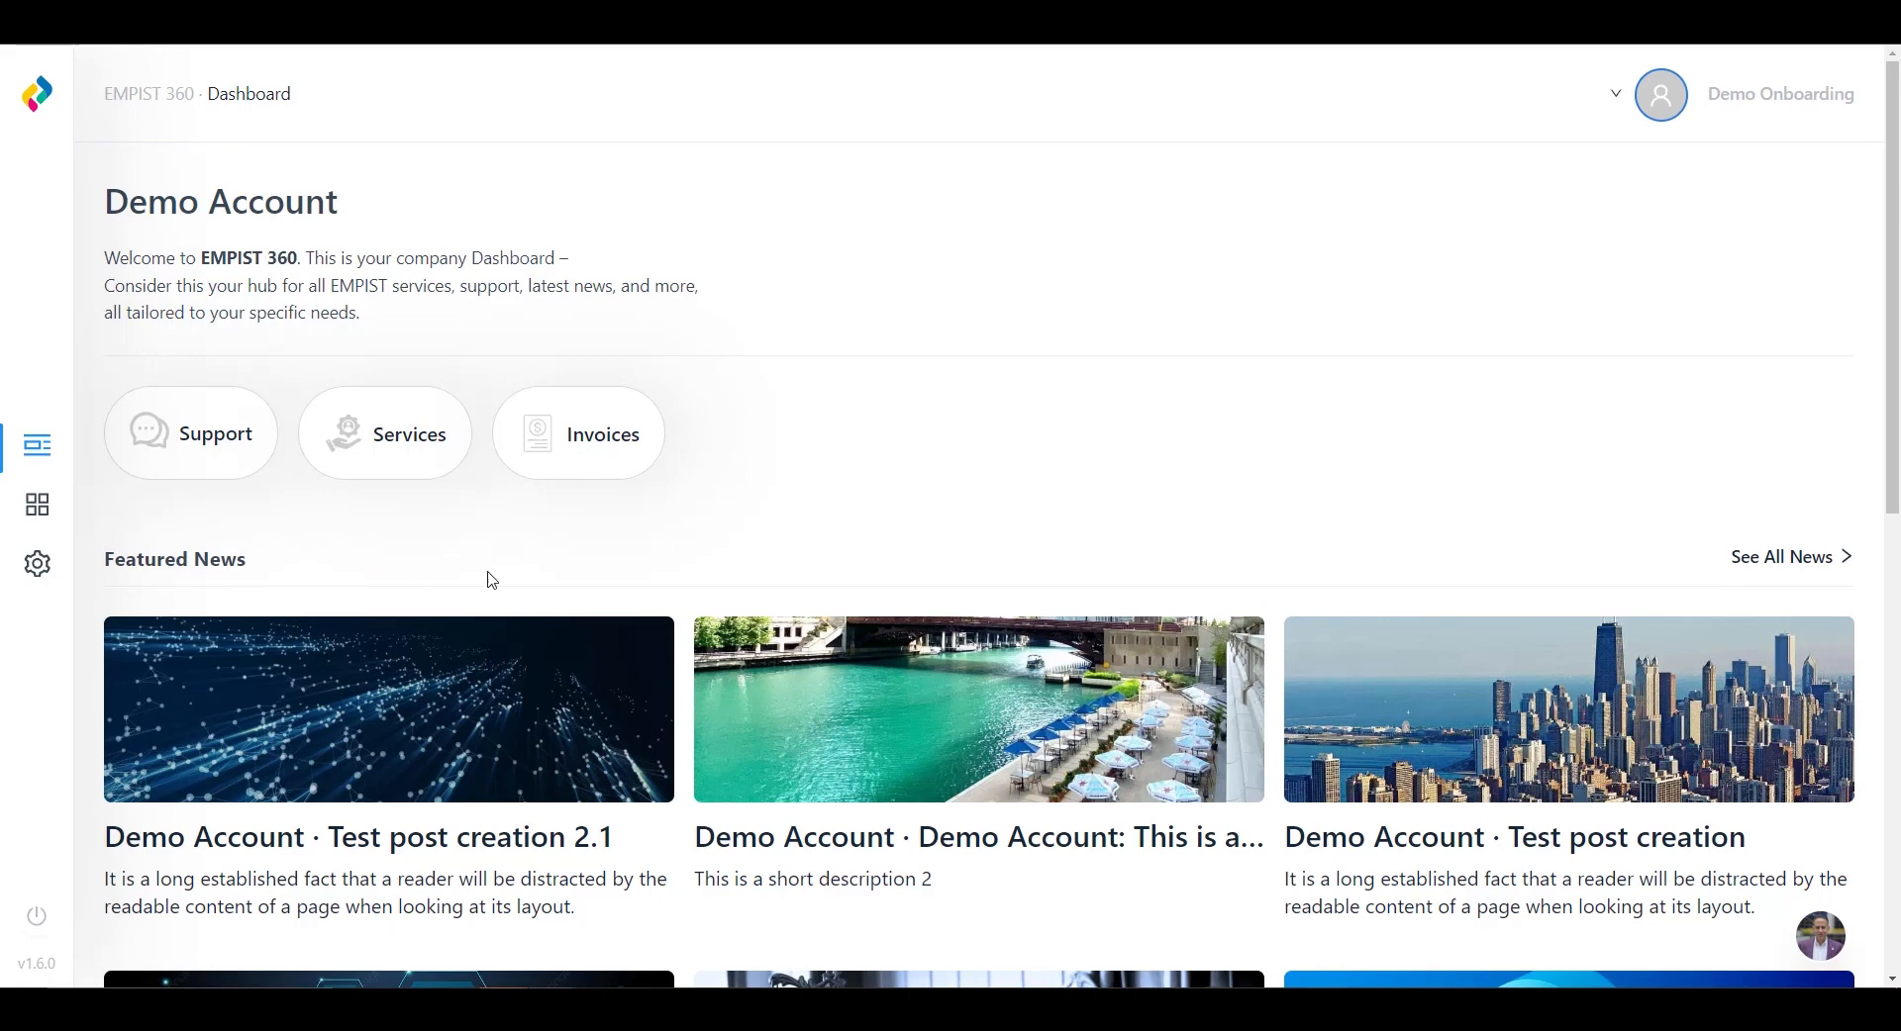
pyautogui.click(1780, 556)
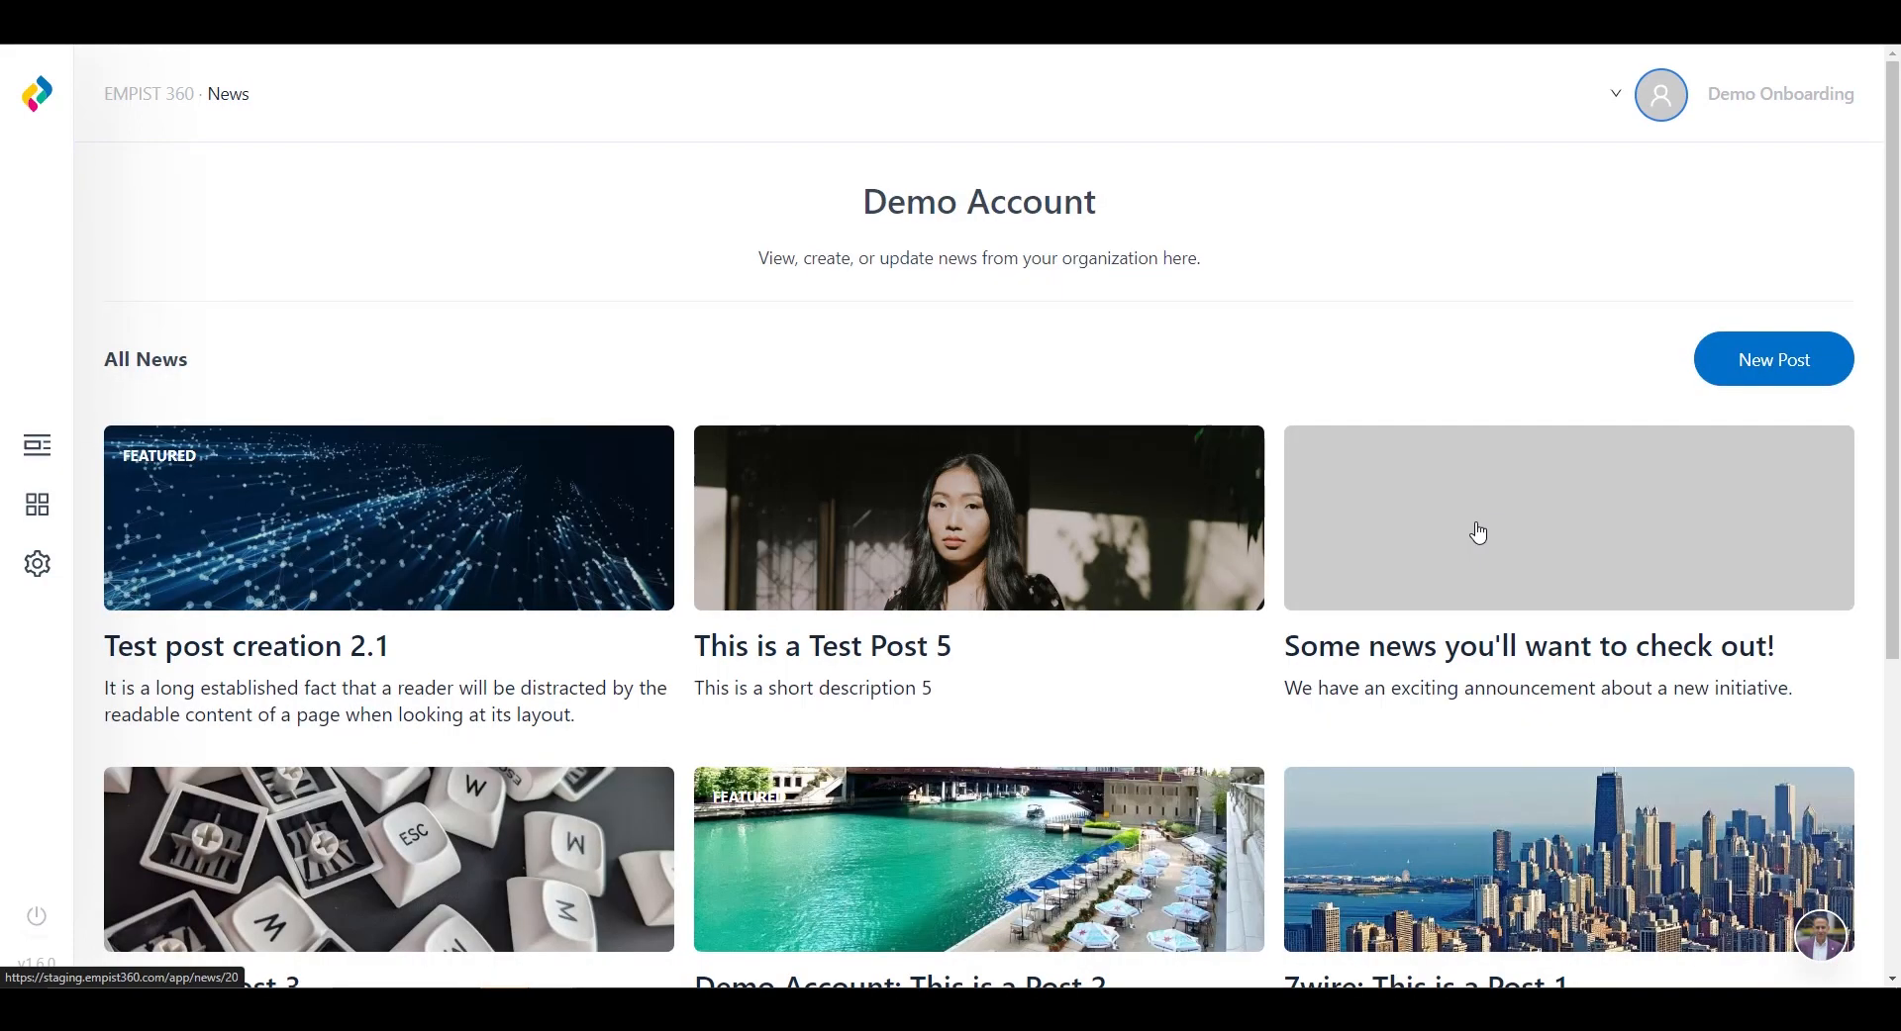